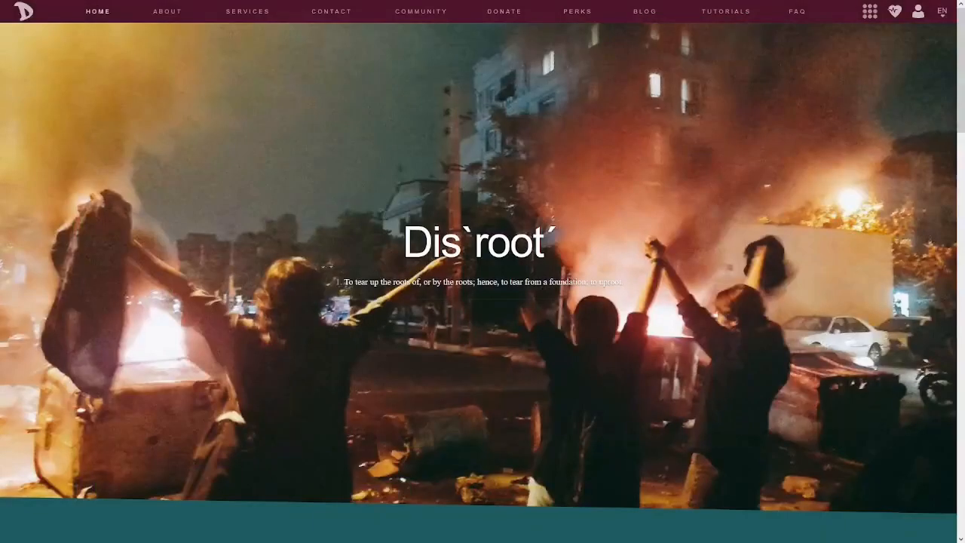
{"action": "mouse_move", "coordinate": [485, 105]}
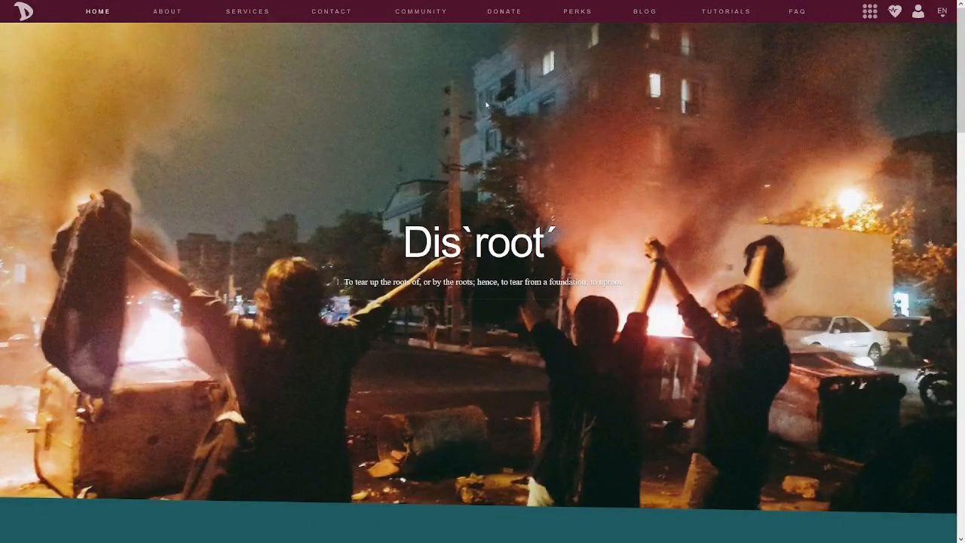
Step: Go to the Services page from the top navigation bar
{"action": "left_click", "coordinate": [247, 12]}
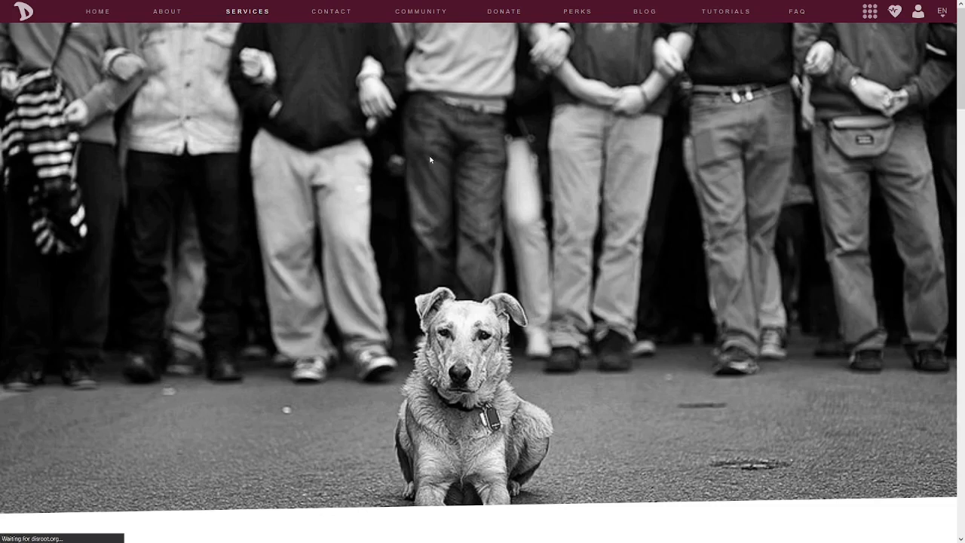
{"action": "mouse_move", "coordinate": [391, 78]}
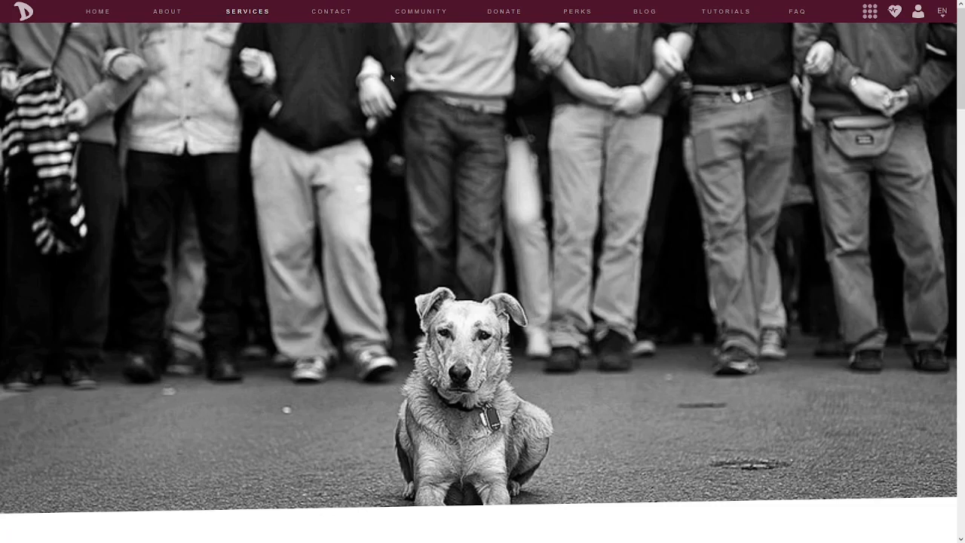
{"action": "mouse_move", "coordinate": [872, 127]}
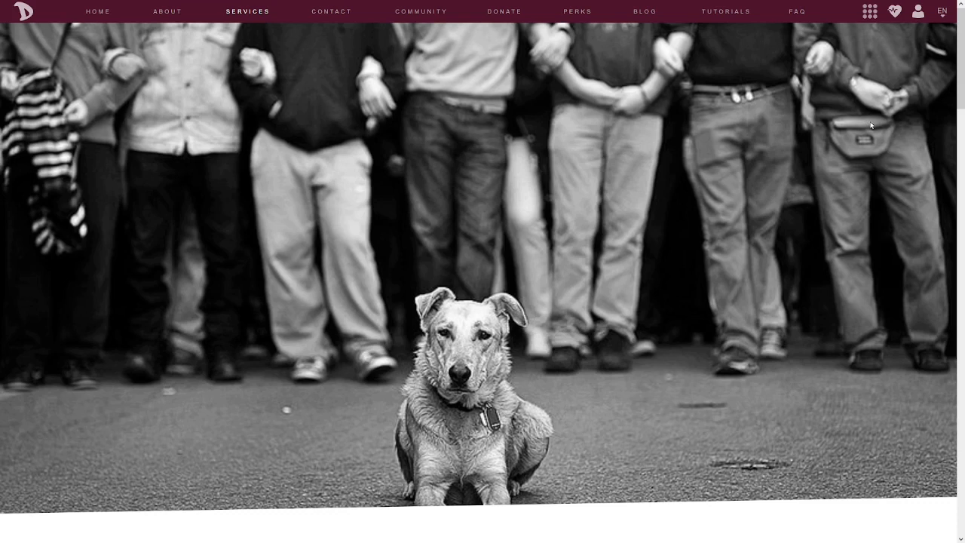
{"action": "mouse_move", "coordinate": [509, 51]}
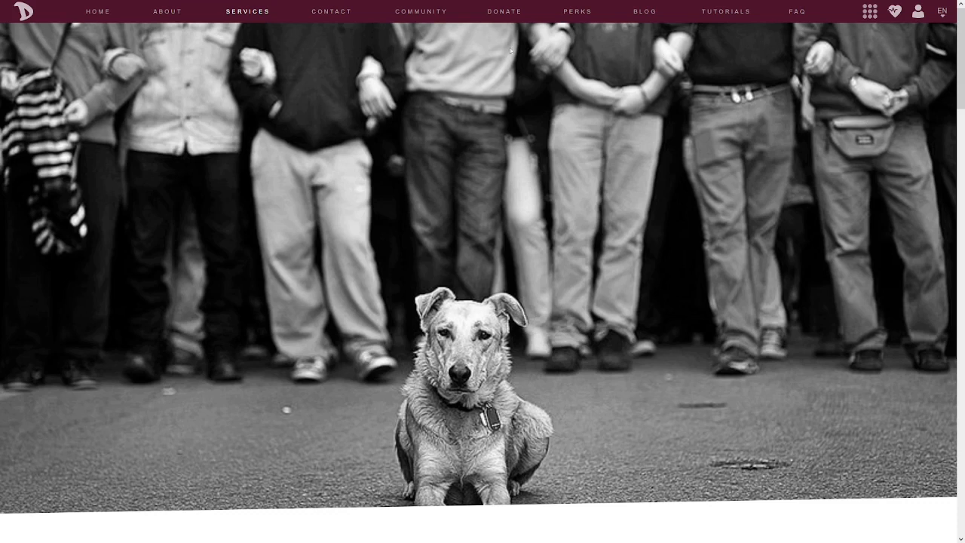
{"action": "mouse_move", "coordinate": [540, 208]}
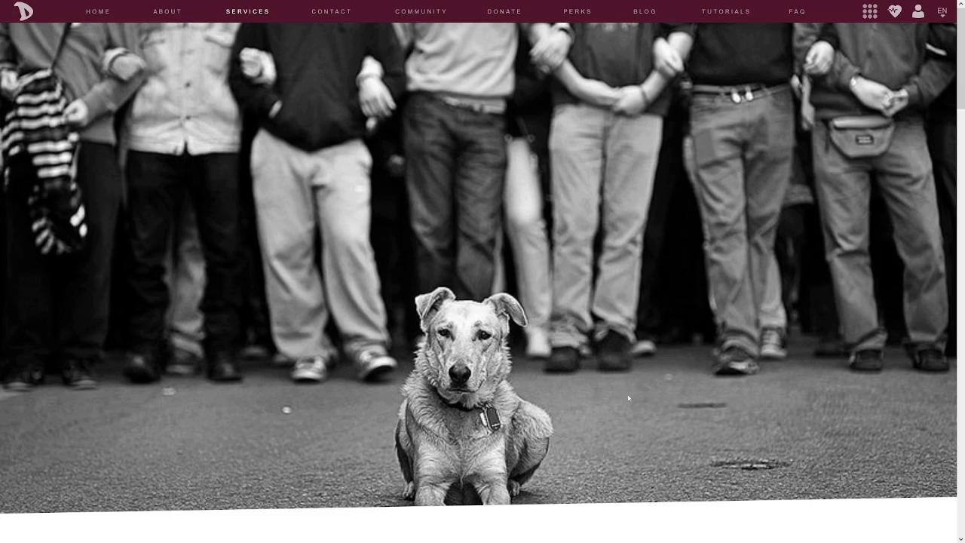
{"action": "mouse_move", "coordinate": [264, 188]}
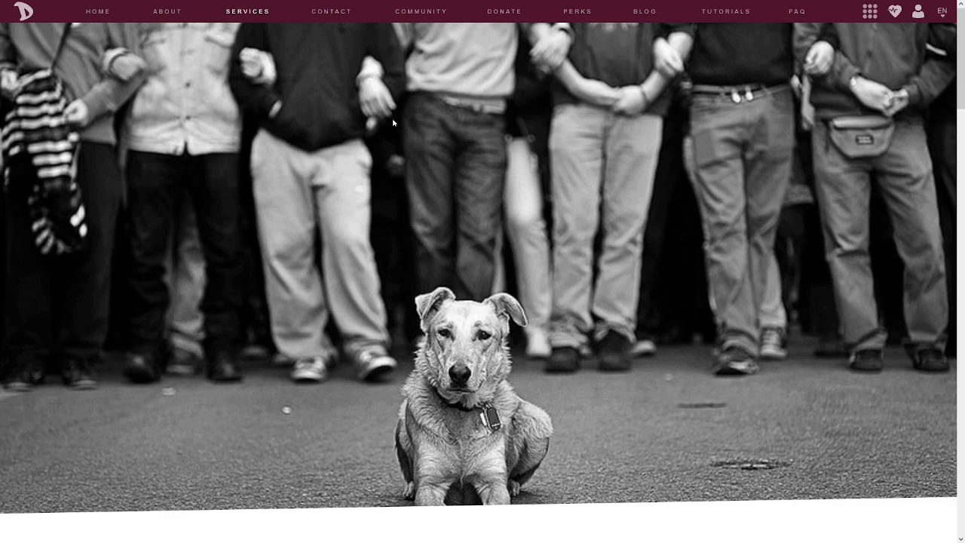
{"action": "mouse_move", "coordinate": [796, 144]}
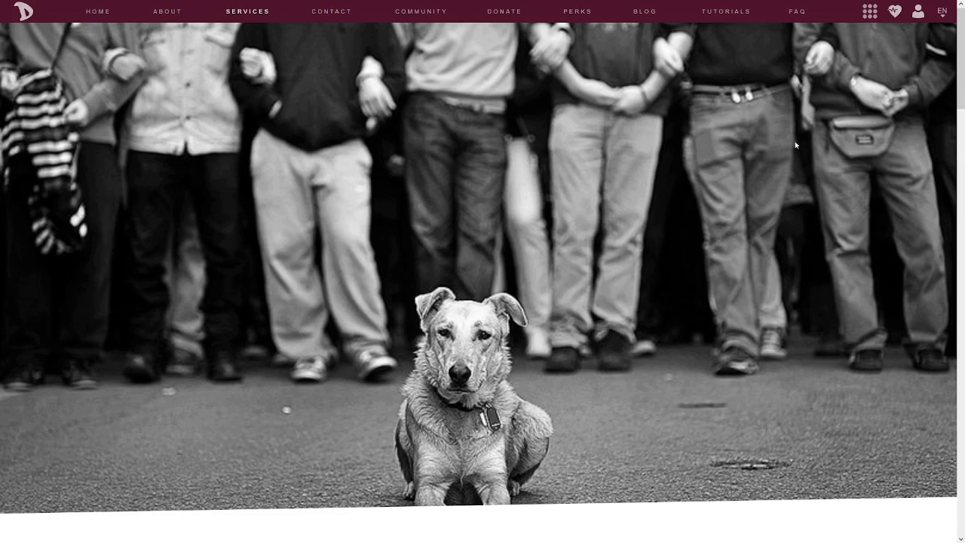
{"action": "mouse_move", "coordinate": [657, 348]}
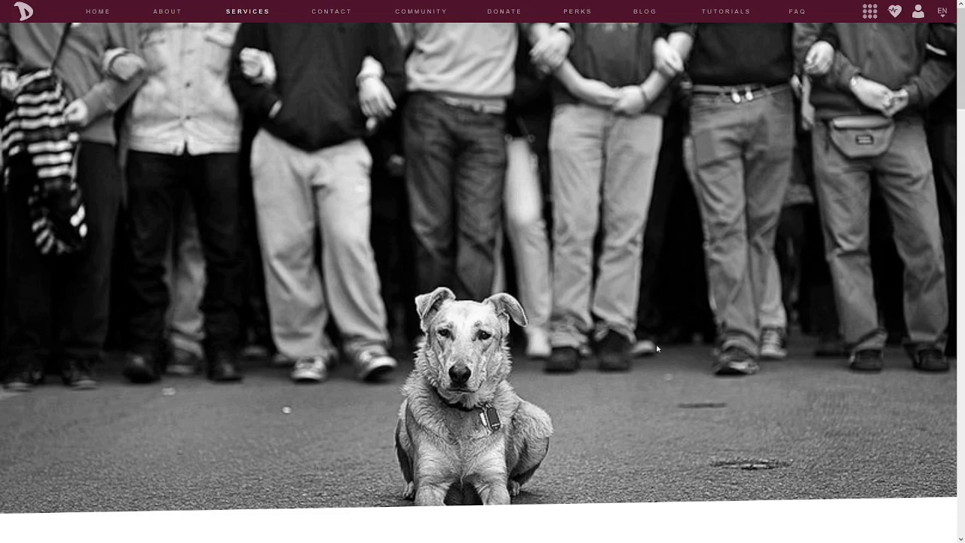
{"action": "mouse_move", "coordinate": [558, 362]}
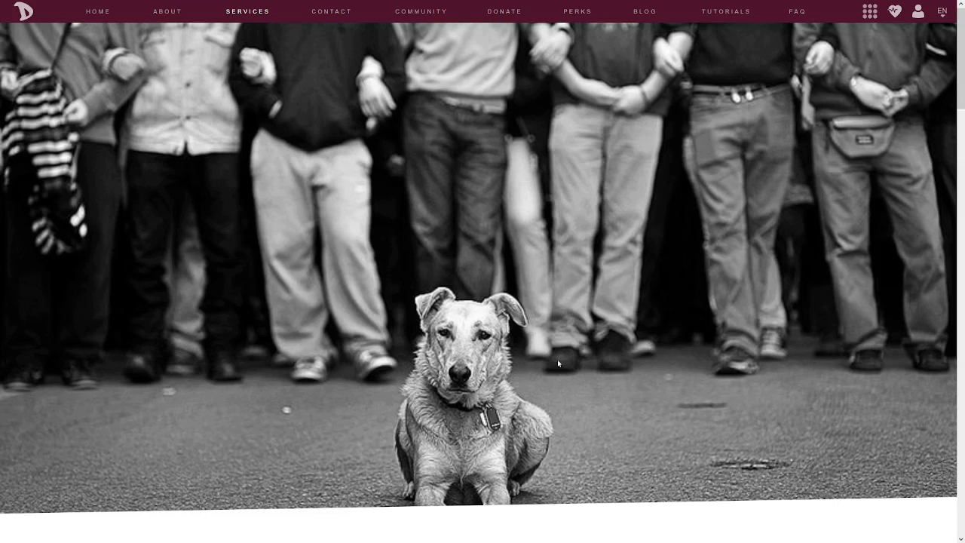
{"action": "mouse_move", "coordinate": [490, 369]}
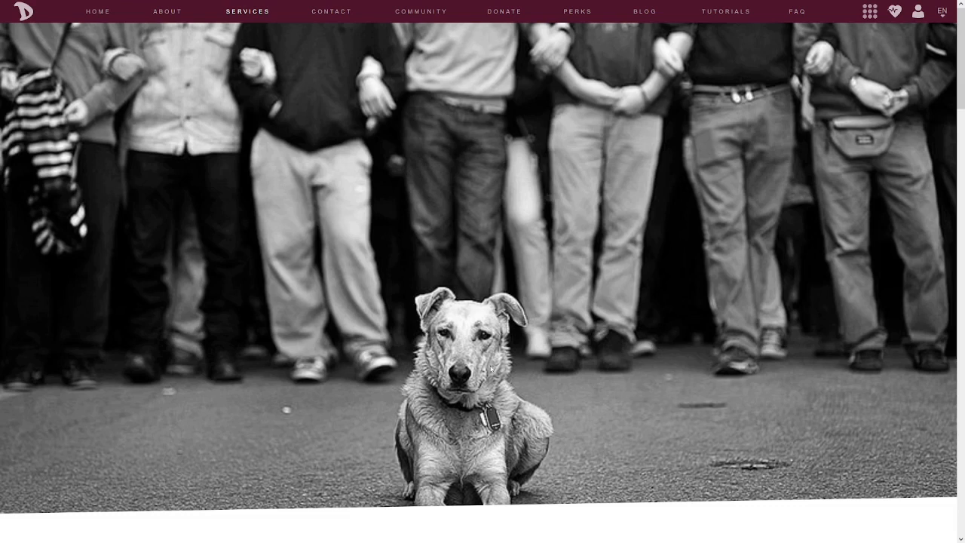
{"action": "mouse_move", "coordinate": [544, 339]}
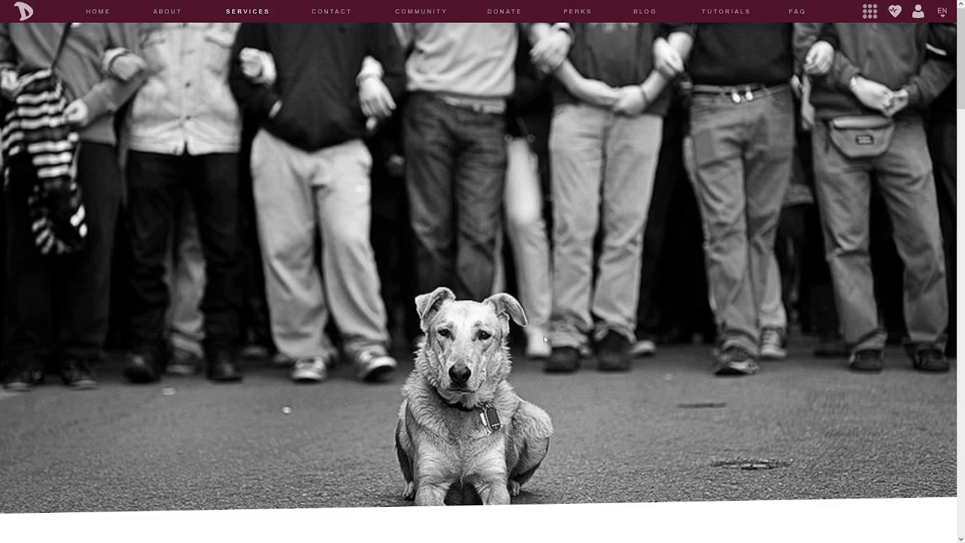
Step: Scroll the Services page down to the E-mail service description
{"action": "scroll", "scroll_direction": "down", "scroll_amount": 3}
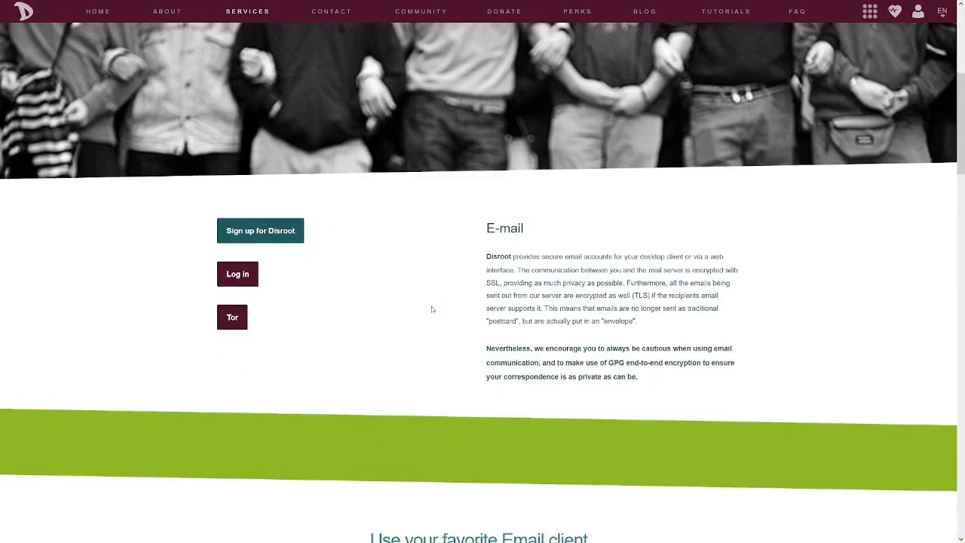
{"action": "scroll", "scroll_direction": "down", "scroll_amount": 3}
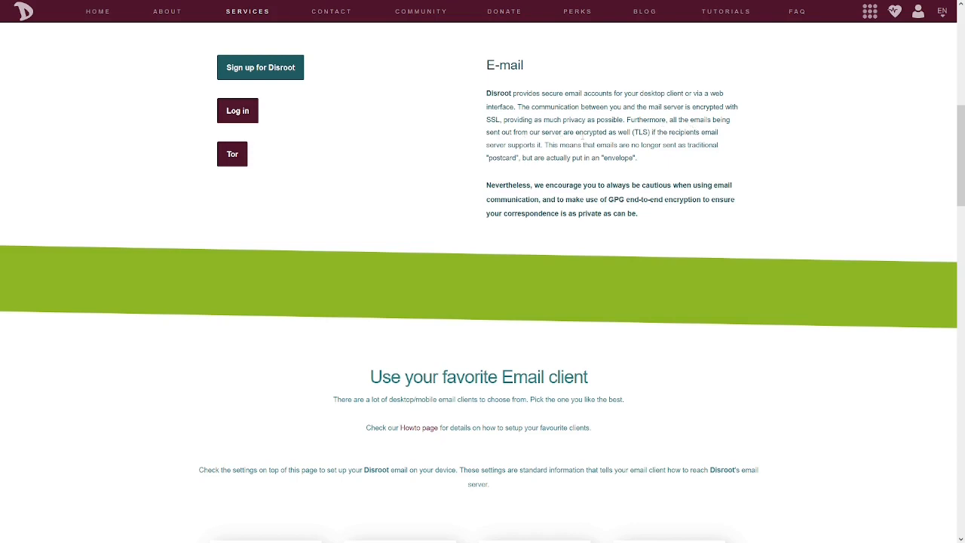
{"action": "mouse_move", "coordinate": [626, 136]}
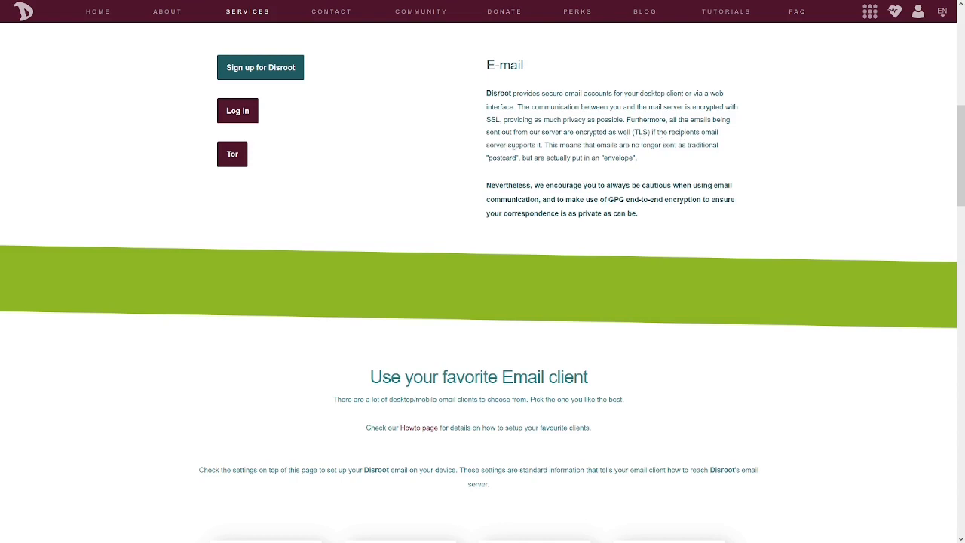
{"action": "mouse_move", "coordinate": [539, 145]}
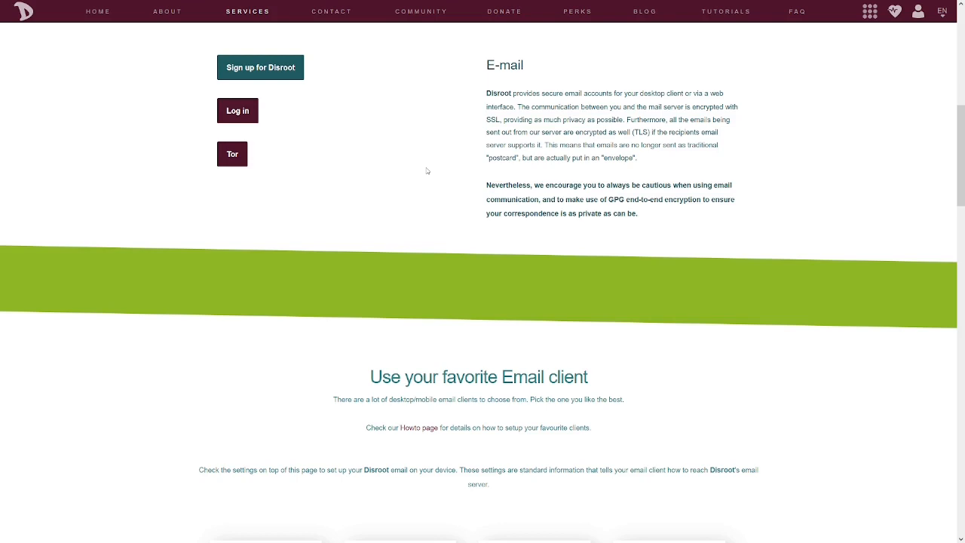
{"action": "mouse_move", "coordinate": [477, 168]}
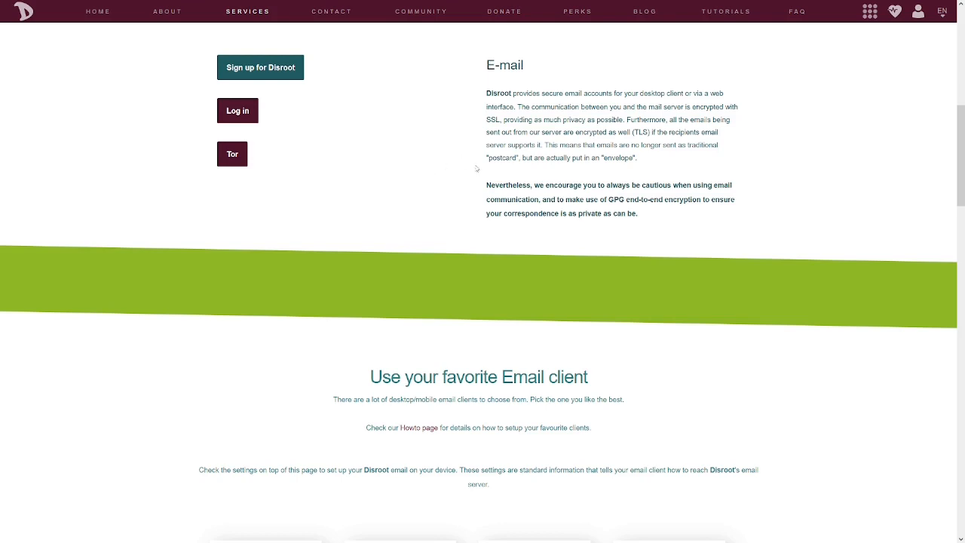
{"action": "mouse_move", "coordinate": [581, 195]}
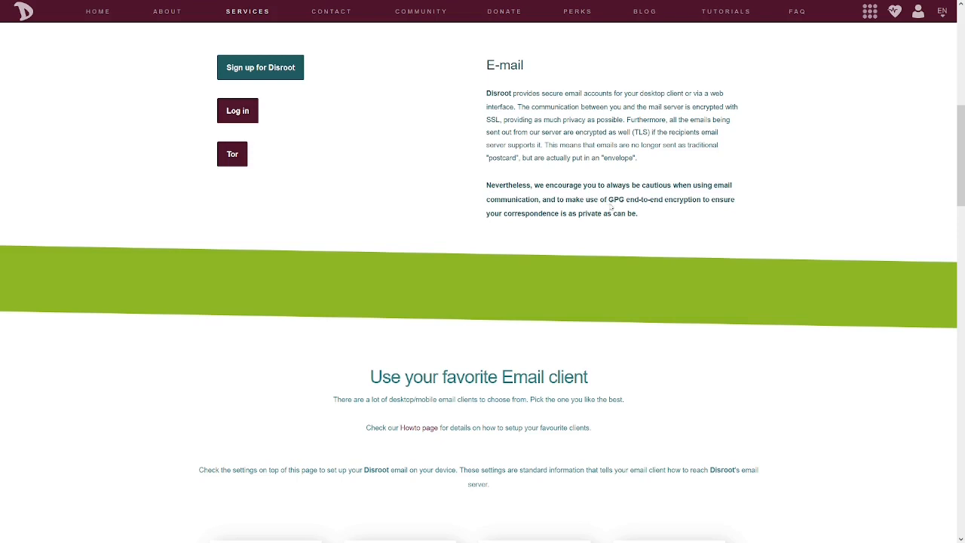
{"action": "mouse_move", "coordinate": [642, 218]}
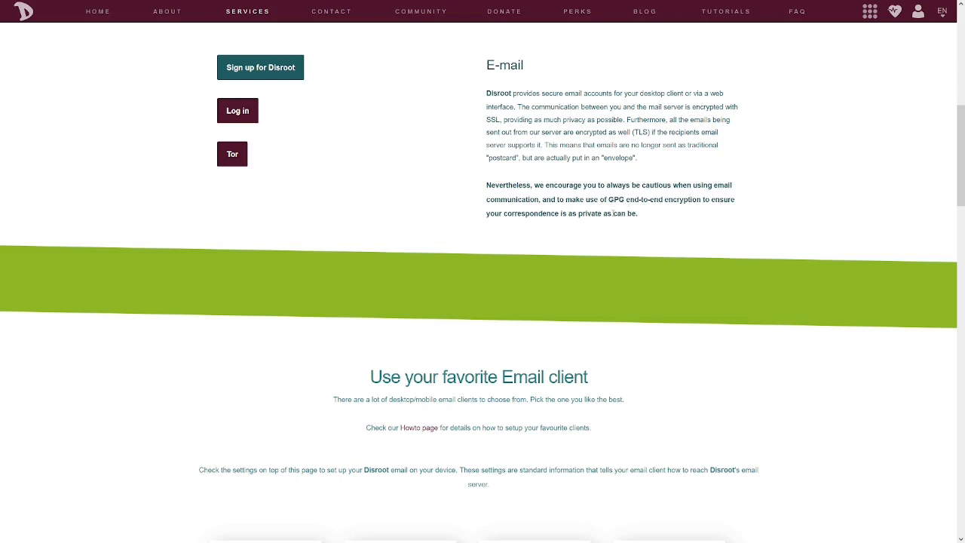
{"action": "mouse_move", "coordinate": [627, 247]}
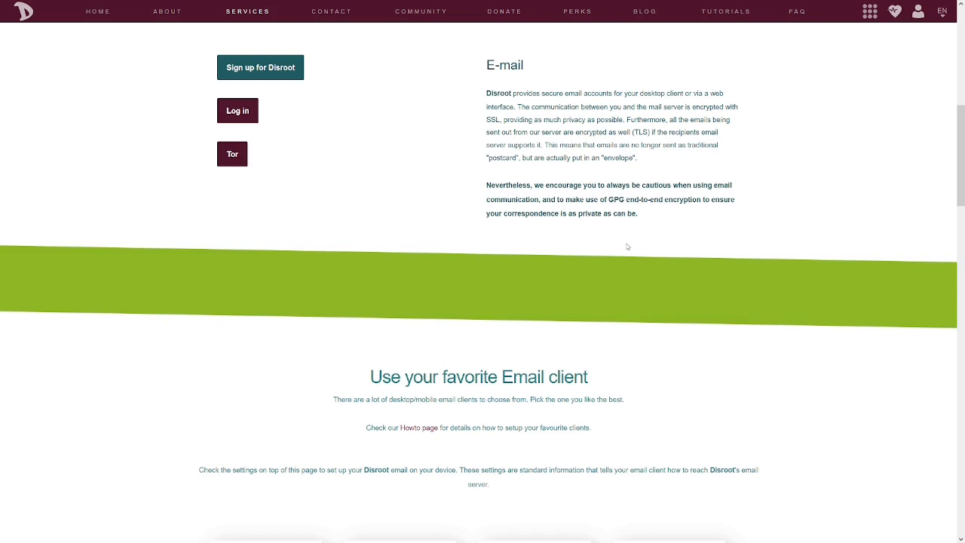
Step: Scroll down to the supported email clients grid and the IMAP/SMTP server settings
{"action": "scroll", "scroll_direction": "down", "scroll_amount": 3}
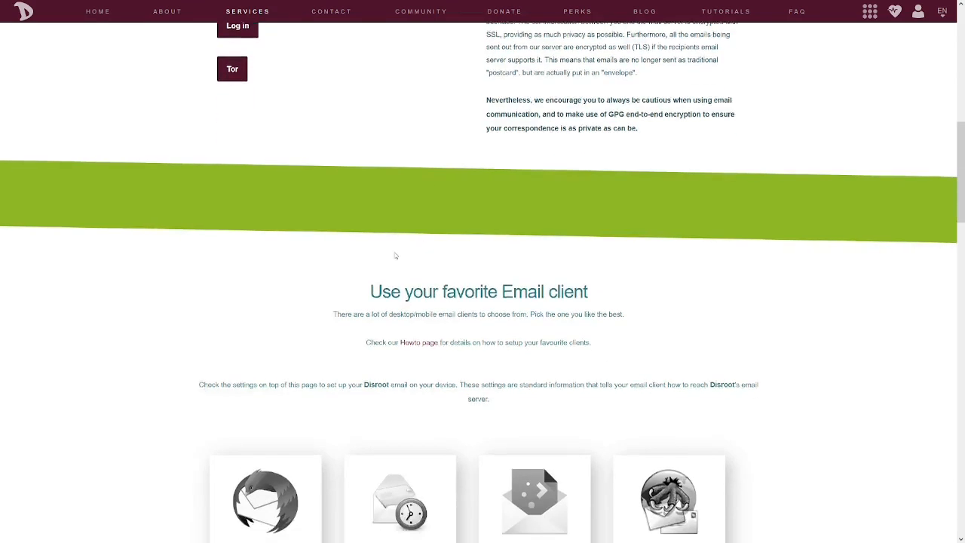
{"action": "scroll", "scroll_direction": "down", "scroll_amount": 3}
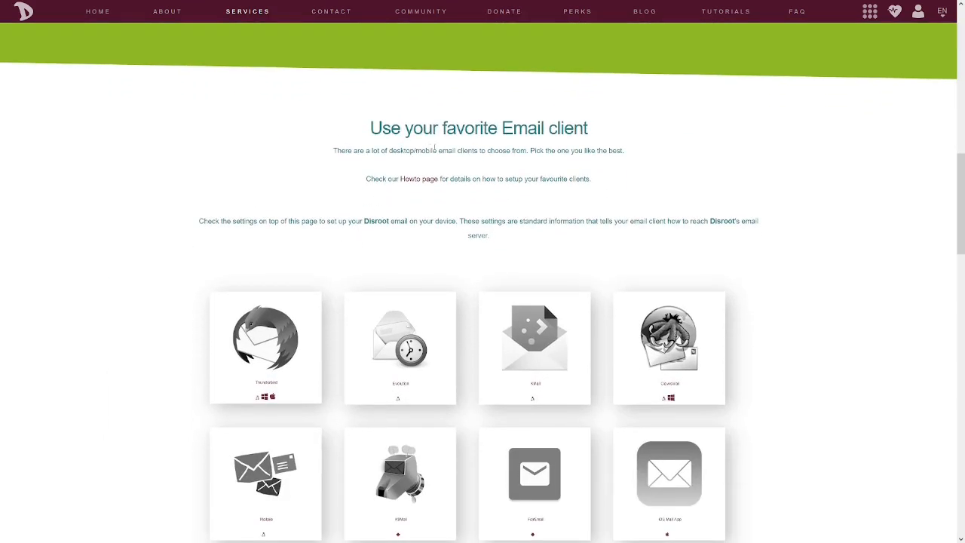
{"action": "scroll", "scroll_direction": "down", "scroll_amount": 3}
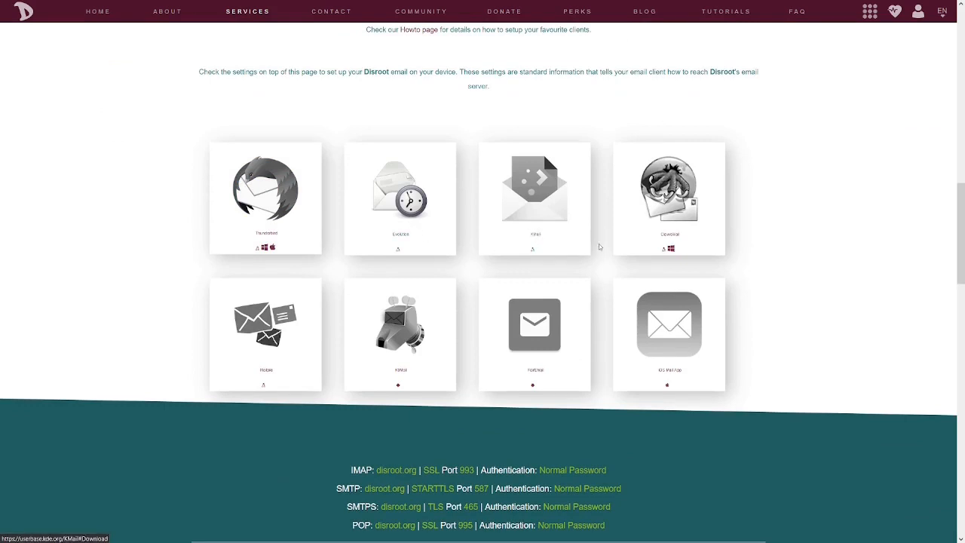
{"action": "mouse_move", "coordinate": [319, 287]}
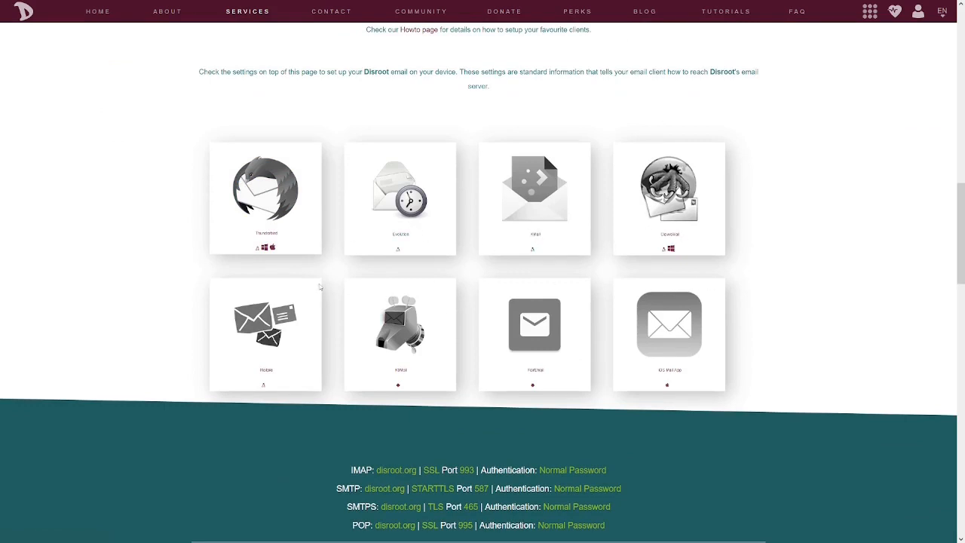
{"action": "scroll", "scroll_direction": "down", "scroll_amount": 3}
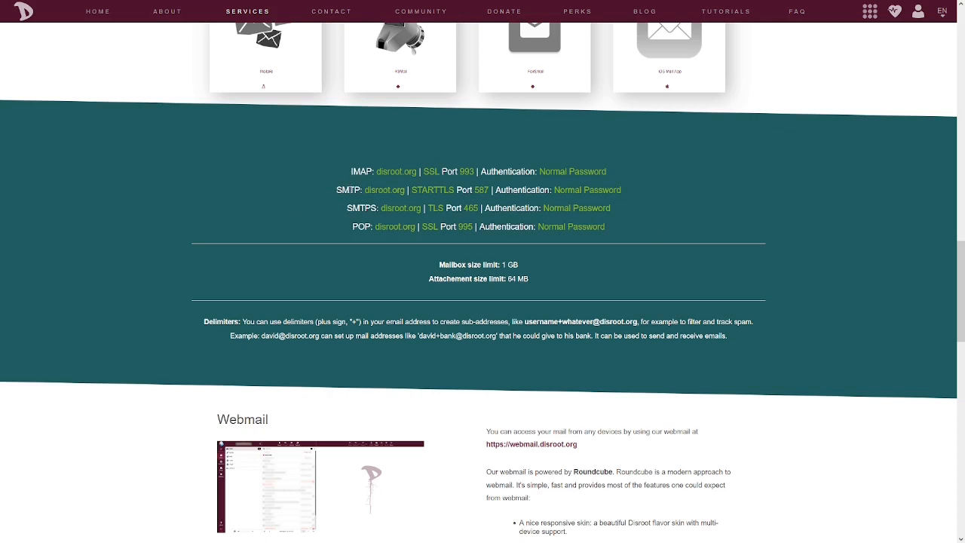
{"action": "mouse_move", "coordinate": [360, 217]}
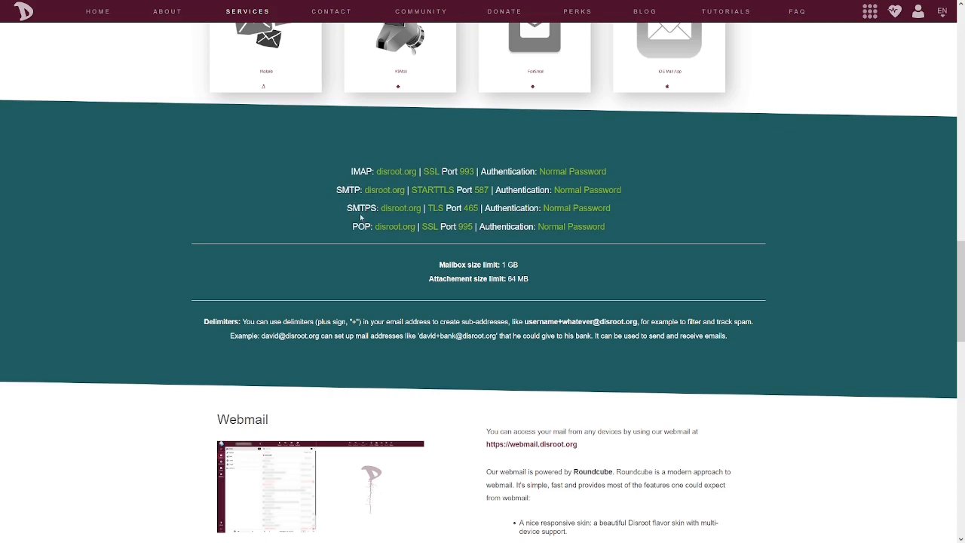
{"action": "mouse_move", "coordinate": [371, 217]}
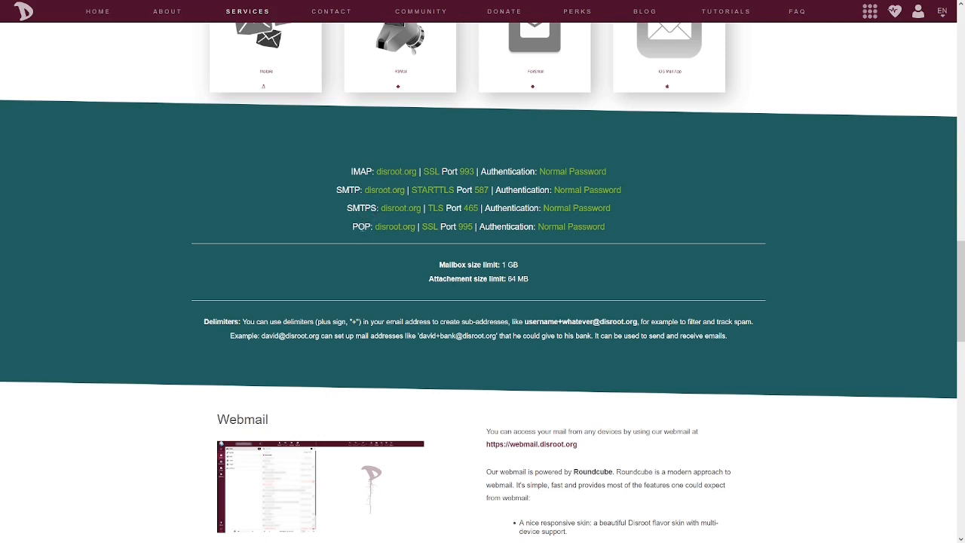
{"action": "mouse_move", "coordinate": [353, 238]}
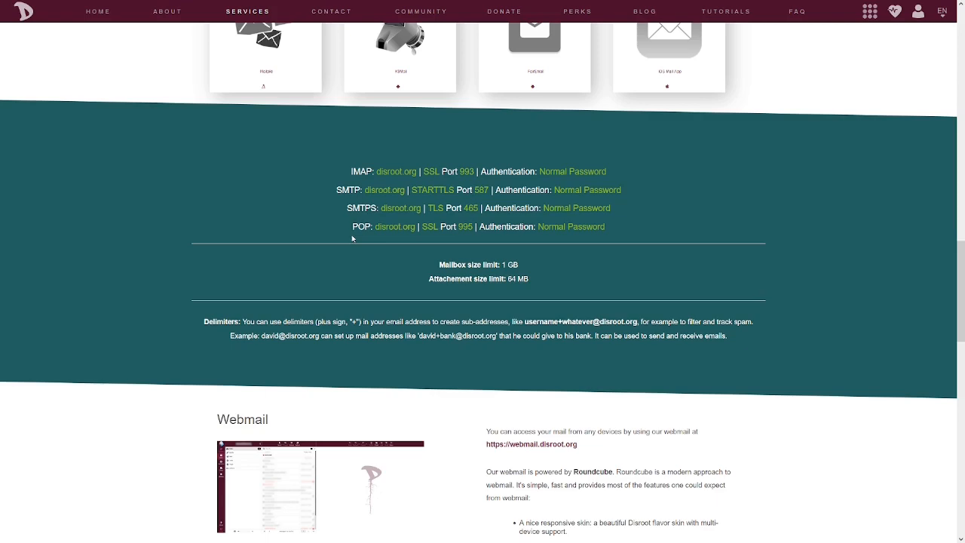
{"action": "mouse_move", "coordinate": [279, 244]}
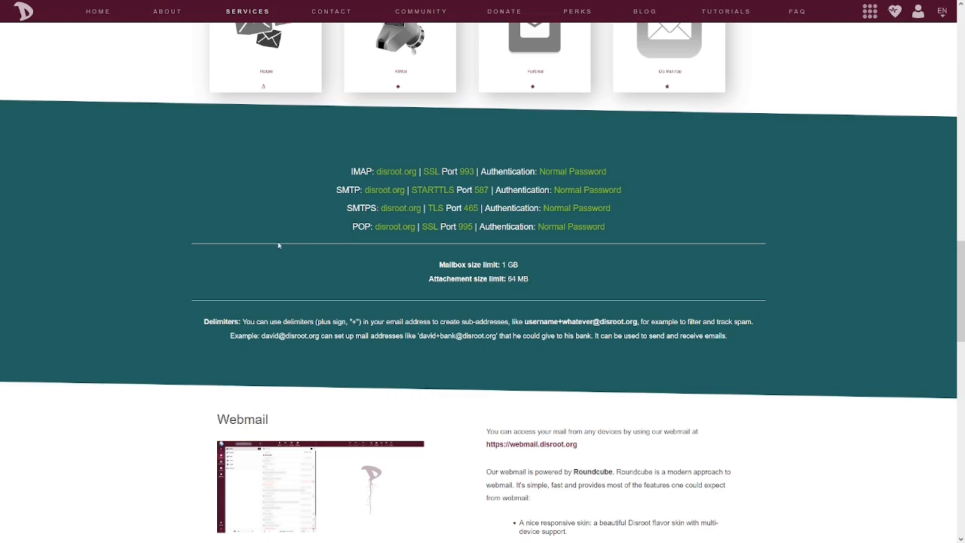
Step: Scroll down to the Webmail section describing Roundcube and its feature list
{"action": "scroll", "scroll_direction": "down", "scroll_amount": 3}
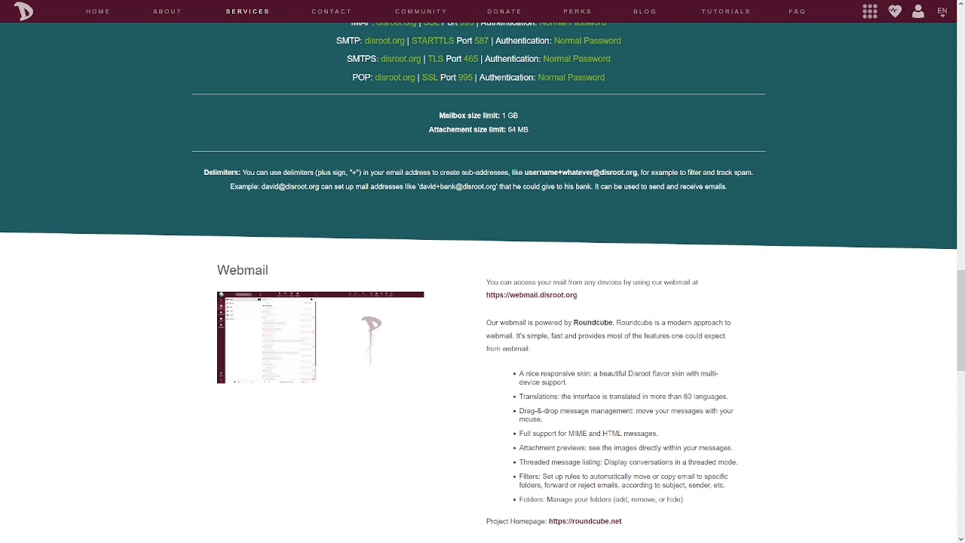
{"action": "mouse_move", "coordinate": [317, 193]}
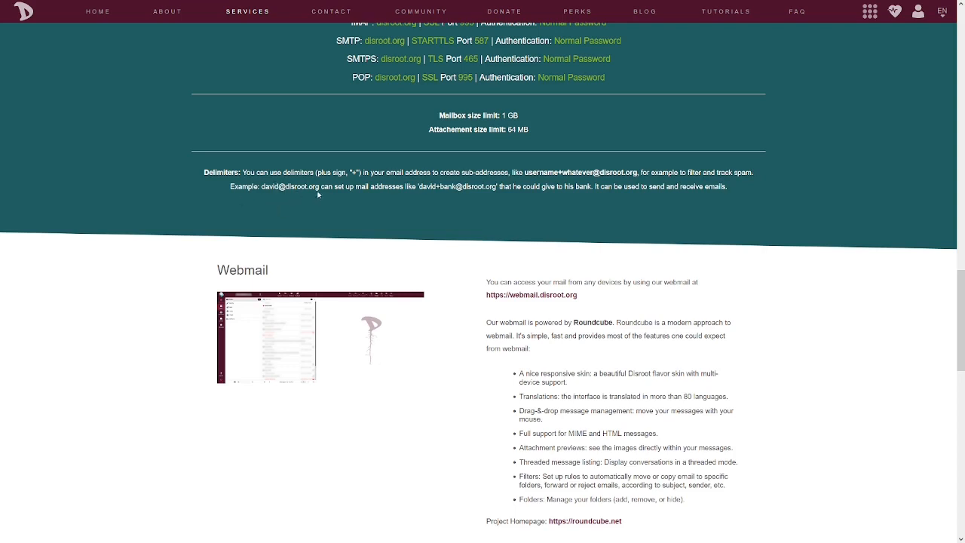
{"action": "mouse_move", "coordinate": [427, 195]}
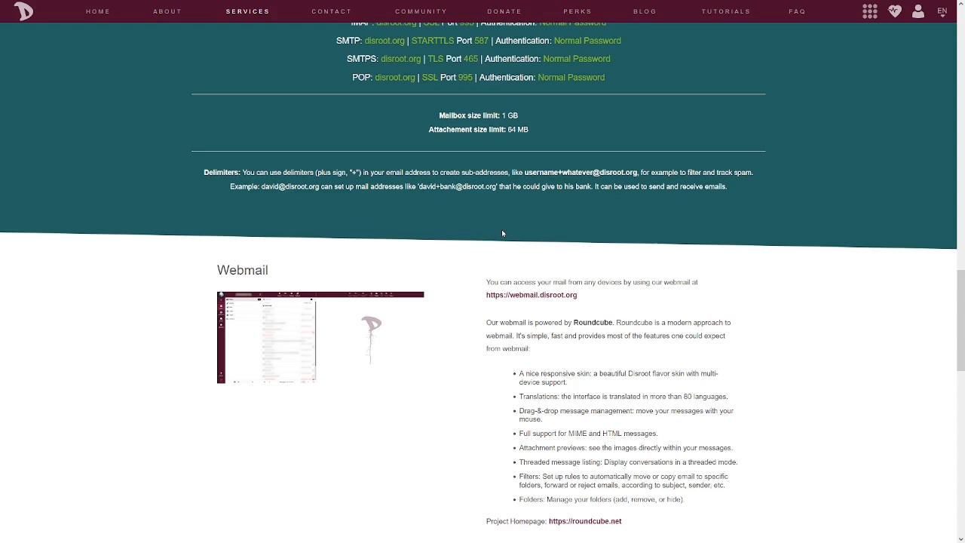
Step: Scroll past the Webmail features to the encryption explanation recommending Mailvelope
{"action": "scroll", "scroll_direction": "down", "scroll_amount": 3}
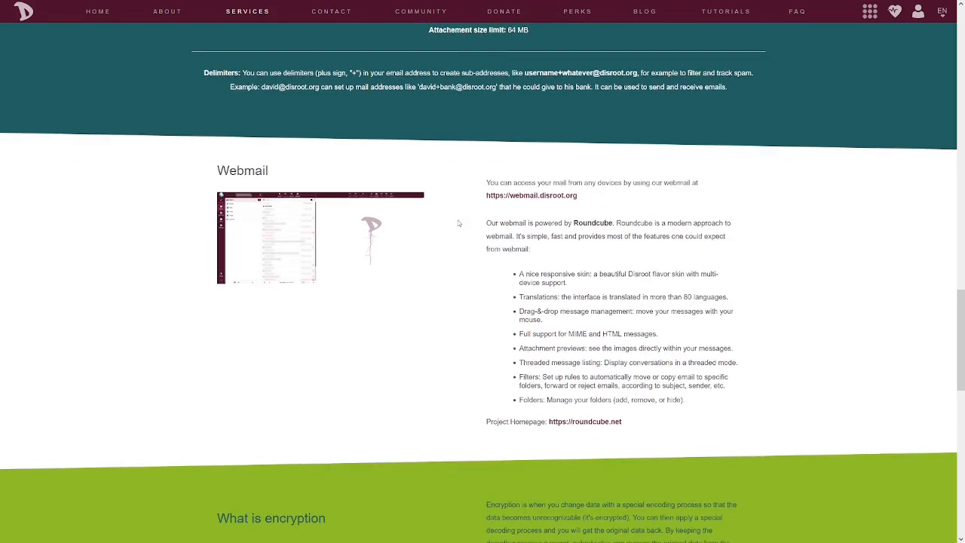
{"action": "scroll", "scroll_direction": "down", "scroll_amount": 3}
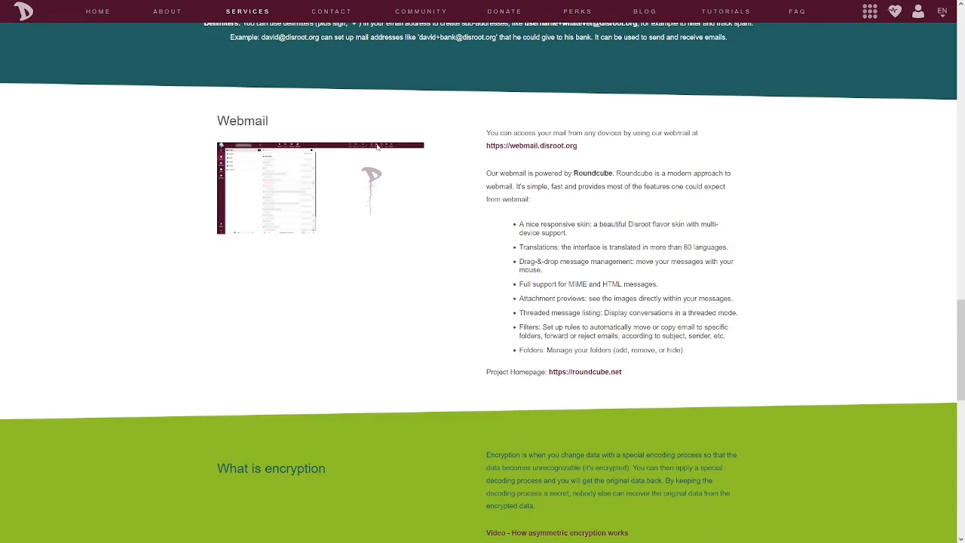
{"action": "mouse_move", "coordinate": [371, 153]}
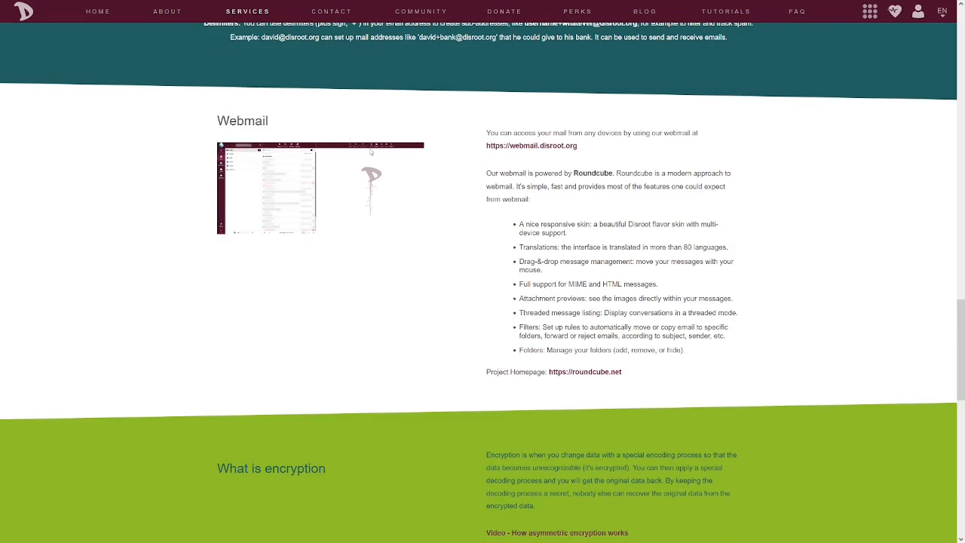
{"action": "mouse_move", "coordinate": [275, 176]}
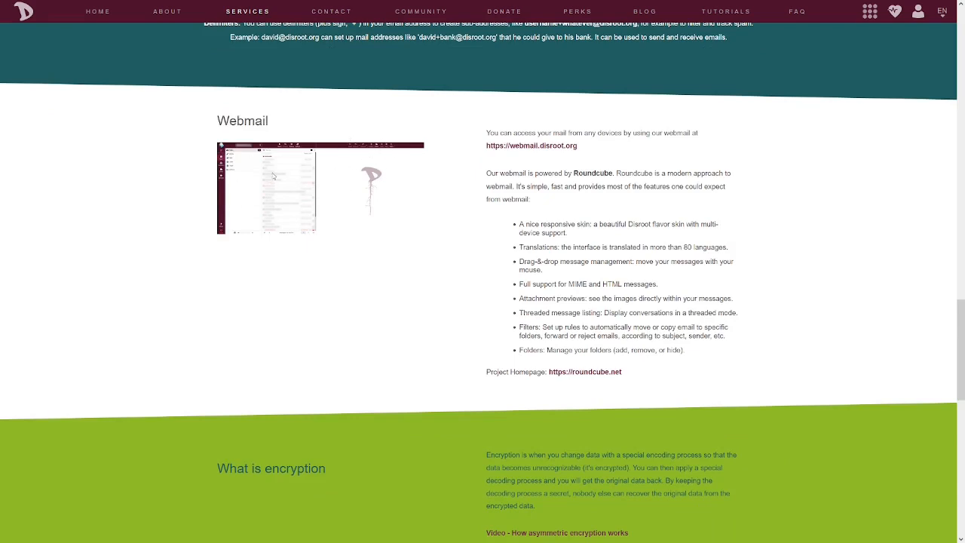
{"action": "mouse_move", "coordinate": [460, 178]}
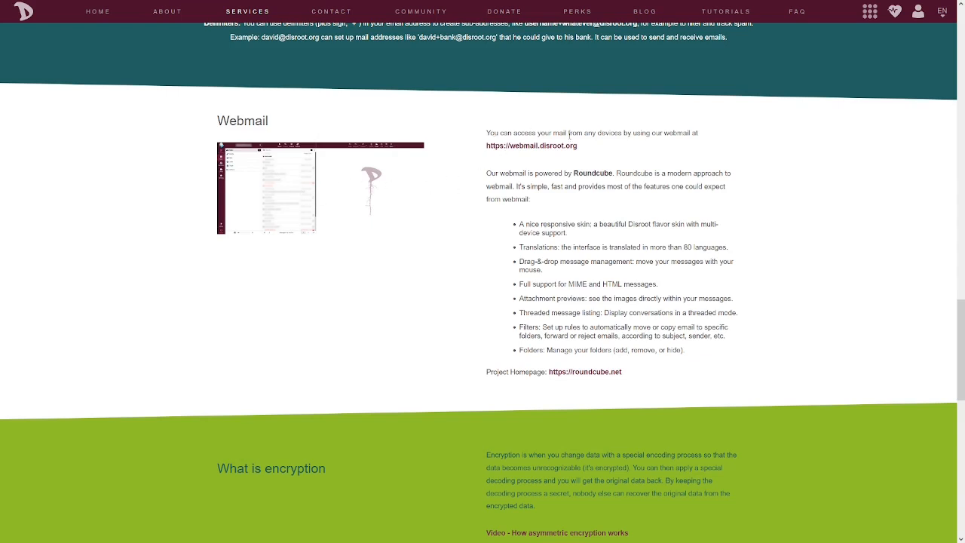
{"action": "mouse_move", "coordinate": [681, 140]}
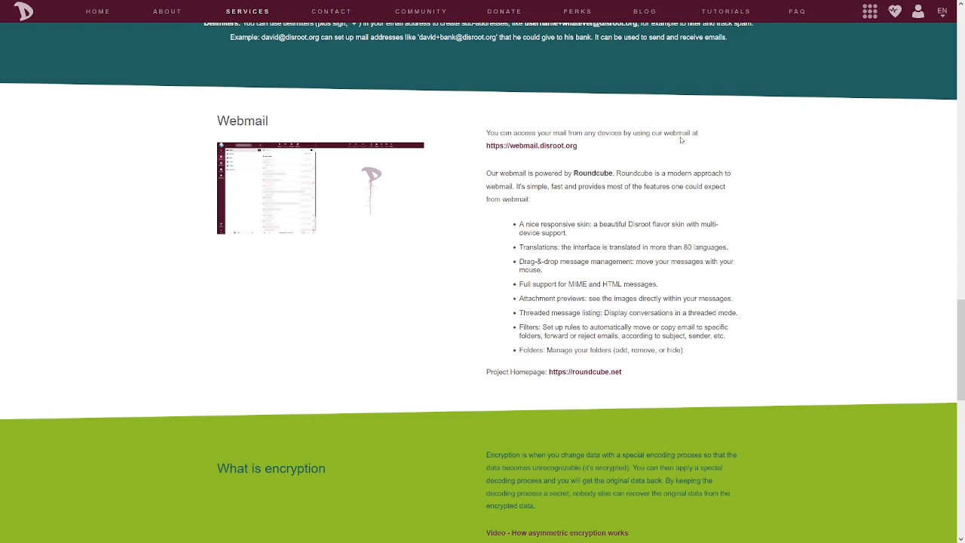
{"action": "mouse_move", "coordinate": [564, 157]}
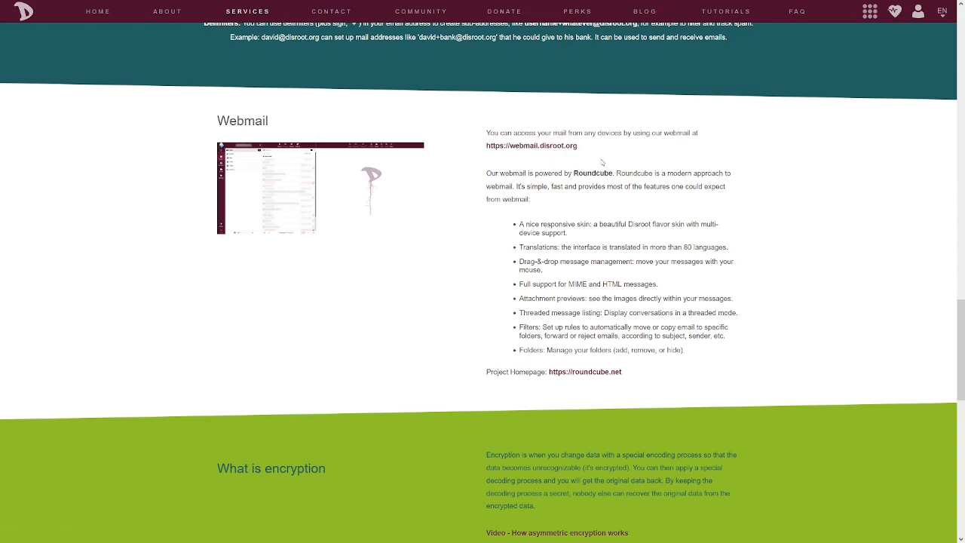
{"action": "mouse_move", "coordinate": [549, 182]}
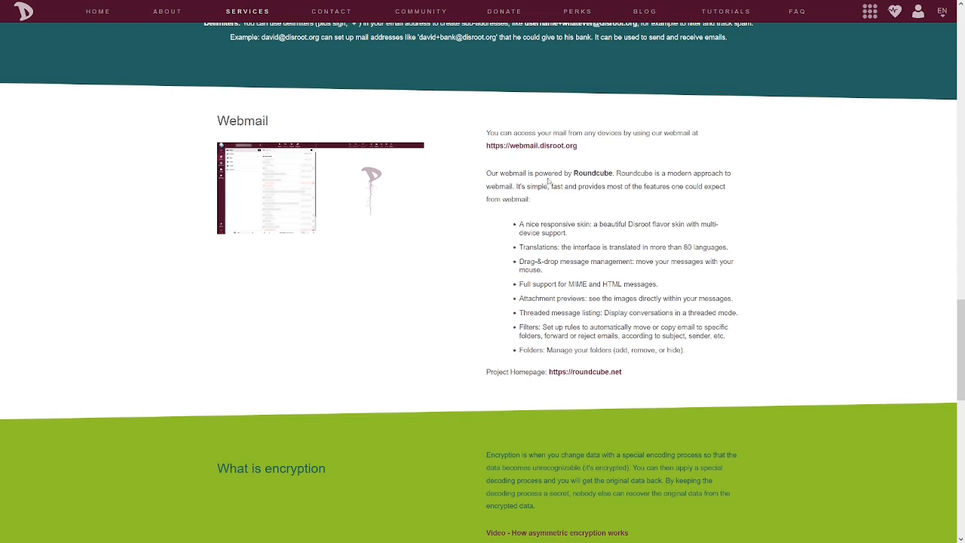
{"action": "mouse_move", "coordinate": [597, 180]}
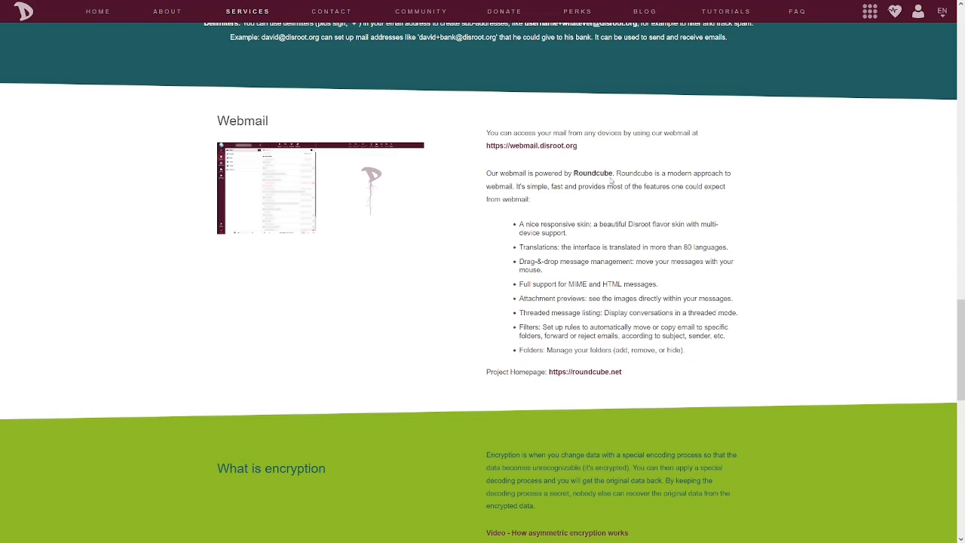
{"action": "mouse_move", "coordinate": [621, 181]}
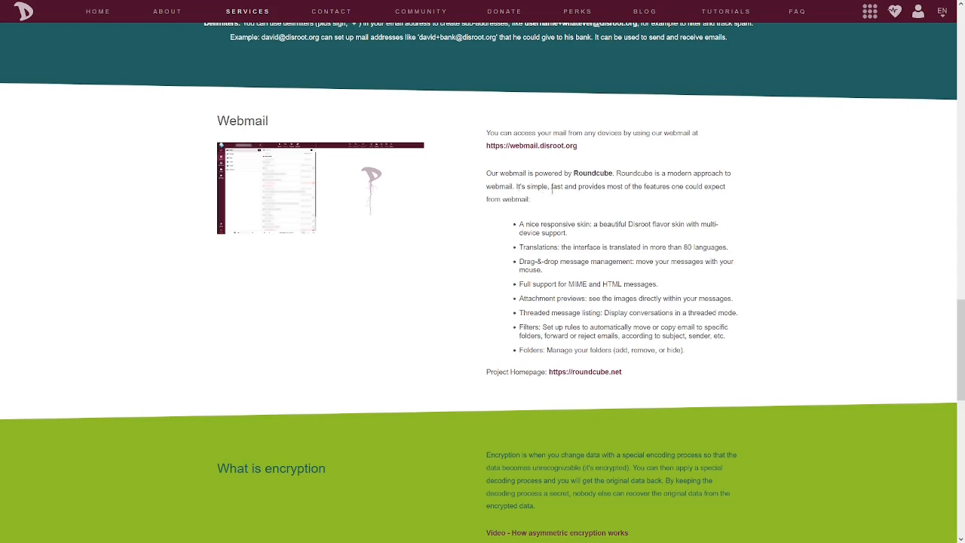
{"action": "mouse_move", "coordinate": [680, 193]}
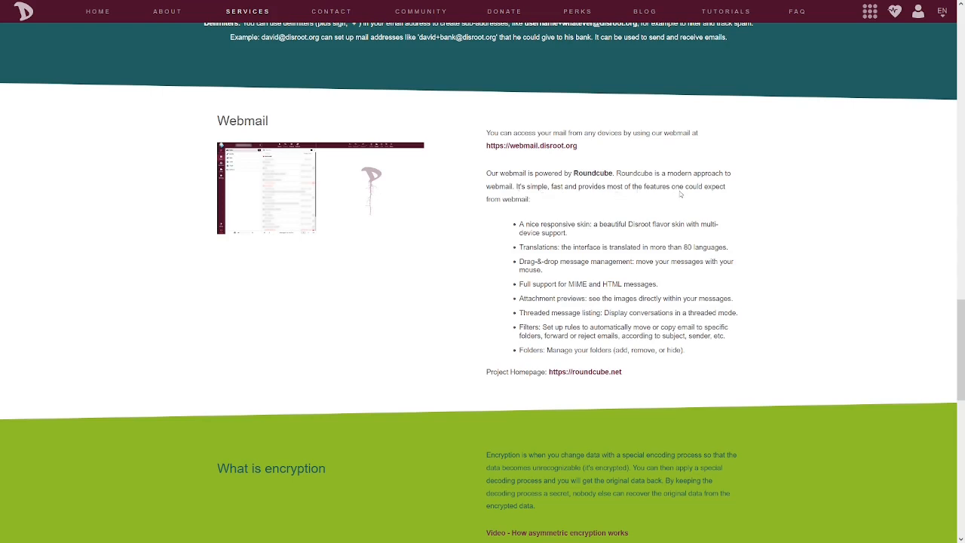
{"action": "mouse_move", "coordinate": [471, 235]}
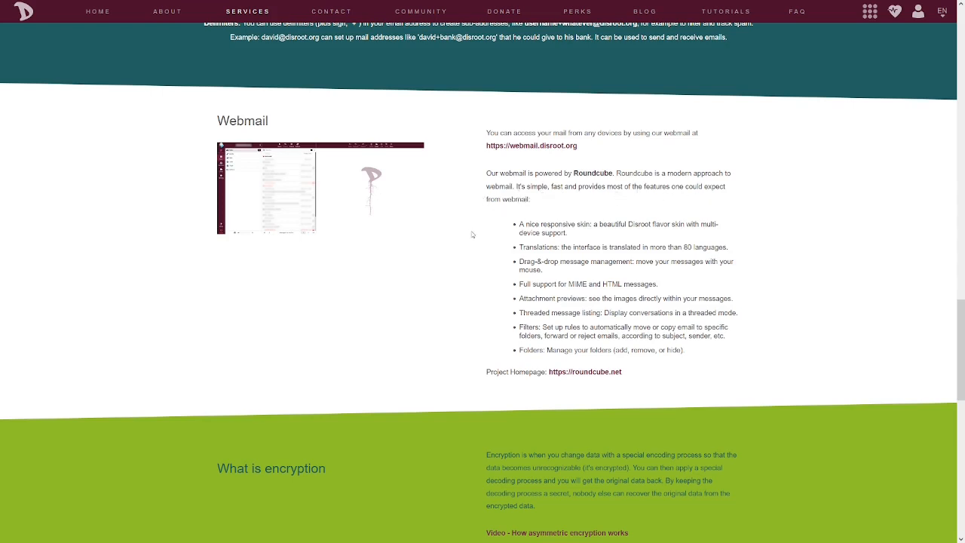
{"action": "scroll", "scroll_direction": "down", "scroll_amount": 3}
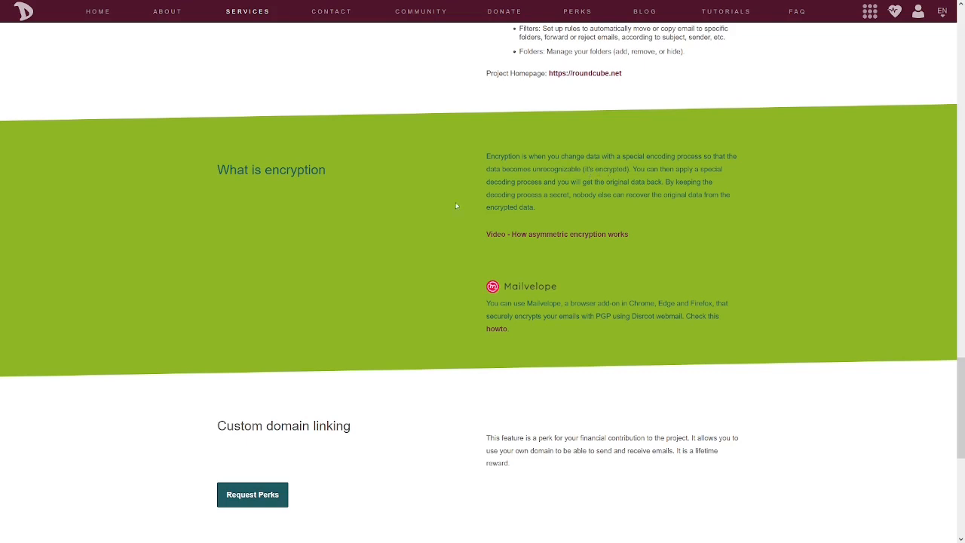
{"action": "scroll", "scroll_direction": "down", "scroll_amount": 3}
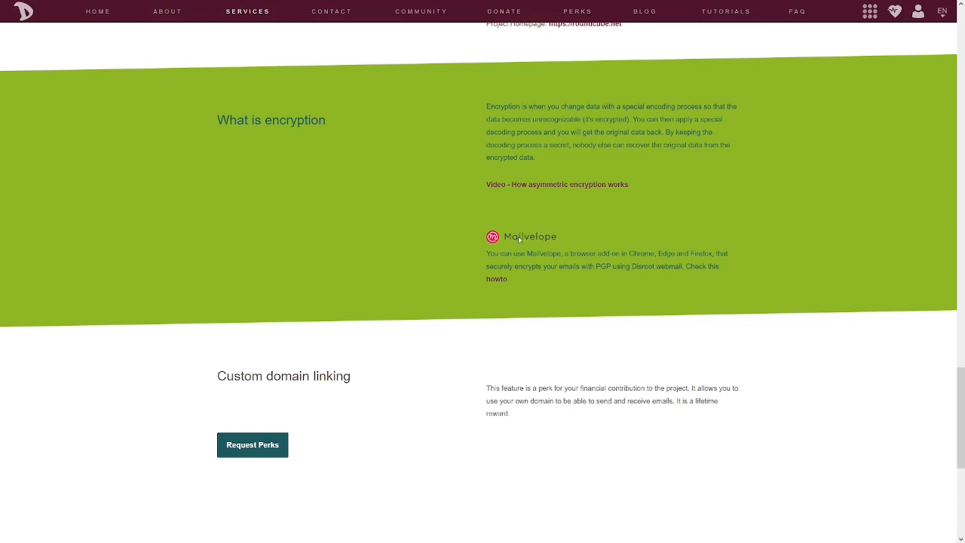
{"action": "mouse_move", "coordinate": [531, 243]}
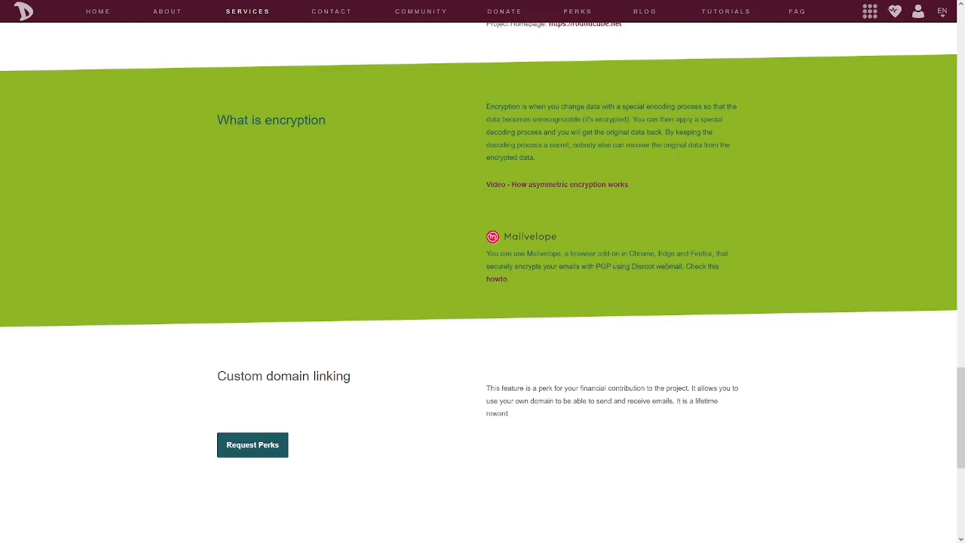
{"action": "mouse_move", "coordinate": [701, 275]}
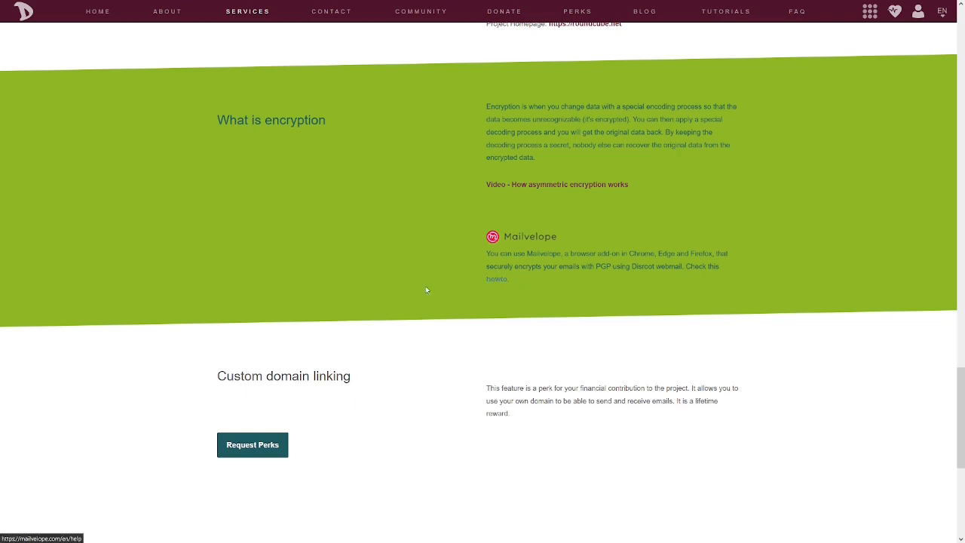
Step: Scroll down to the Add storage to your mailbox section with yearly prices up to 100GB
{"action": "scroll", "scroll_direction": "down", "scroll_amount": 3}
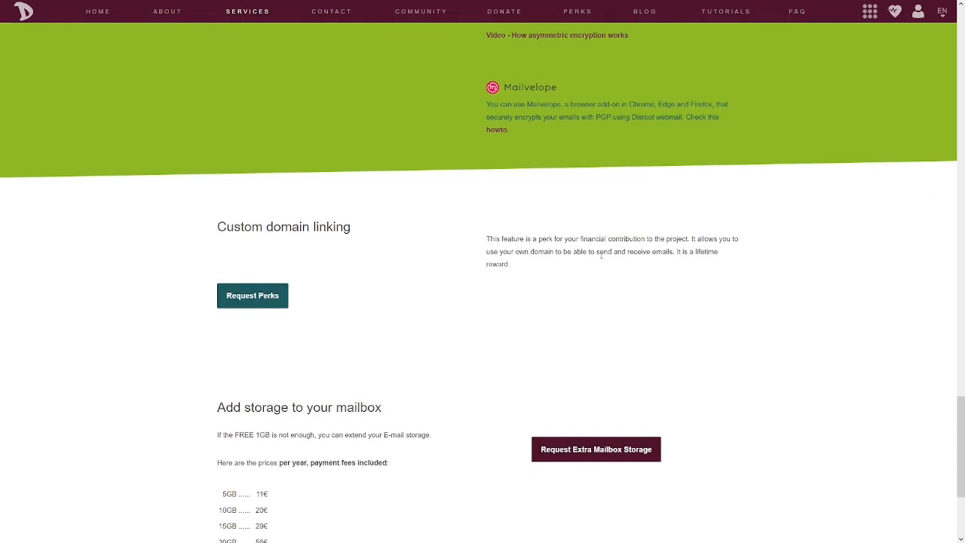
{"action": "mouse_move", "coordinate": [594, 262]}
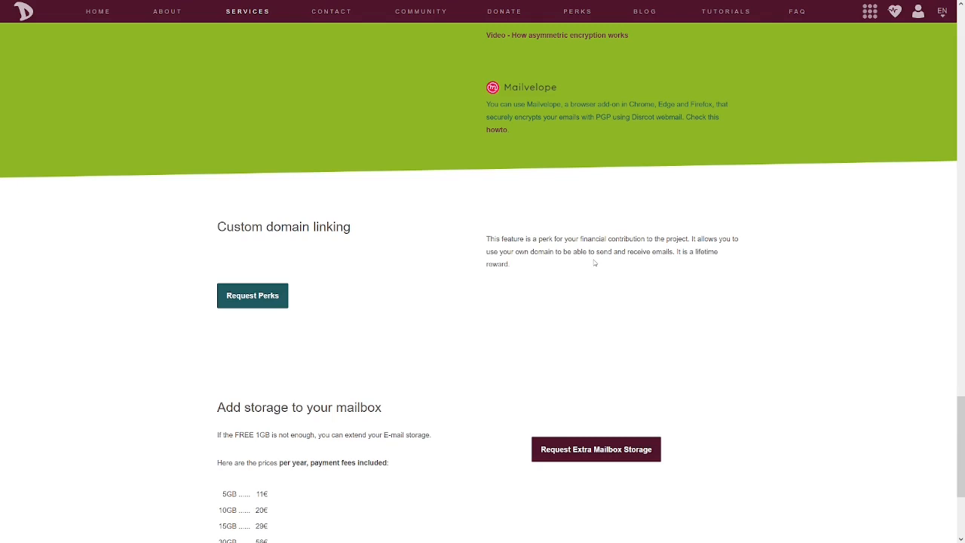
{"action": "mouse_move", "coordinate": [579, 265]}
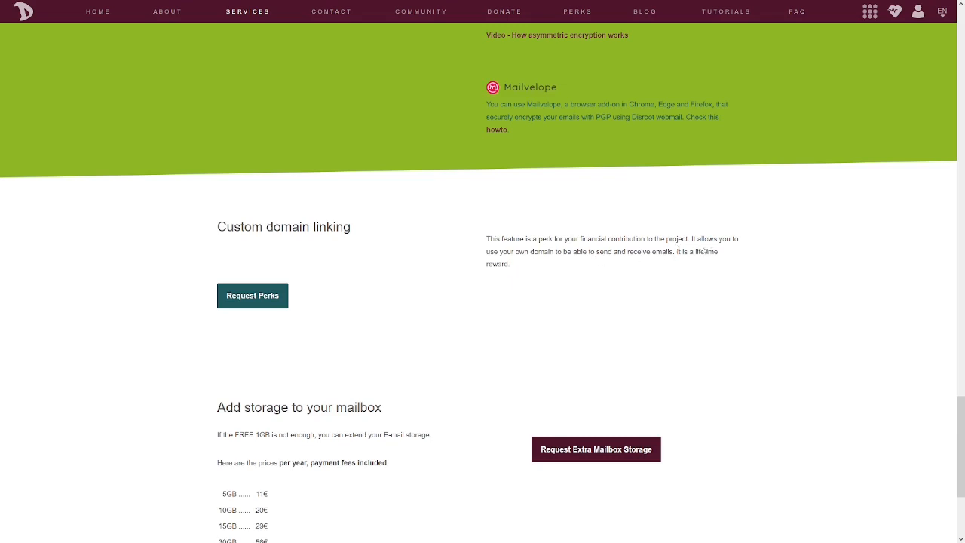
{"action": "mouse_move", "coordinate": [621, 262]}
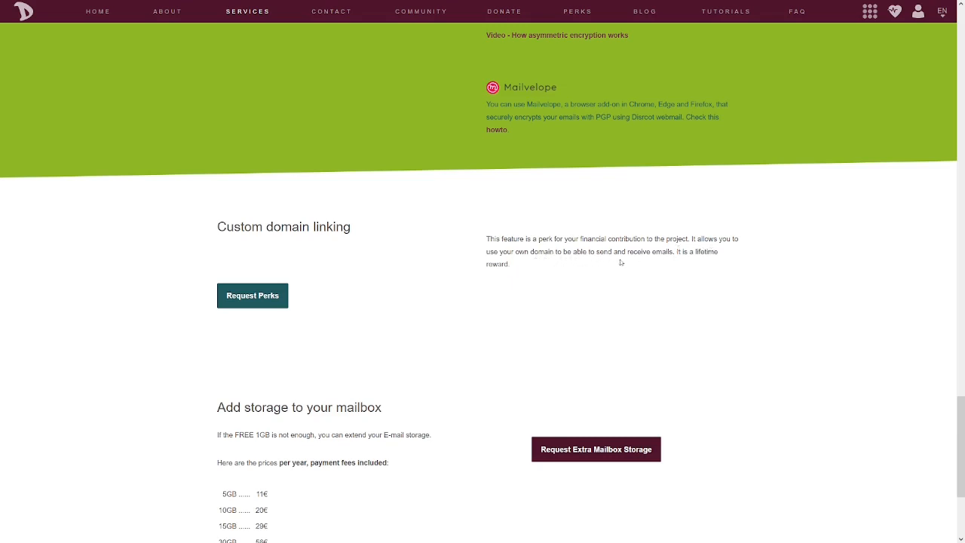
{"action": "mouse_move", "coordinate": [697, 262]}
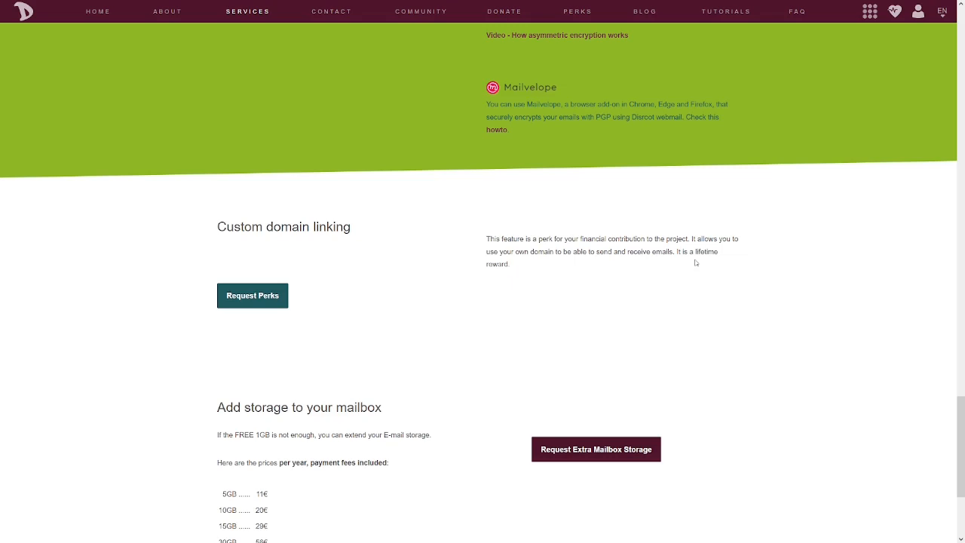
{"action": "mouse_move", "coordinate": [516, 269]}
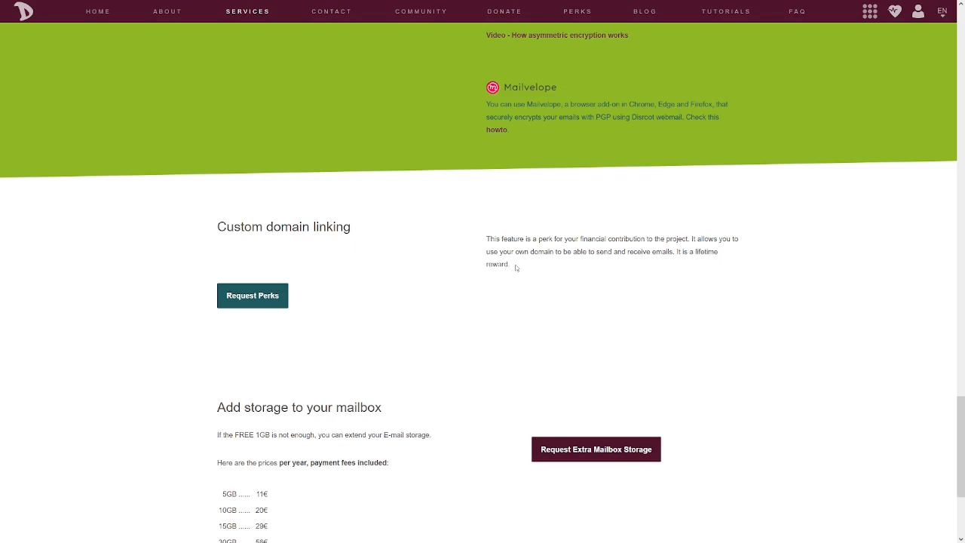
{"action": "mouse_move", "coordinate": [654, 184]}
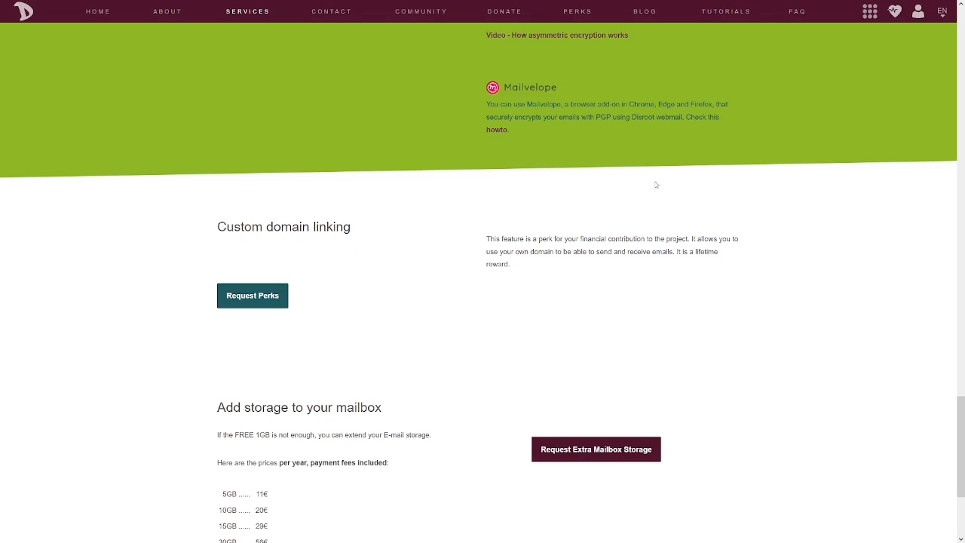
{"action": "mouse_move", "coordinate": [515, 270]}
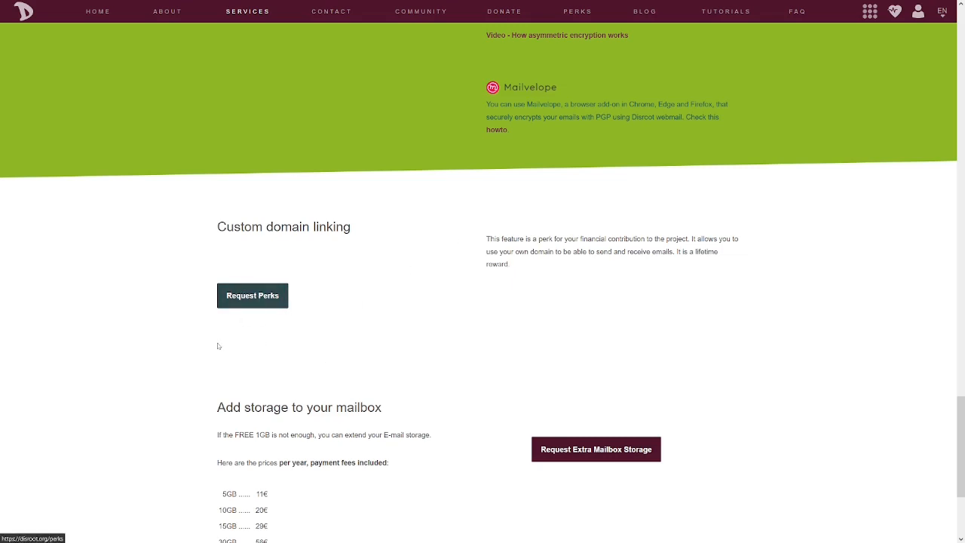
{"action": "scroll", "scroll_direction": "down", "scroll_amount": 3}
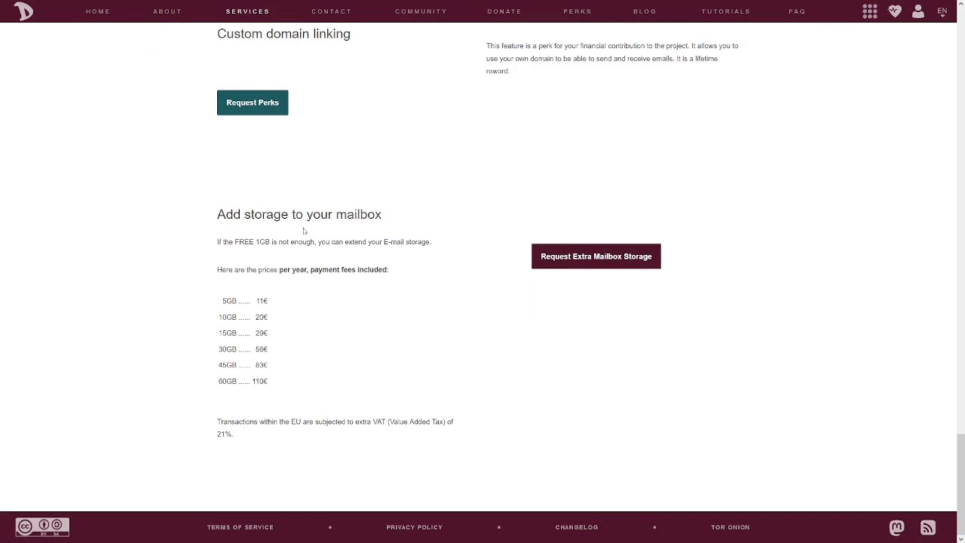
{"action": "mouse_move", "coordinate": [200, 247]}
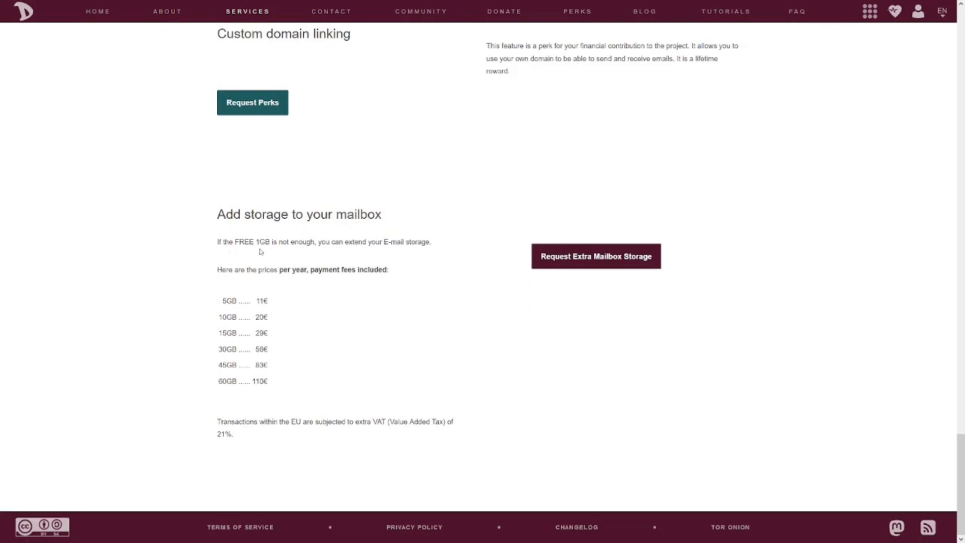
{"action": "mouse_move", "coordinate": [389, 252]}
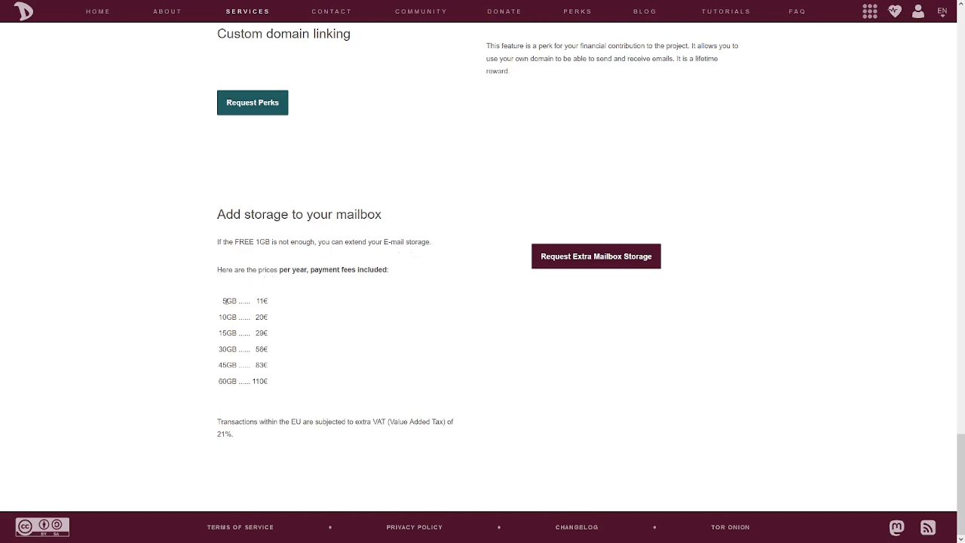
{"action": "mouse_move", "coordinate": [329, 296]}
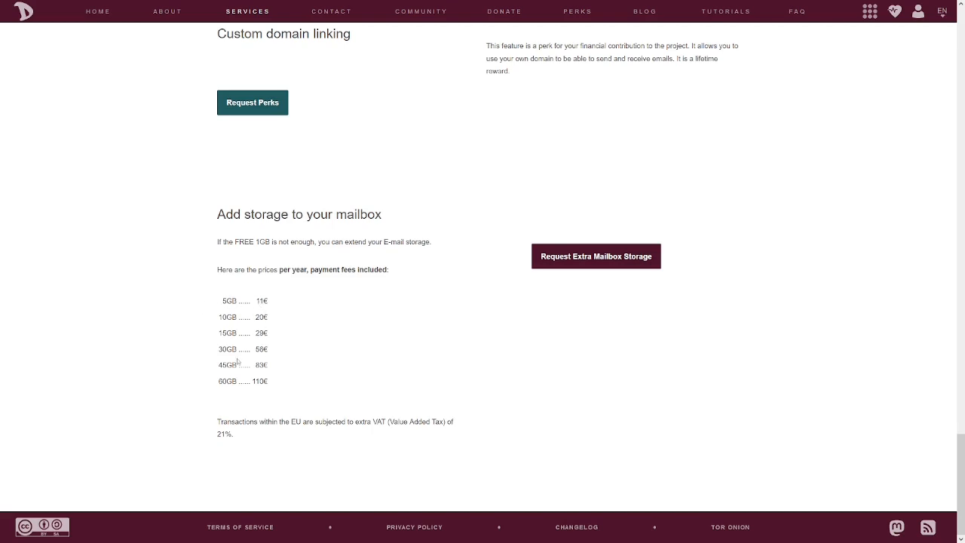
{"action": "mouse_move", "coordinate": [268, 385]}
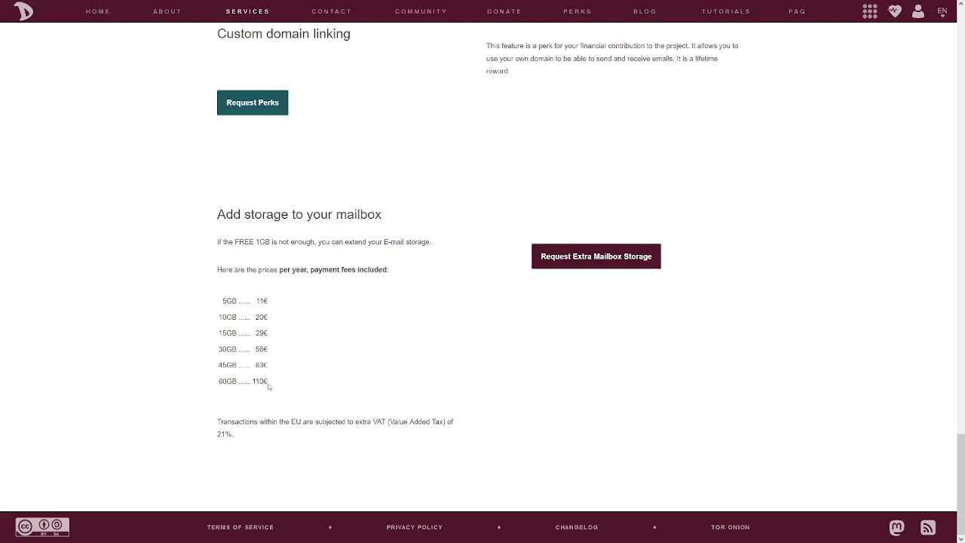
{"action": "mouse_move", "coordinate": [285, 389]}
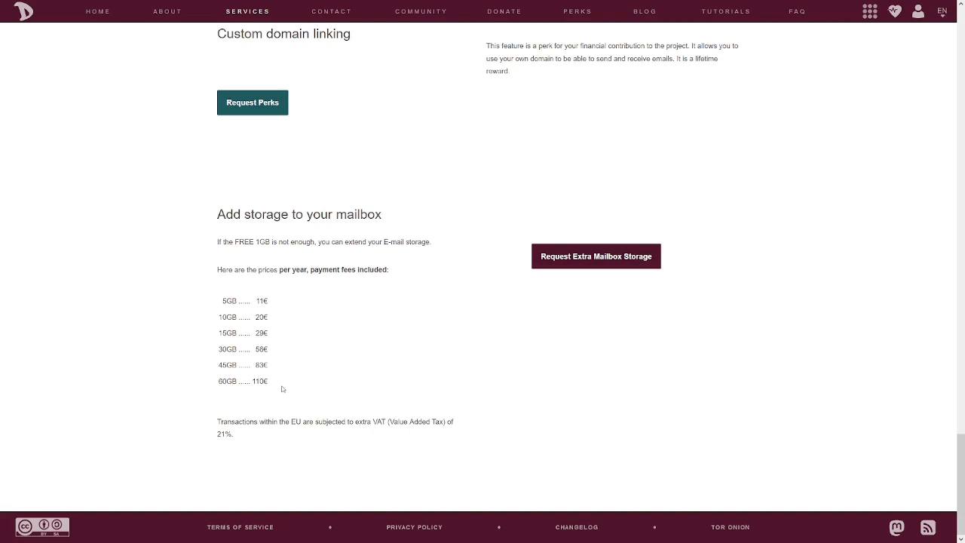
{"action": "mouse_move", "coordinate": [306, 437]}
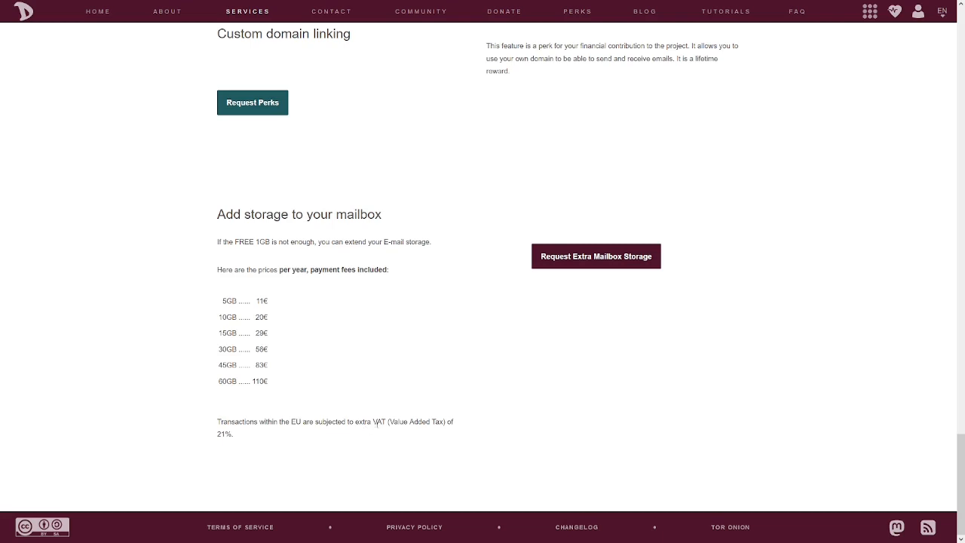
{"action": "mouse_move", "coordinate": [398, 429]}
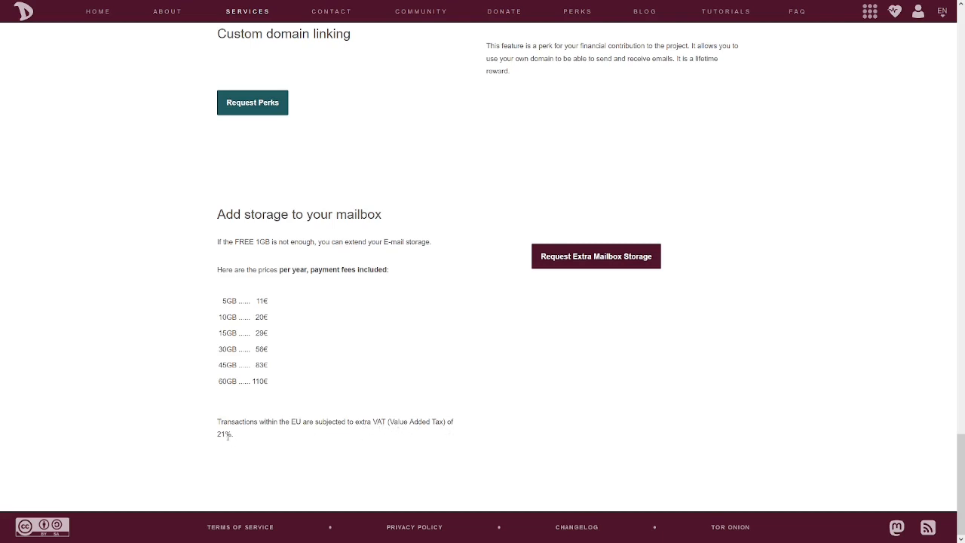
{"action": "mouse_move", "coordinate": [295, 443]}
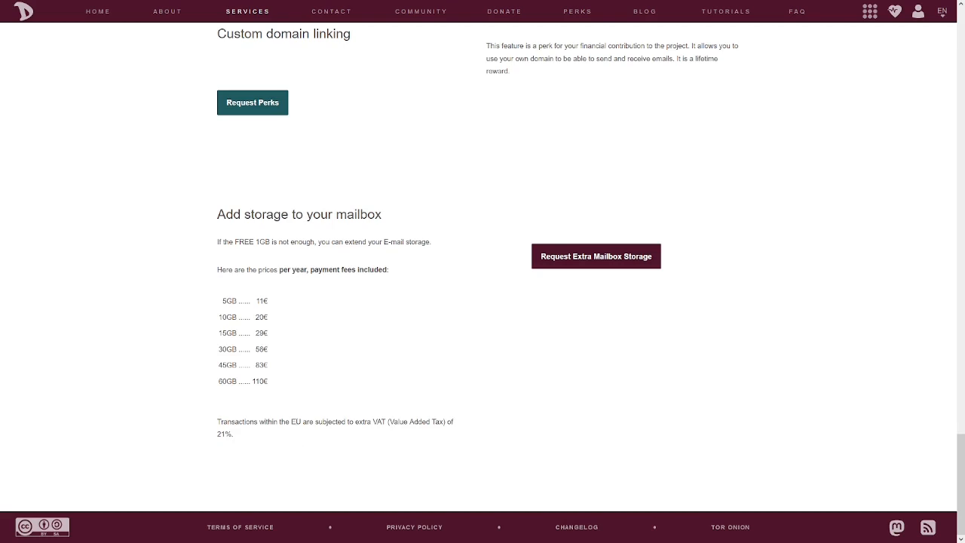
Step: Return to the E-mail section's introduction and choose Log in to reach the webmail sign-in page
{"action": "scroll", "scroll_direction": "down", "scroll_amount": 3}
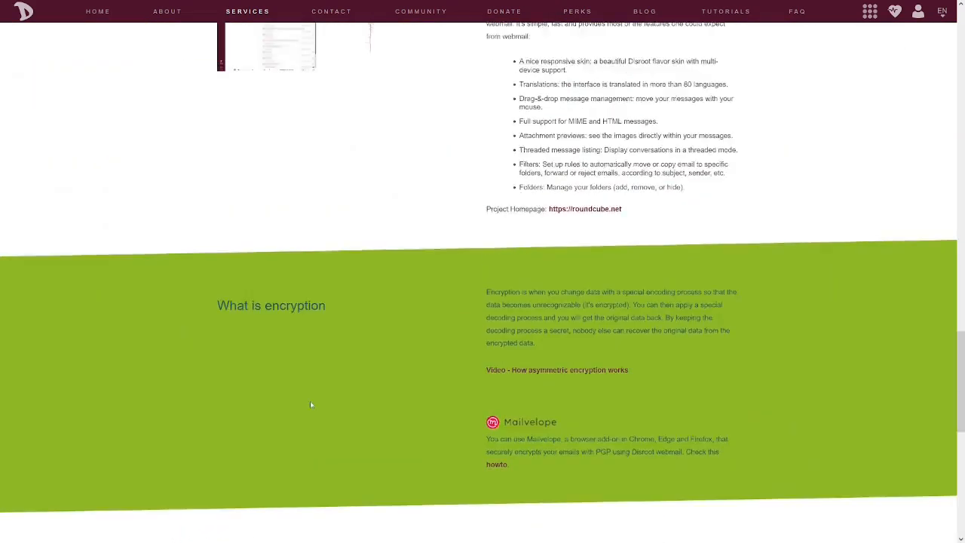
{"action": "scroll", "scroll_direction": "down", "scroll_amount": 3}
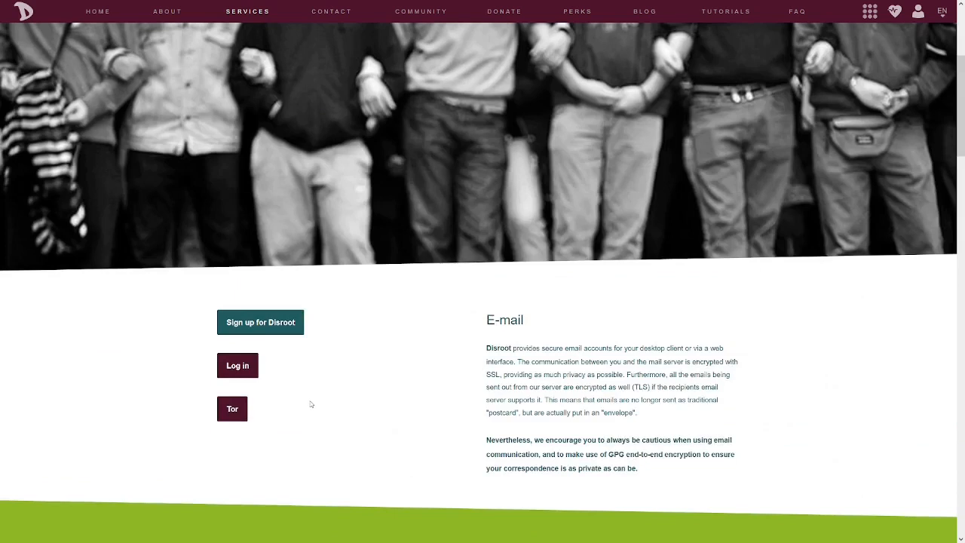
{"action": "scroll", "scroll_direction": "down", "scroll_amount": 3}
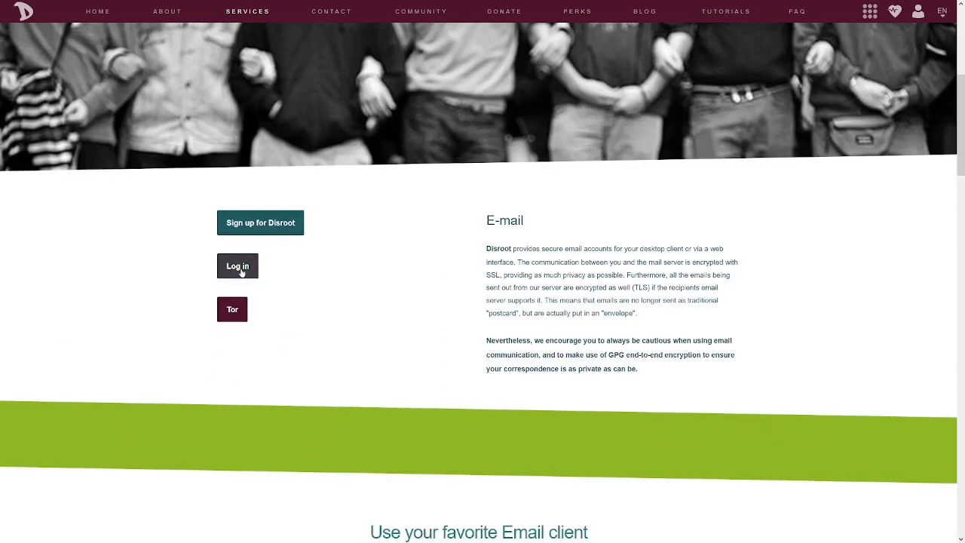
{"action": "left_click", "coordinate": [238, 266]}
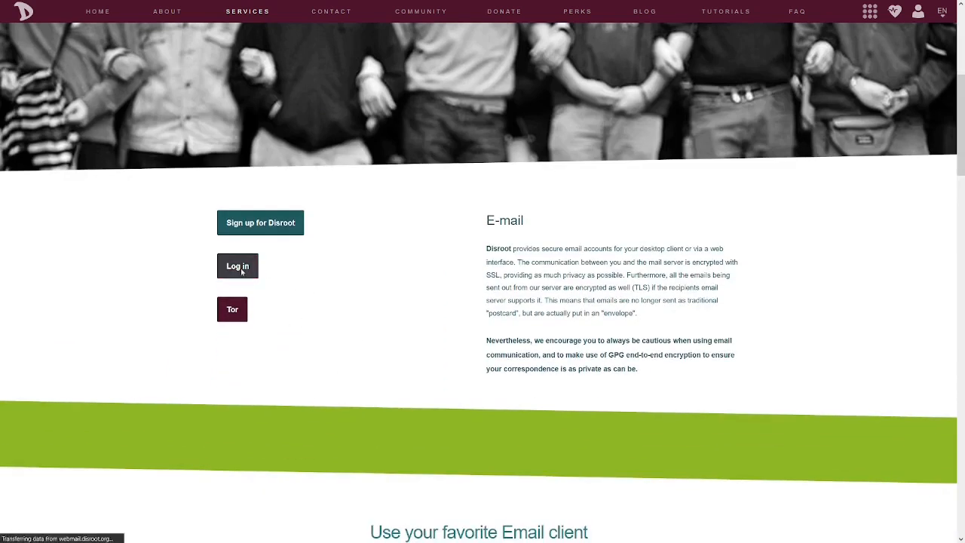
{"action": "left_click", "coordinate": [238, 265]}
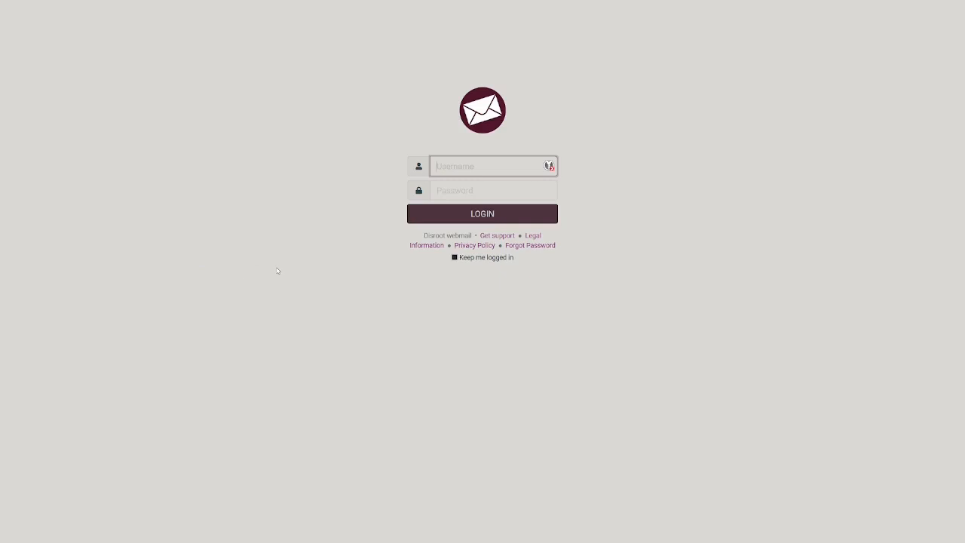
{"action": "type", "text": "ankorage"}
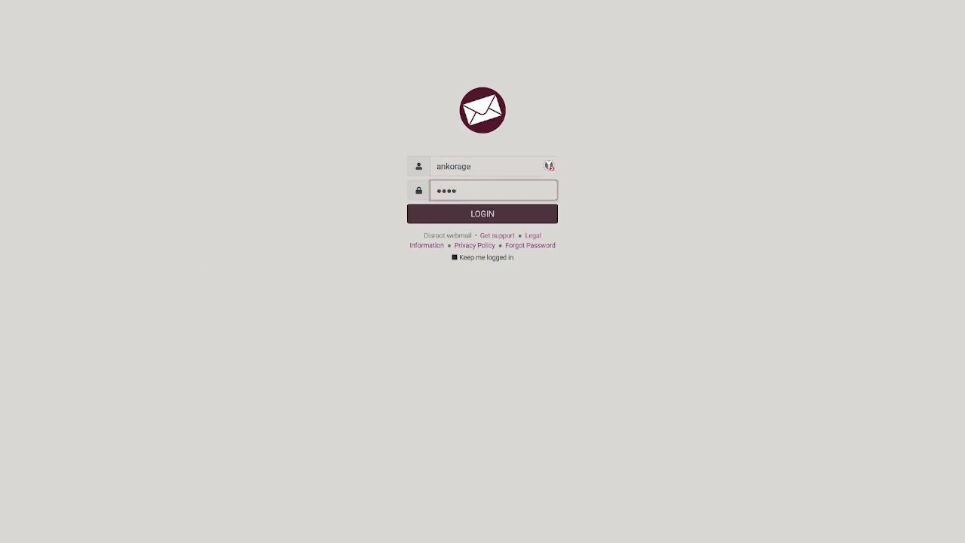
{"action": "left_click", "coordinate": [483, 214]}
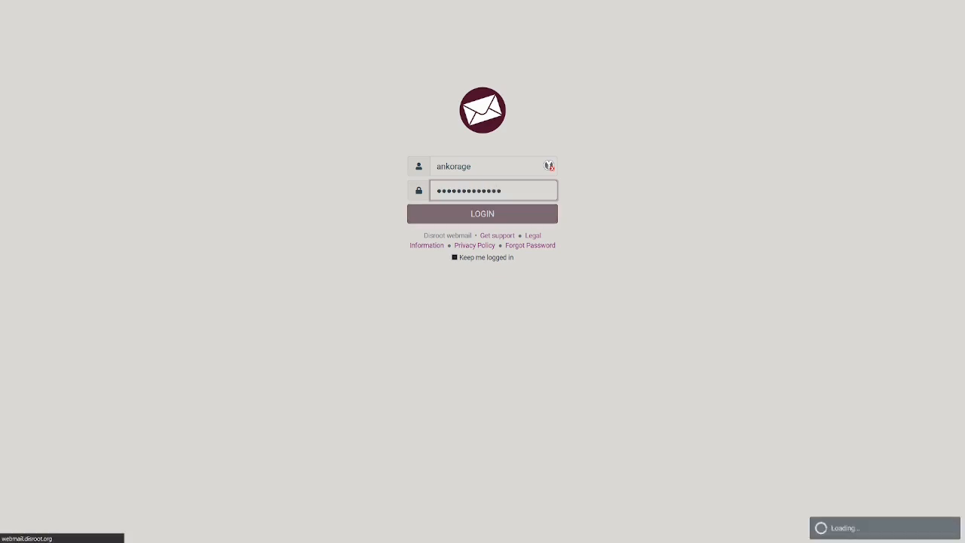
{"action": "mouse_move", "coordinate": [204, 251]}
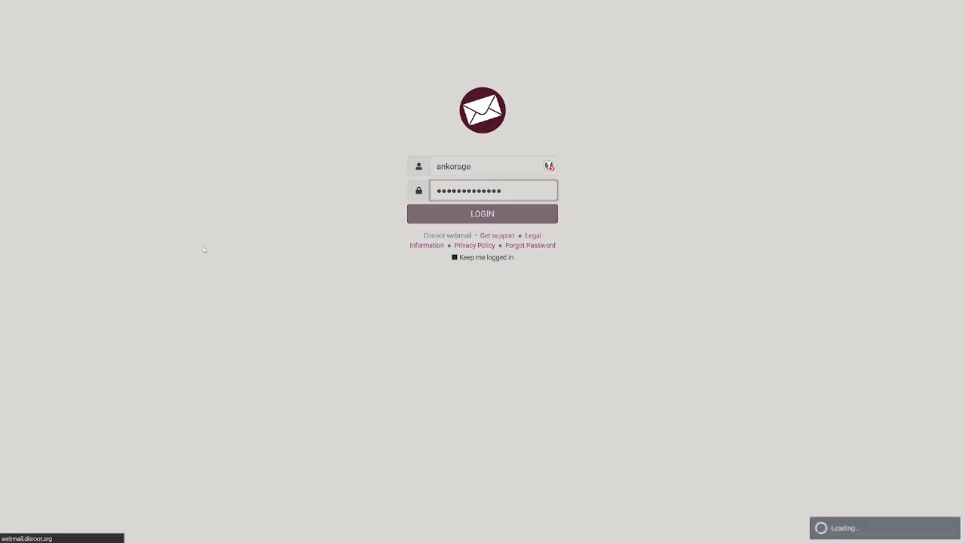
{"action": "left_click", "coordinate": [482, 214]}
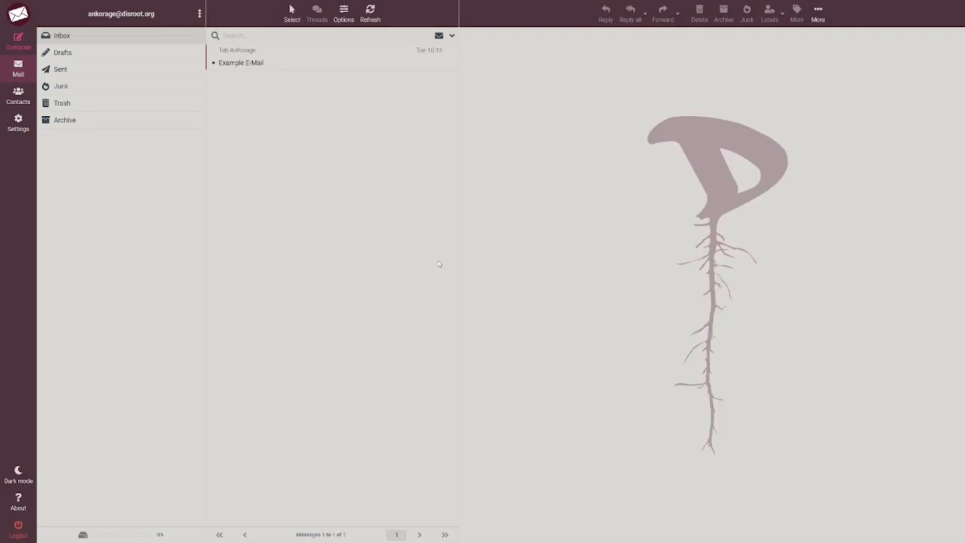
{"action": "mouse_move", "coordinate": [463, 275]}
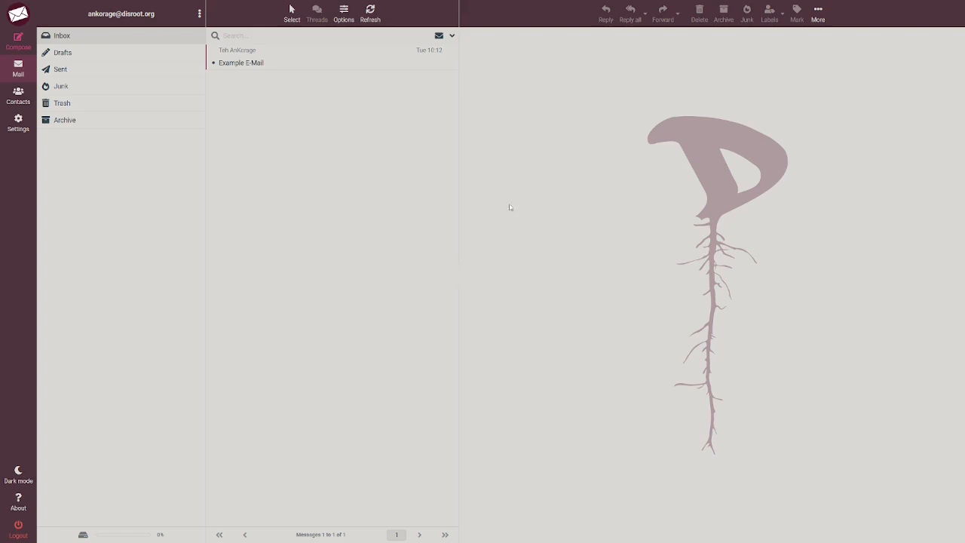
{"action": "mouse_move", "coordinate": [502, 223]}
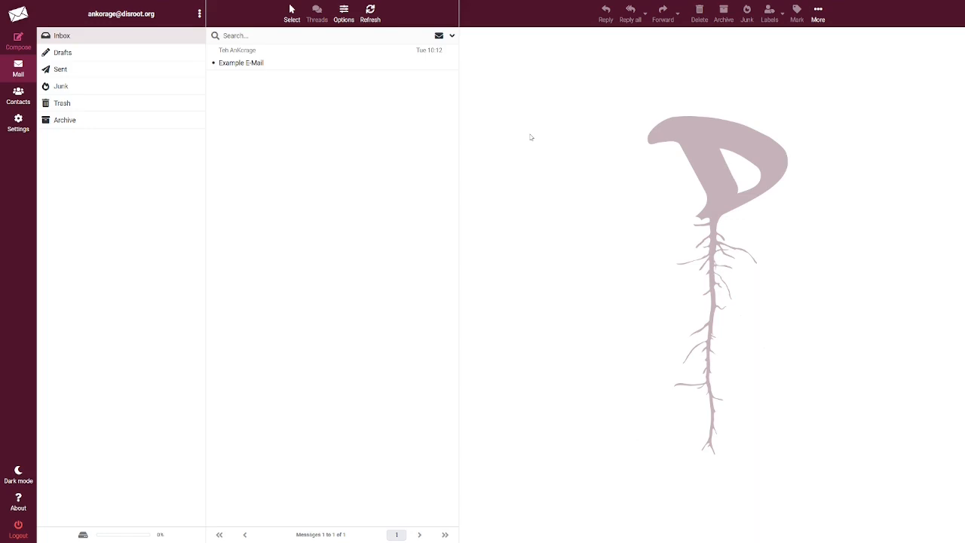
{"action": "mouse_move", "coordinate": [482, 161]}
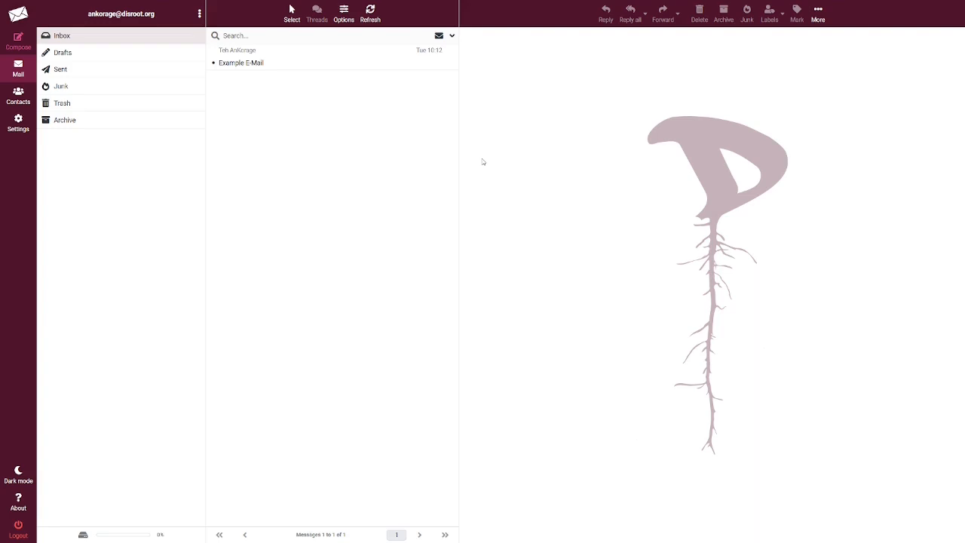
{"action": "mouse_move", "coordinate": [451, 163]}
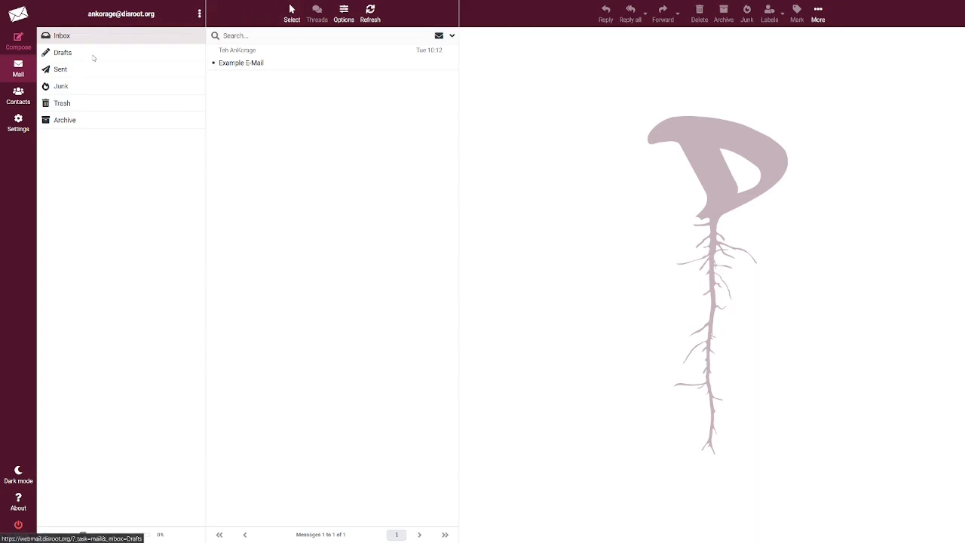
{"action": "left_click", "coordinate": [62, 36]}
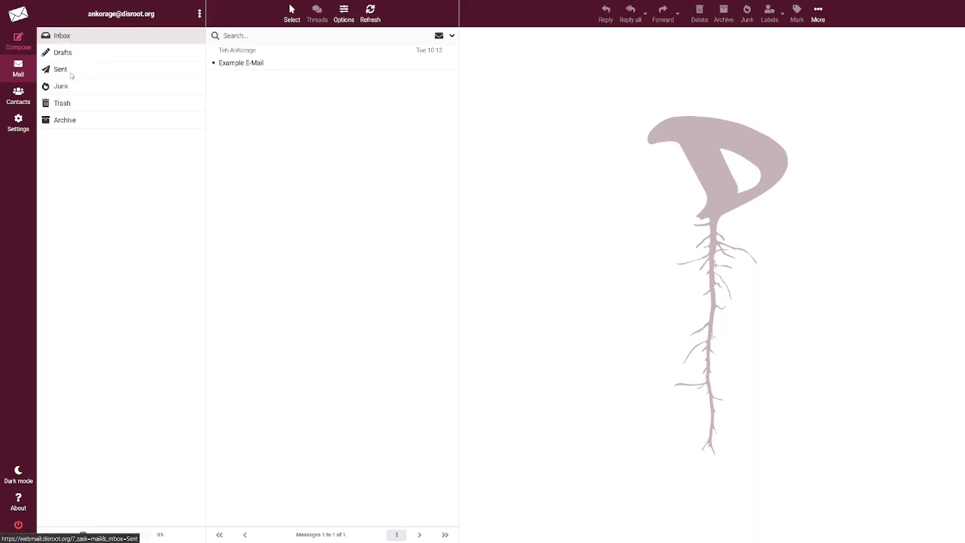
{"action": "left_click", "coordinate": [18, 41]}
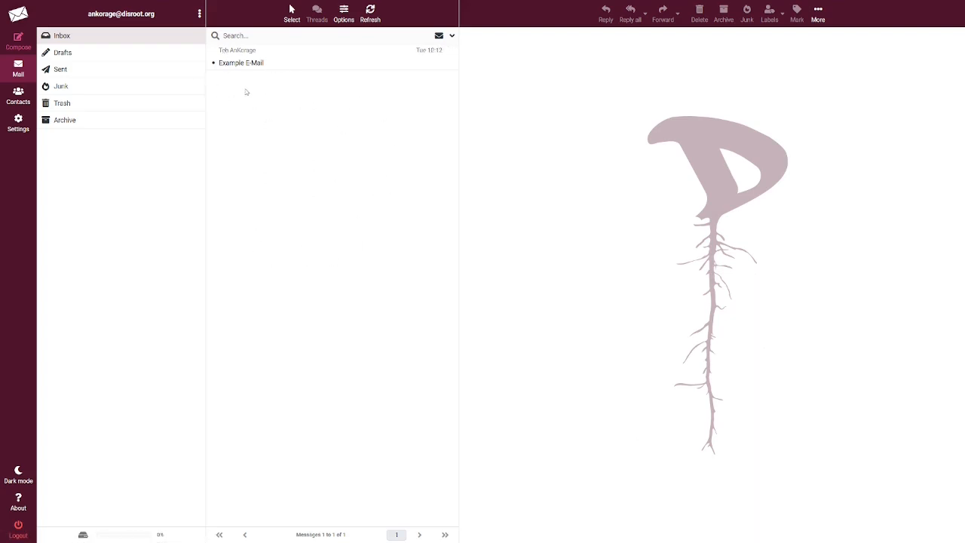
{"action": "mouse_move", "coordinate": [319, 94]}
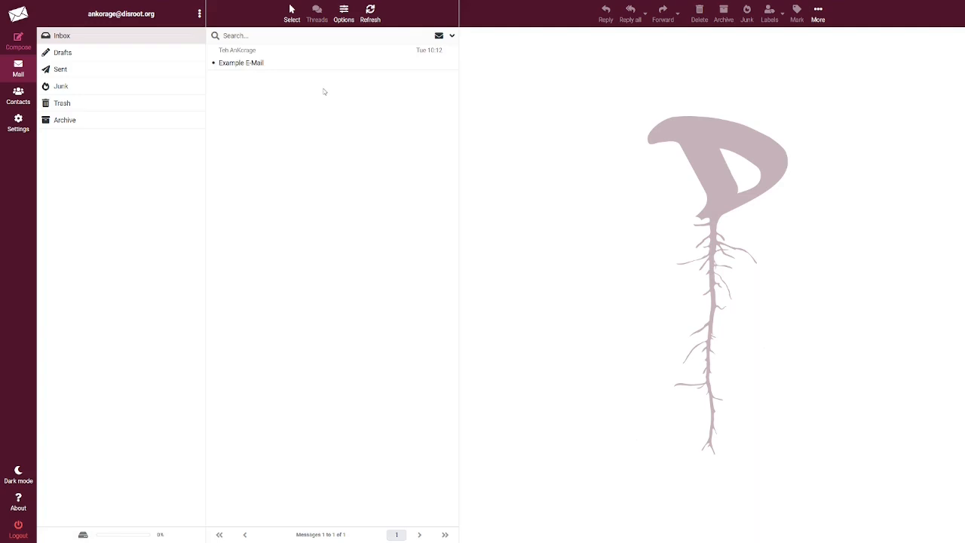
{"action": "mouse_move", "coordinate": [626, 360]}
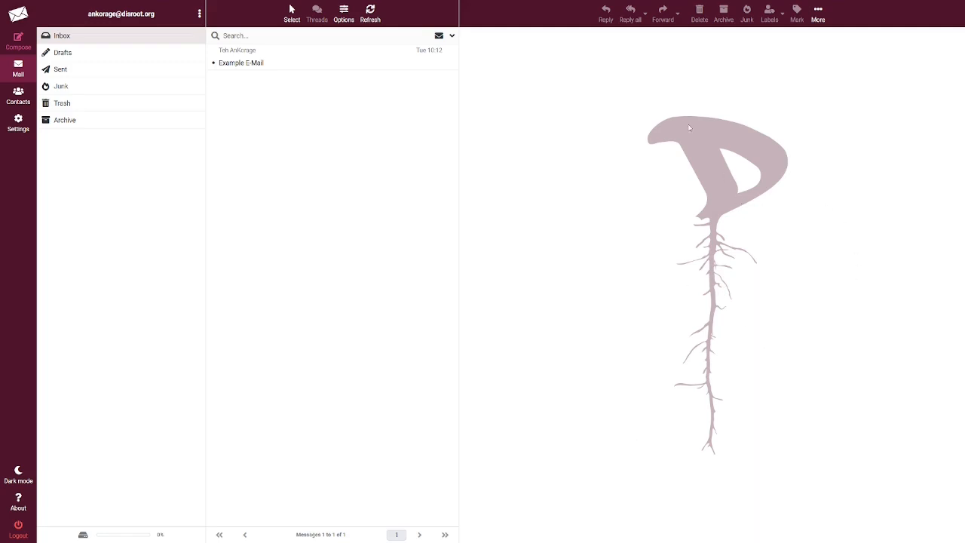
{"action": "mouse_move", "coordinate": [715, 250]}
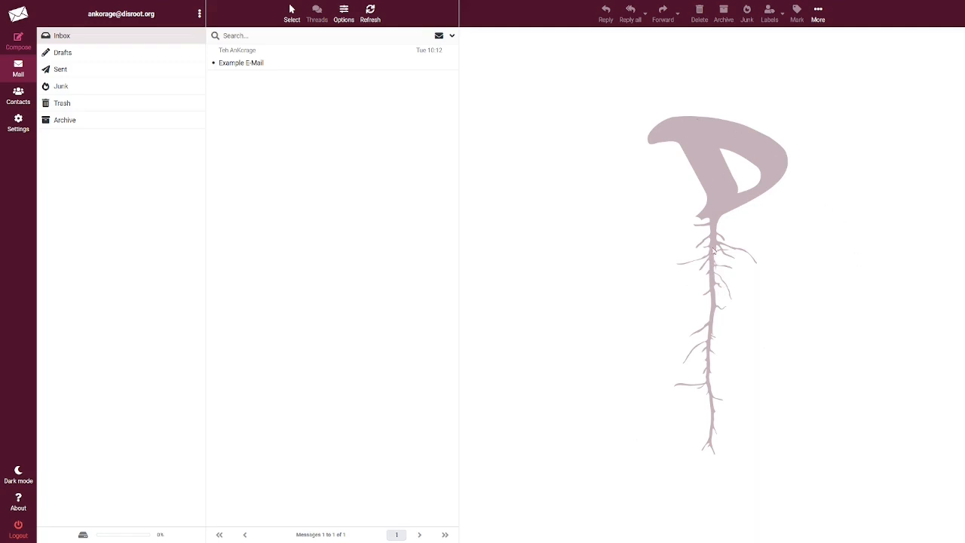
{"action": "mouse_move", "coordinate": [730, 259]}
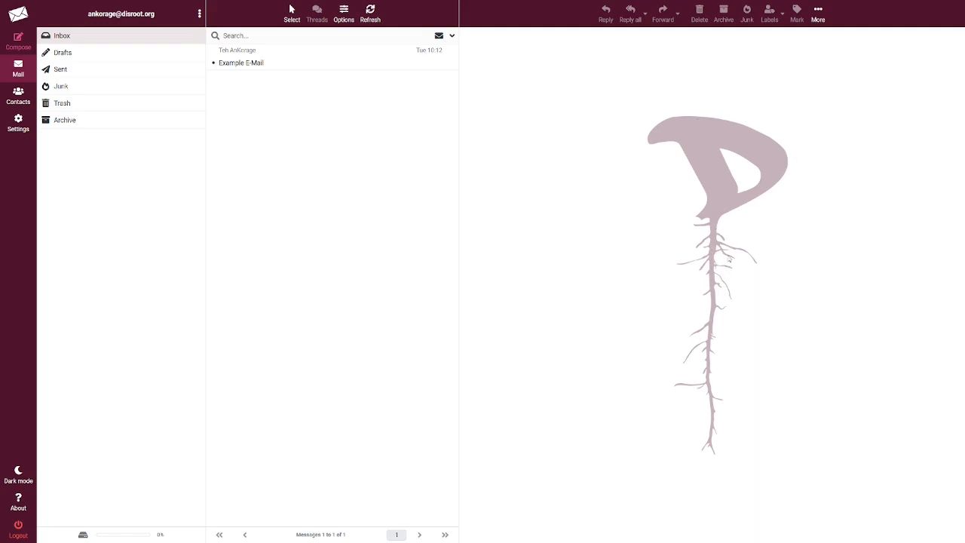
{"action": "mouse_move", "coordinate": [757, 259]}
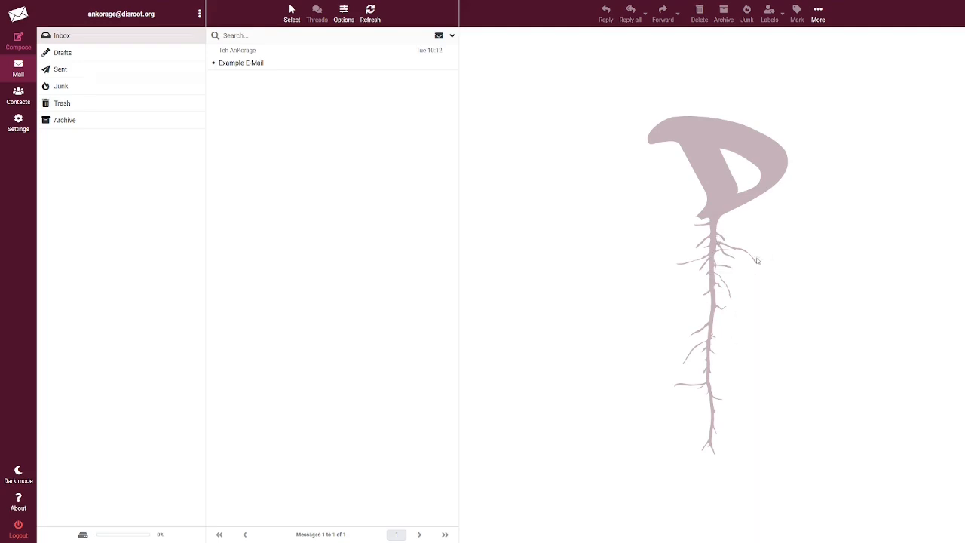
{"action": "mouse_move", "coordinate": [594, 29]}
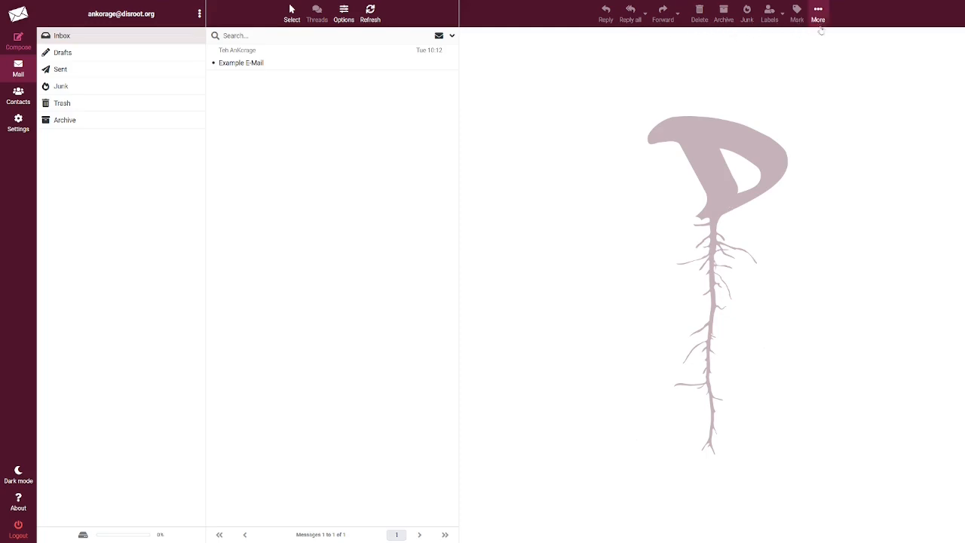
{"action": "left_click", "coordinate": [817, 13]}
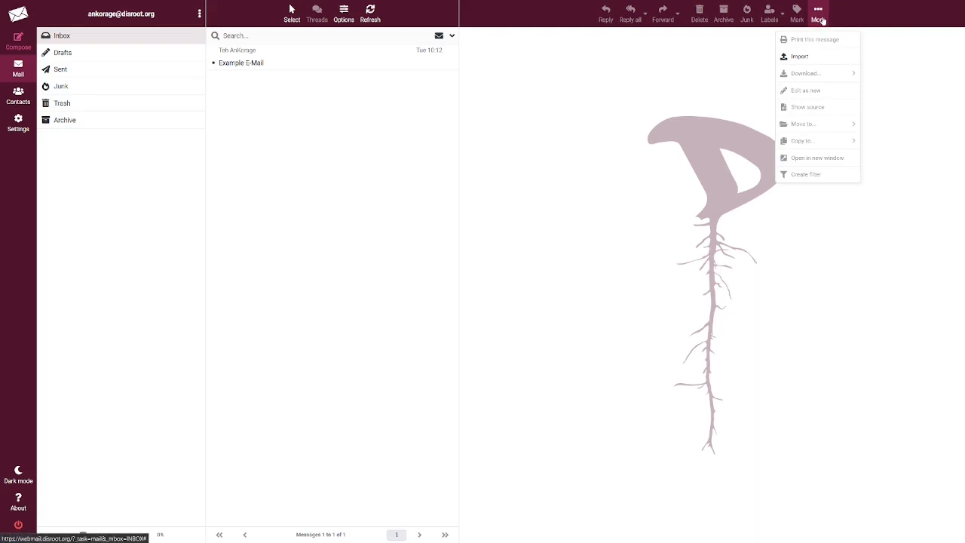
{"action": "mouse_move", "coordinate": [799, 57]}
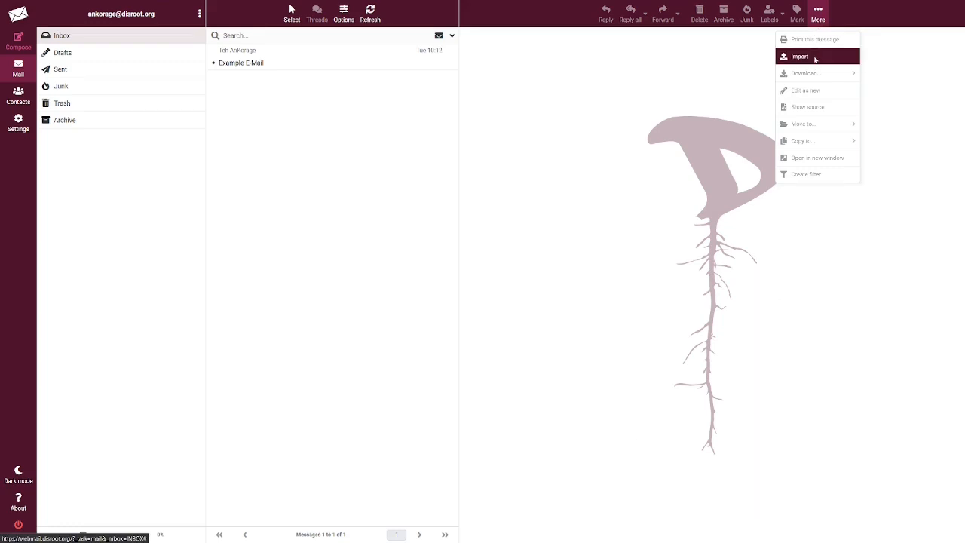
{"action": "mouse_move", "coordinate": [817, 90]}
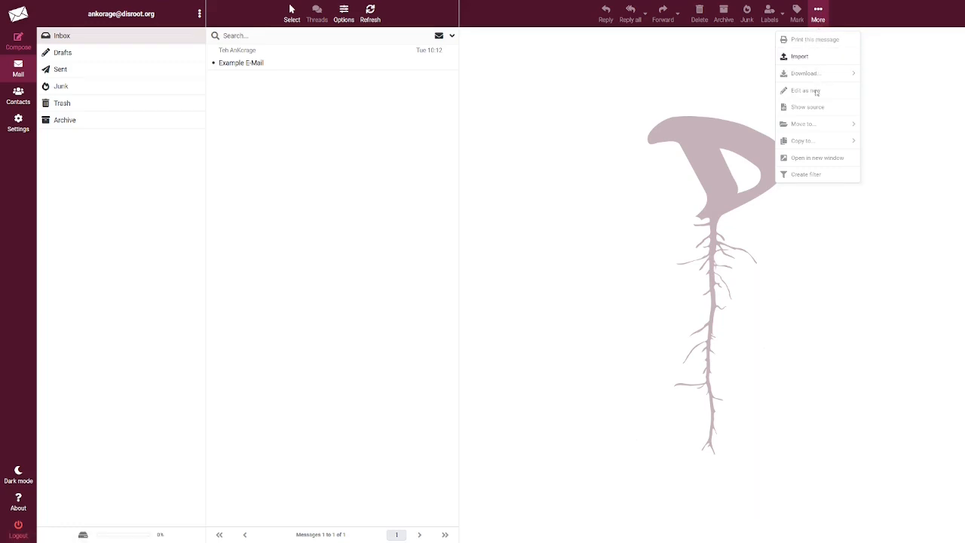
{"action": "mouse_move", "coordinate": [814, 129]}
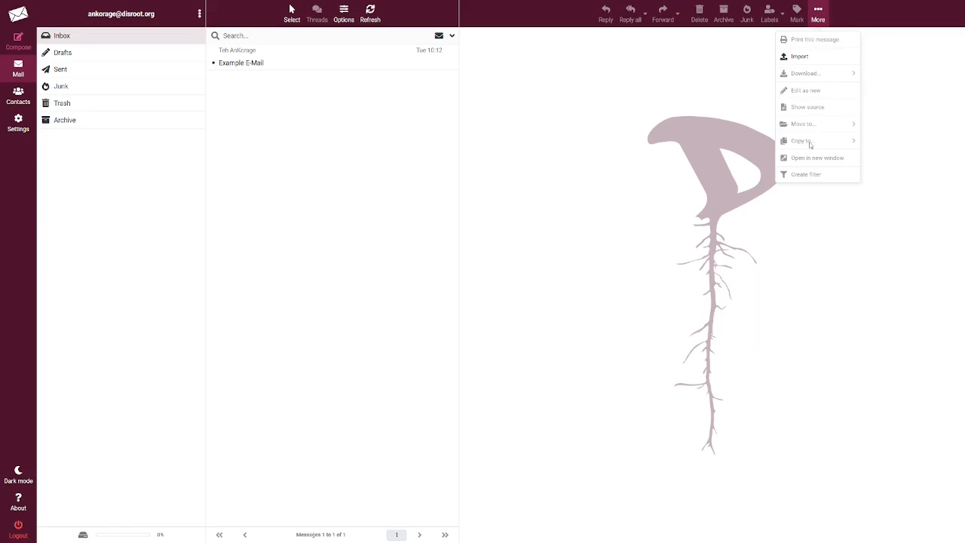
{"action": "mouse_move", "coordinate": [811, 163]}
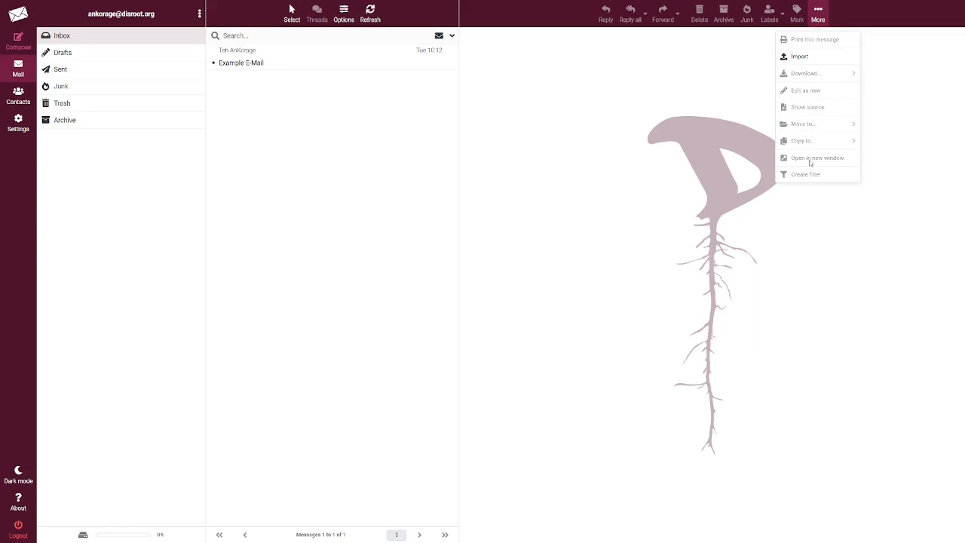
{"action": "left_click", "coordinate": [250, 84]}
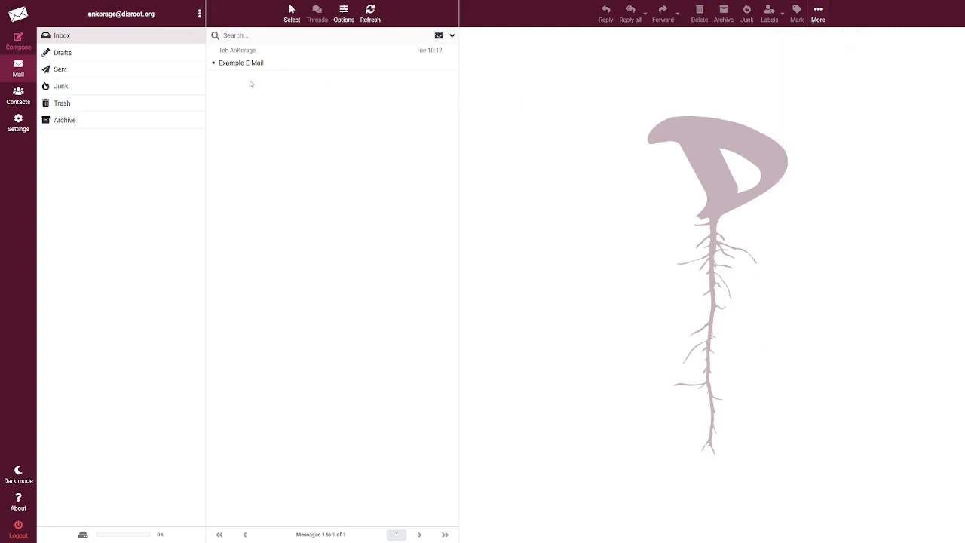
{"action": "left_click", "coordinate": [241, 57]}
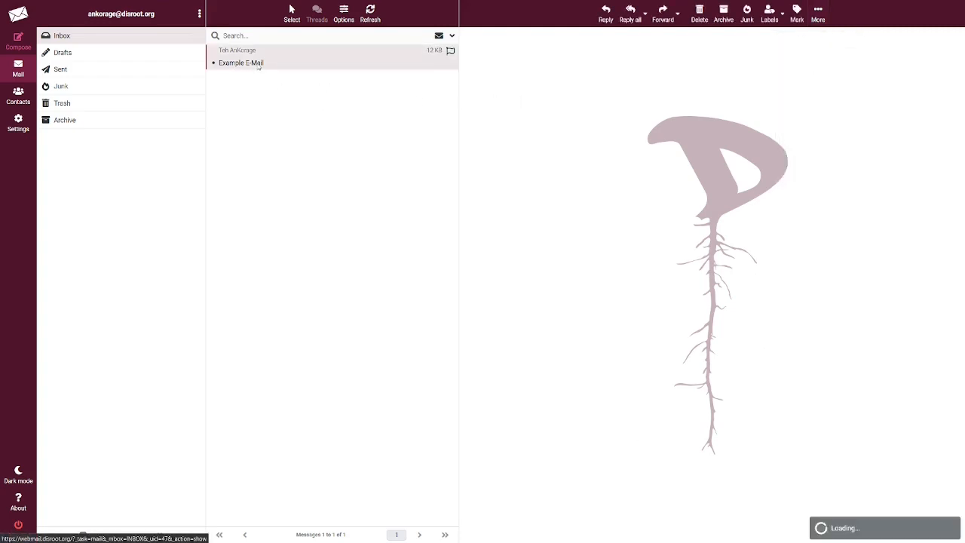
{"action": "left_click", "coordinate": [241, 63]}
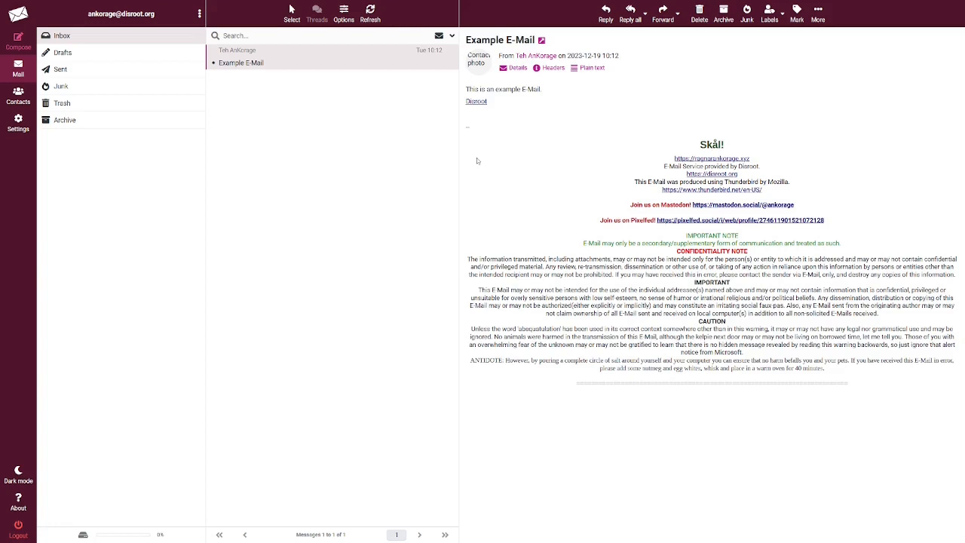
{"action": "mouse_move", "coordinate": [666, 135]}
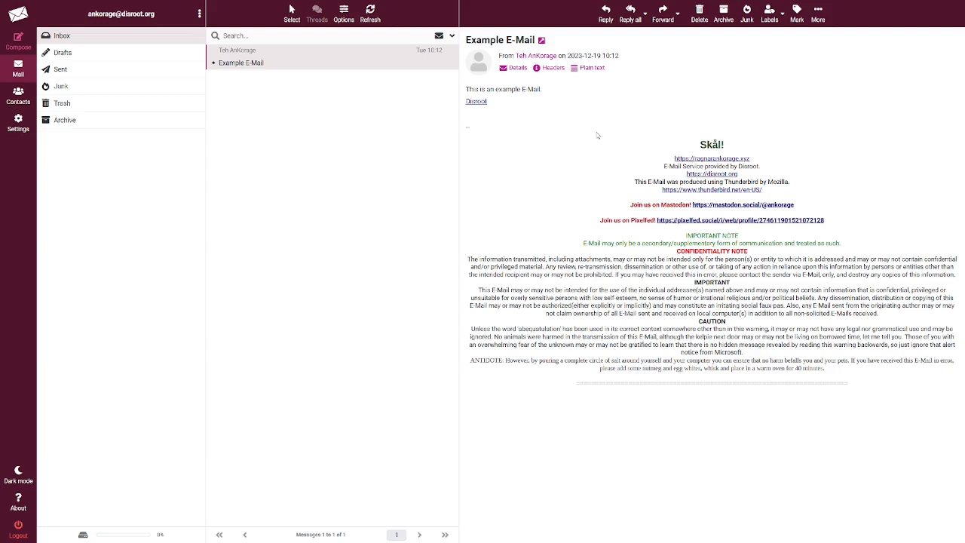
{"action": "mouse_move", "coordinate": [639, 325]}
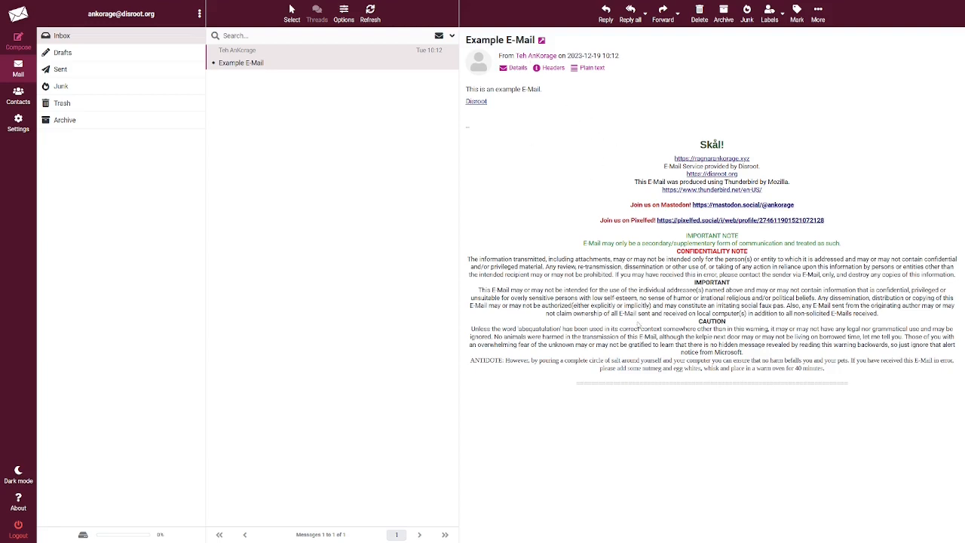
{"action": "mouse_move", "coordinate": [549, 178]}
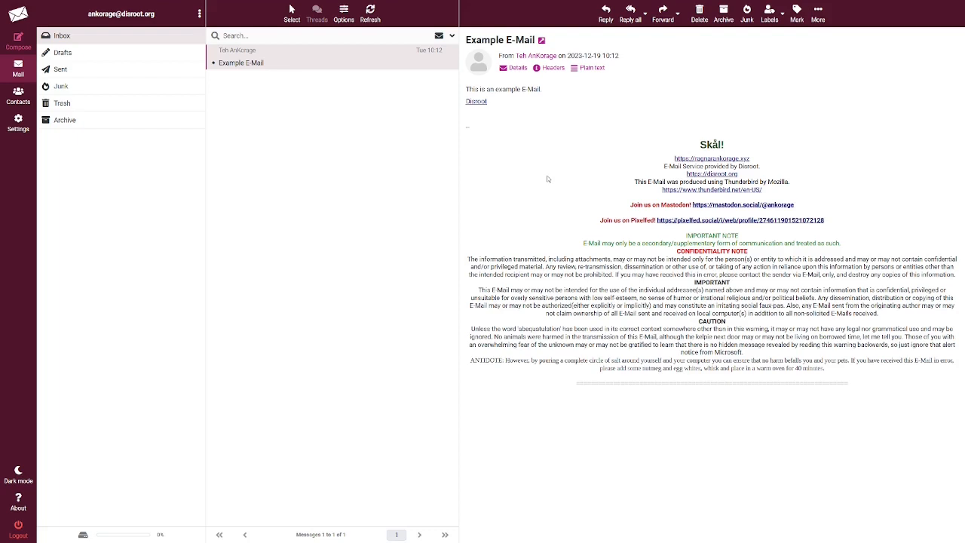
{"action": "mouse_move", "coordinate": [504, 98]}
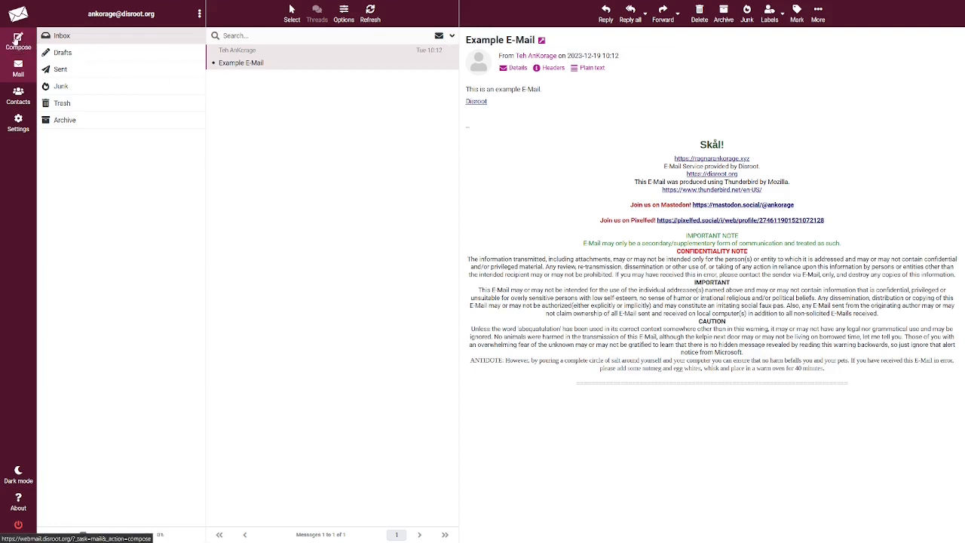
Step: Start a blank new message with Compose, sender prefilled and other fields empty
{"action": "left_click", "coordinate": [18, 42]}
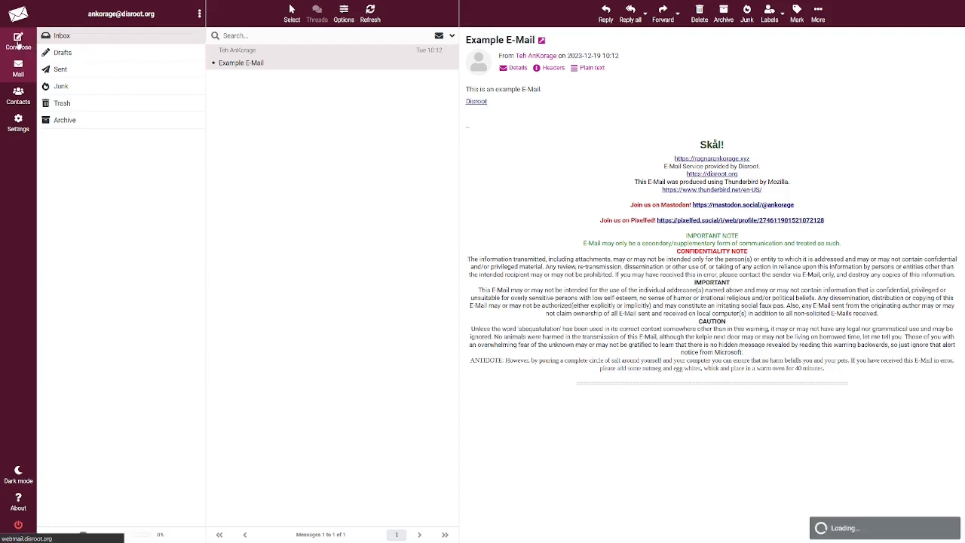
{"action": "left_click", "coordinate": [18, 39]}
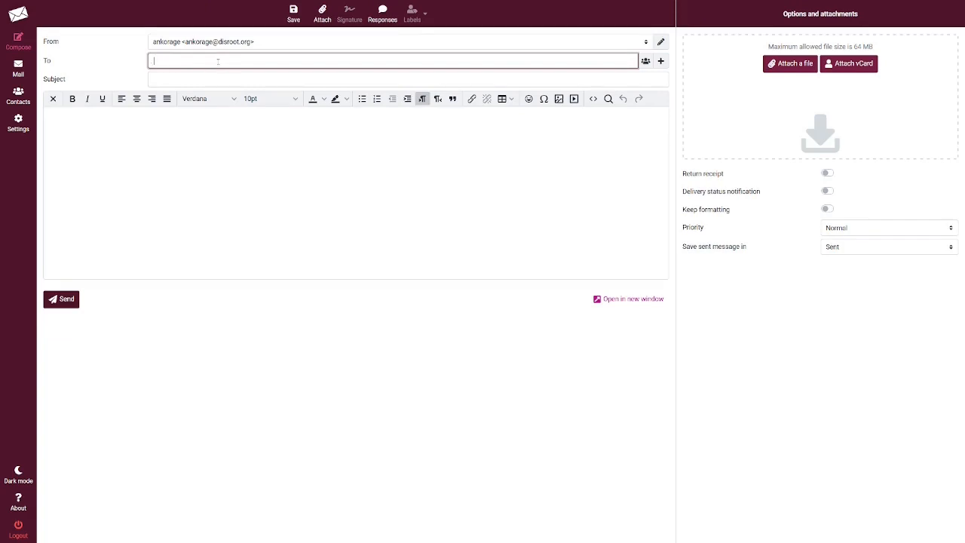
{"action": "mouse_move", "coordinate": [109, 83]}
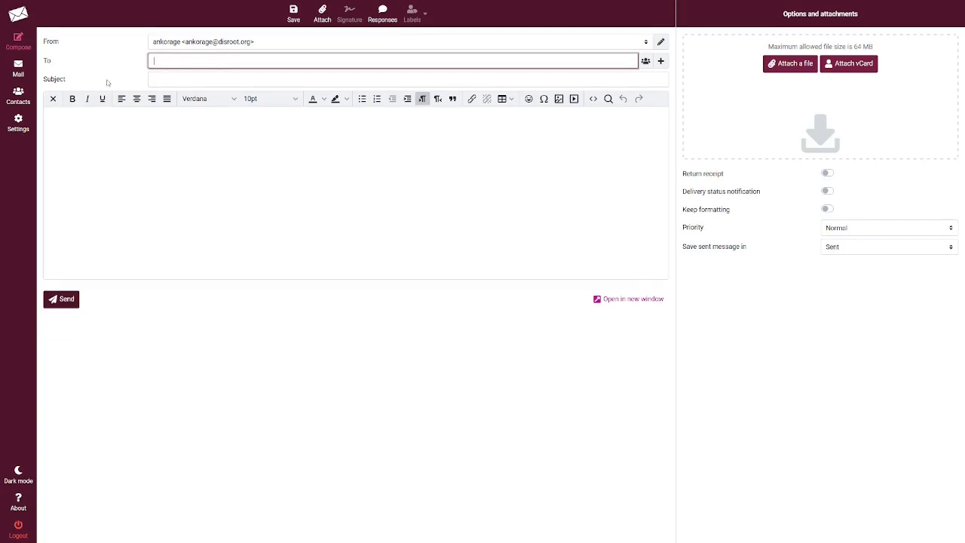
{"action": "mouse_move", "coordinate": [359, 220]}
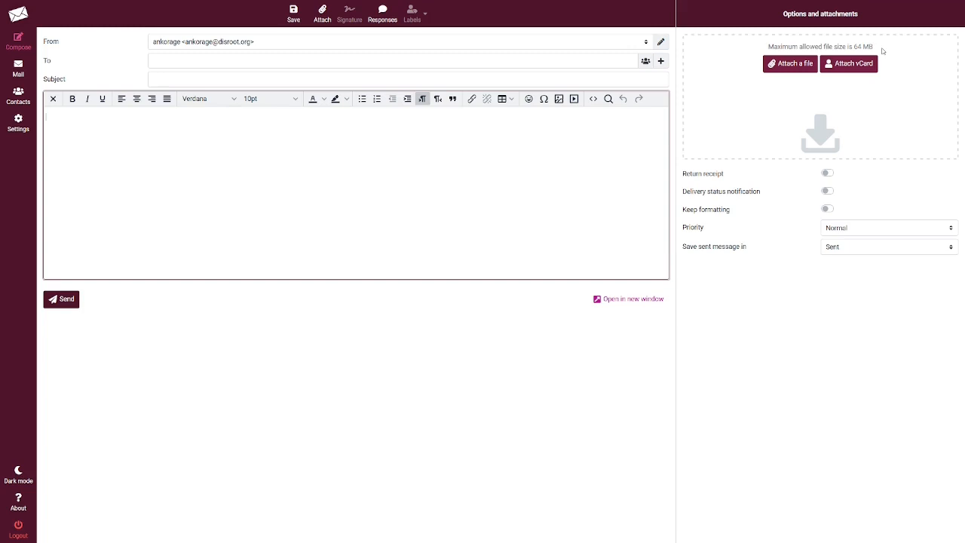
{"action": "mouse_move", "coordinate": [863, 92]}
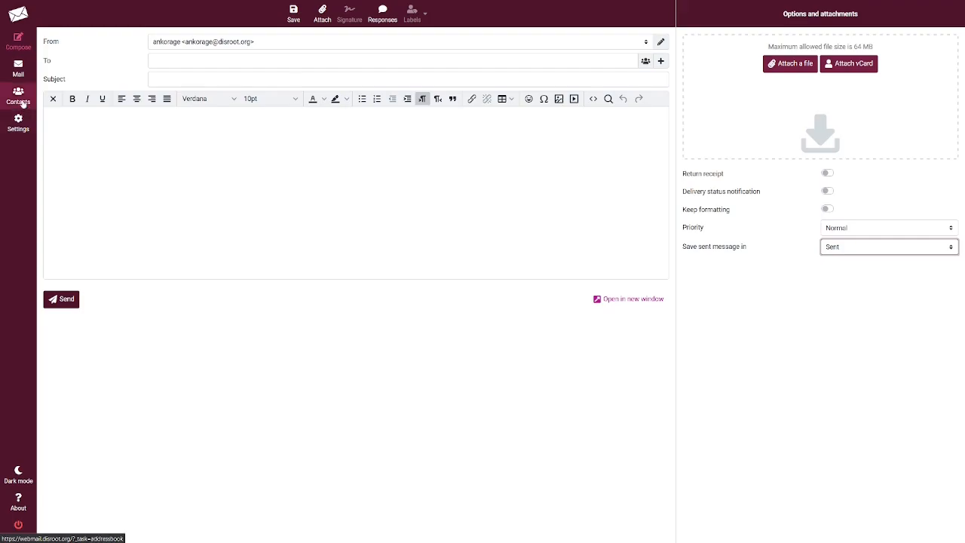
Step: Switch to the Contacts address book, discarding the unsent draft when prompted
{"action": "left_click", "coordinate": [18, 96]}
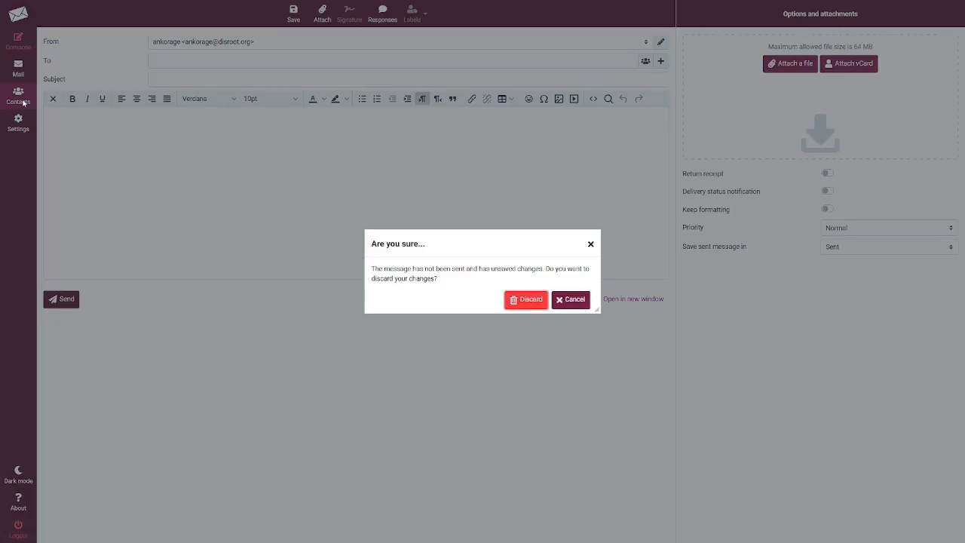
{"action": "mouse_move", "coordinate": [404, 250]}
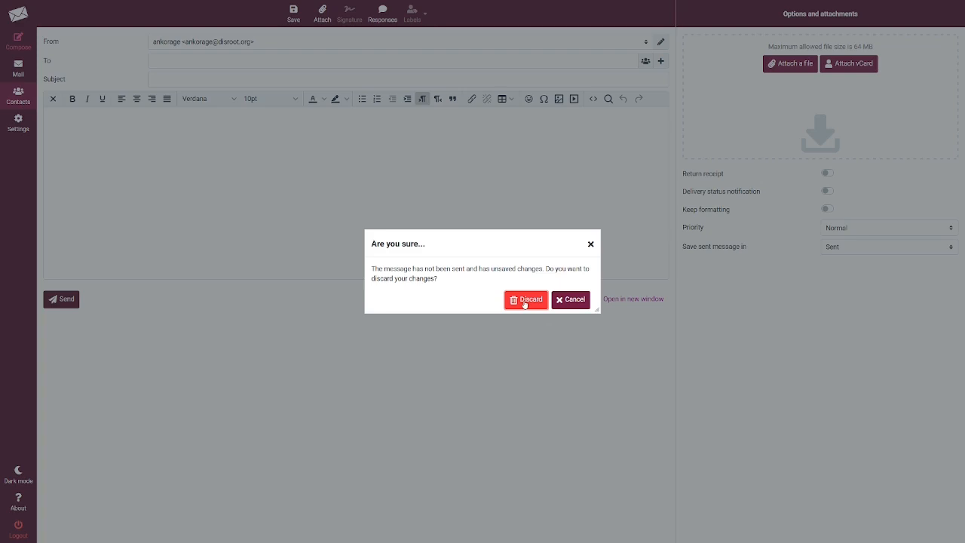
{"action": "left_click", "coordinate": [525, 298]}
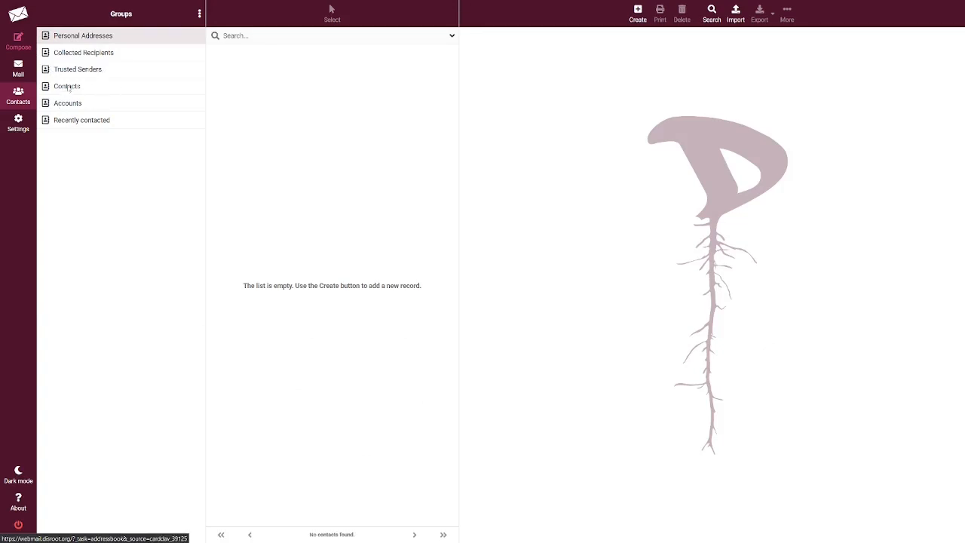
Step: View the Accounts contact group, then switch to the Settings area
{"action": "left_click", "coordinate": [68, 102]}
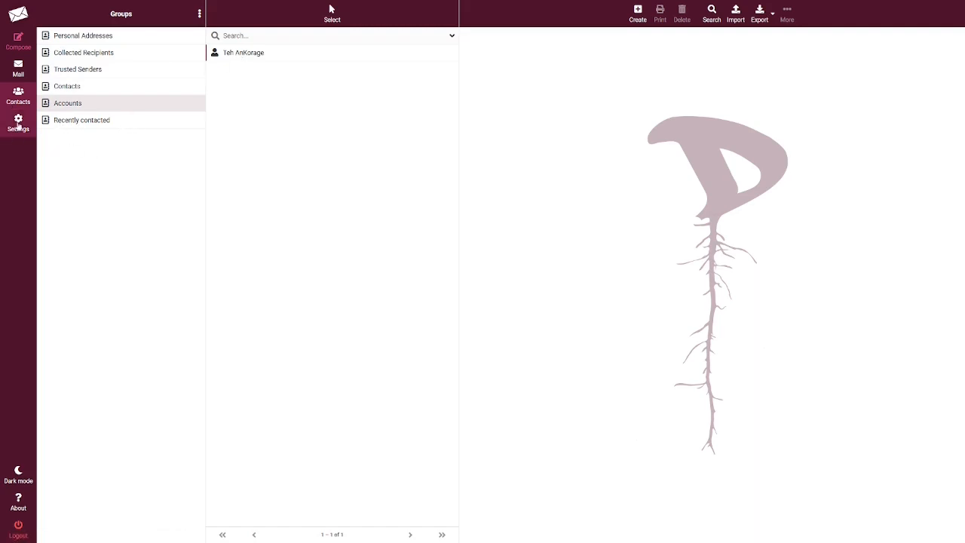
{"action": "left_click", "coordinate": [18, 124]}
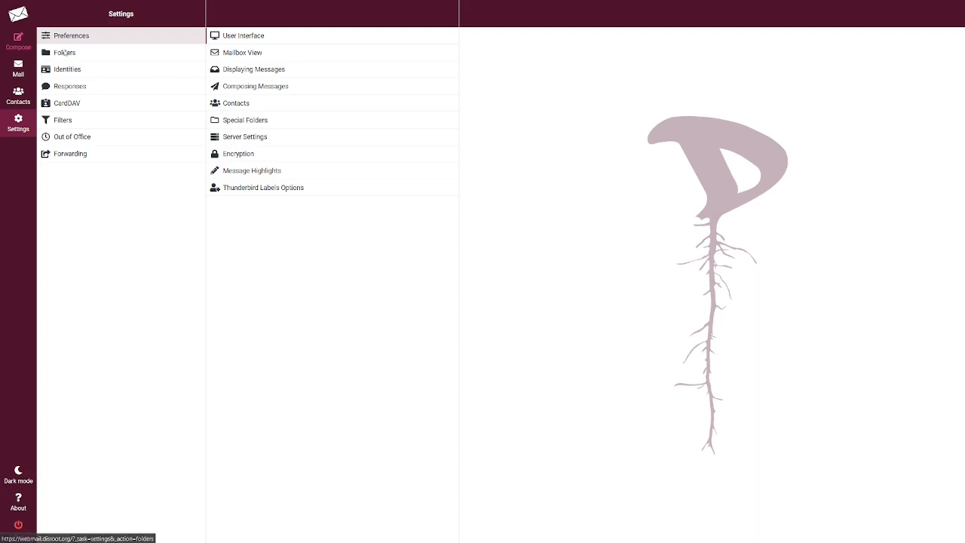
Step: Show the Folders settings (Inbox, Drafts, Sent, Junk, Trash, Archive), glancing at Identities in between
{"action": "left_click", "coordinate": [65, 51]}
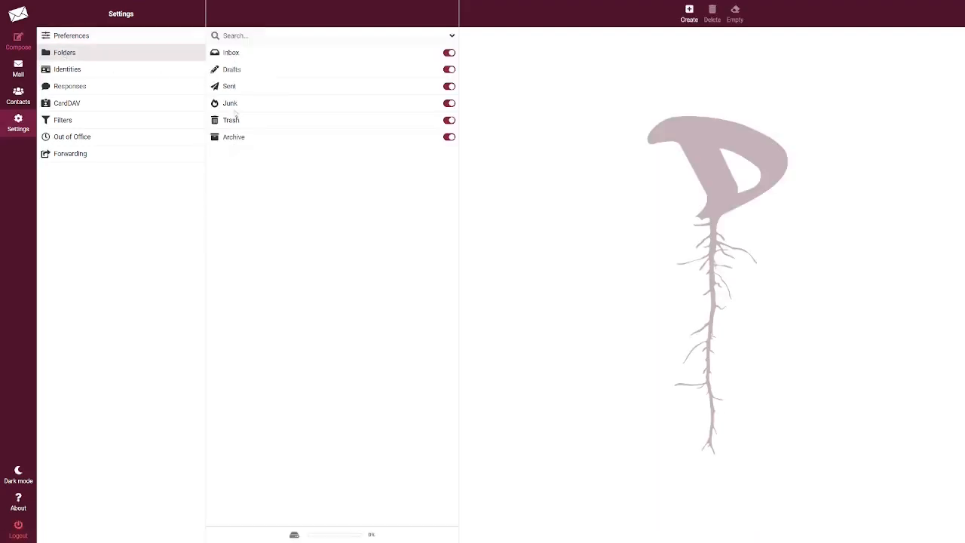
{"action": "left_click", "coordinate": [66, 69]}
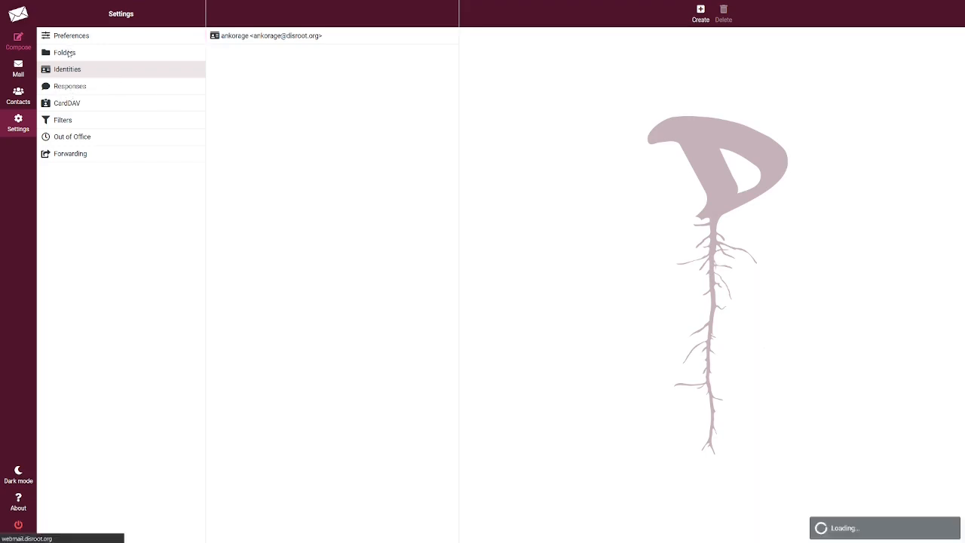
{"action": "left_click", "coordinate": [63, 51]}
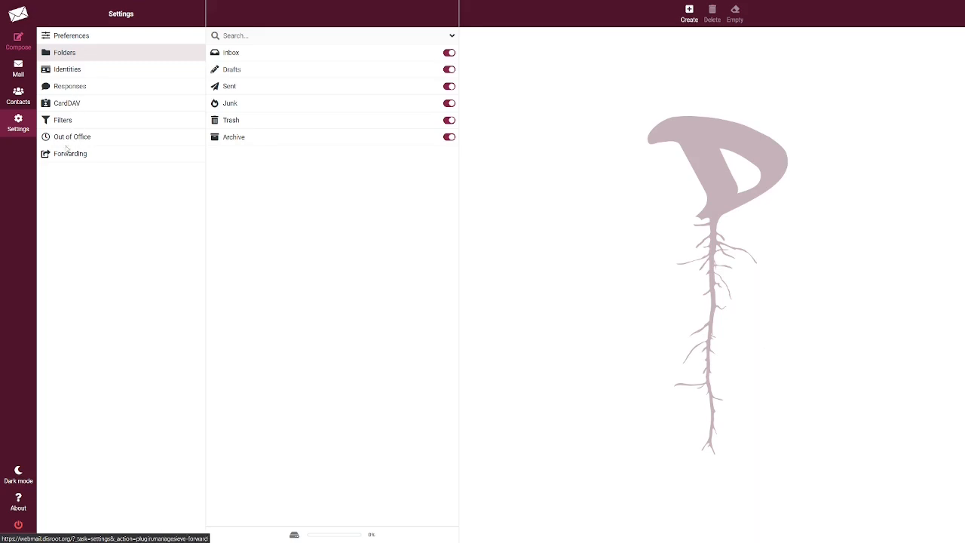
Step: Show the Out of Office reply form with an empty message and status off
{"action": "left_click", "coordinate": [72, 136]}
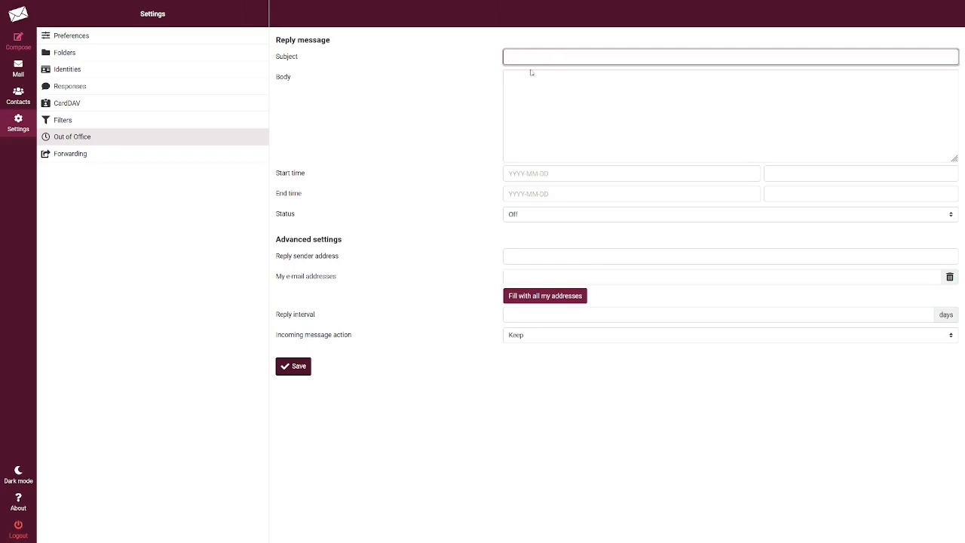
{"action": "mouse_move", "coordinate": [543, 112]}
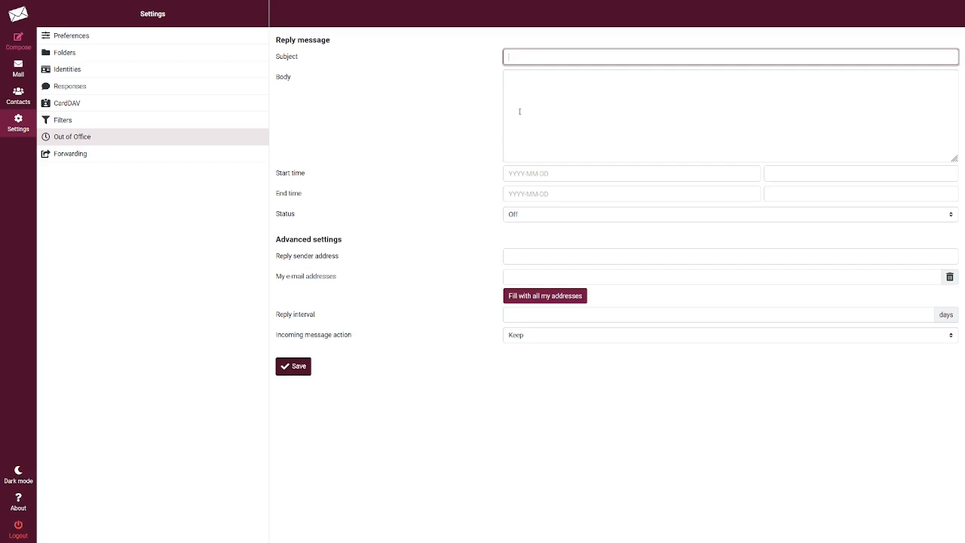
{"action": "mouse_move", "coordinate": [411, 164]}
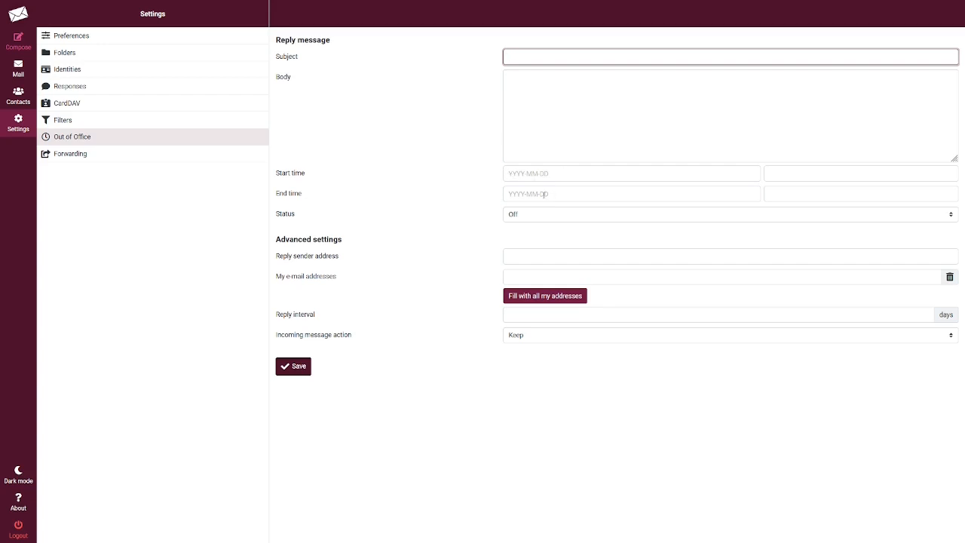
{"action": "mouse_move", "coordinate": [435, 220]}
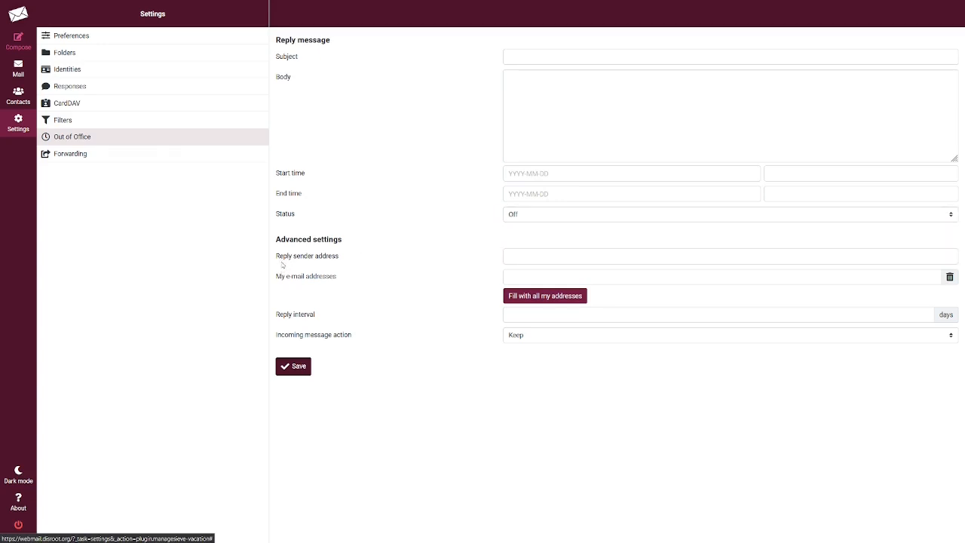
{"action": "mouse_move", "coordinate": [293, 265]}
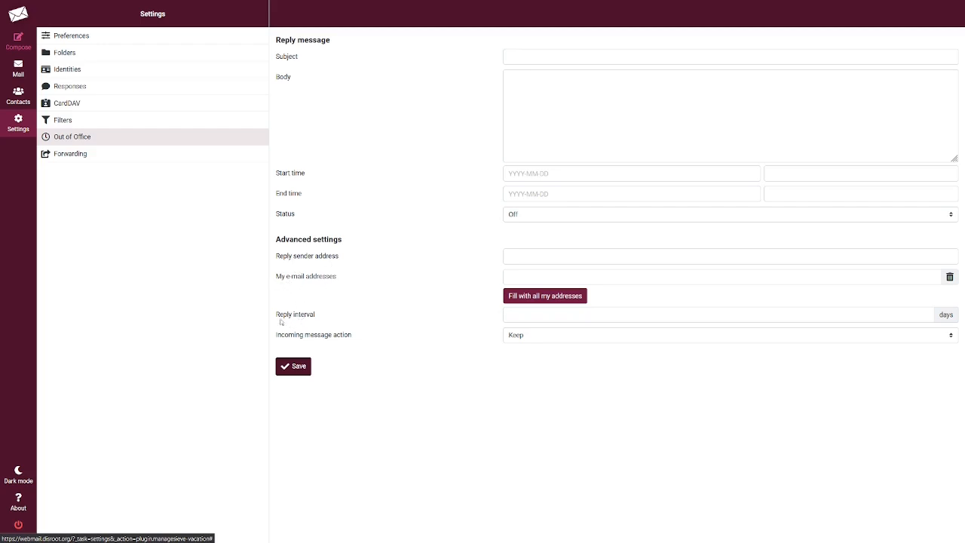
{"action": "mouse_move", "coordinate": [670, 298]}
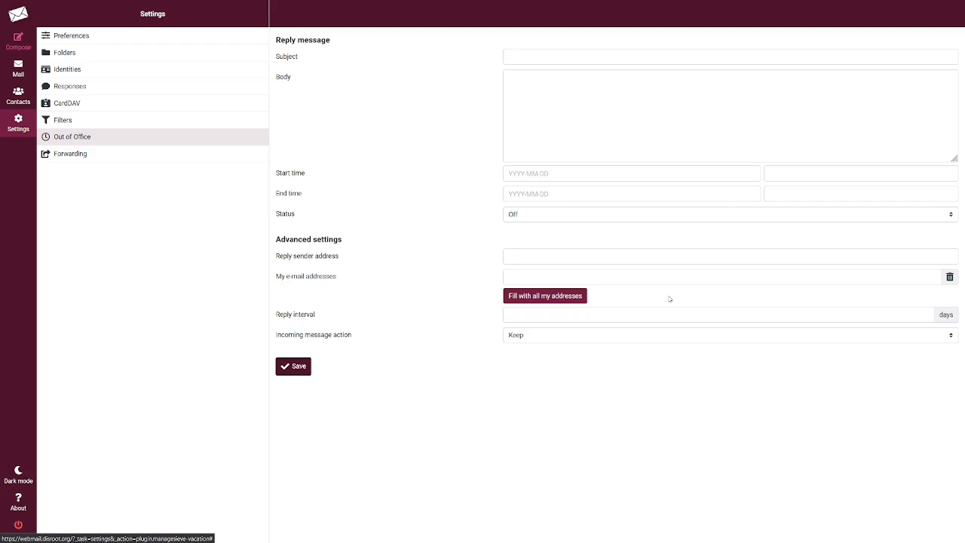
{"action": "mouse_move", "coordinate": [940, 310]}
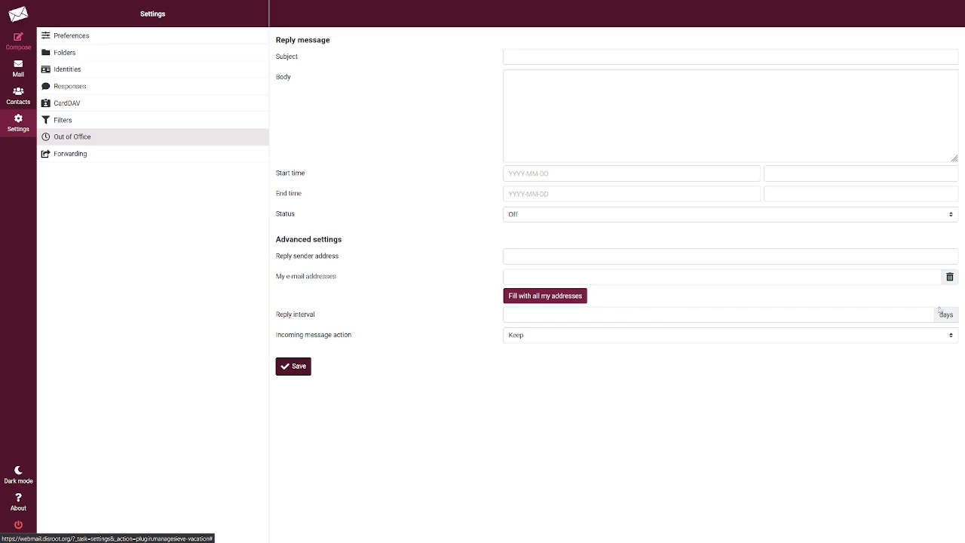
{"action": "mouse_move", "coordinate": [424, 320]}
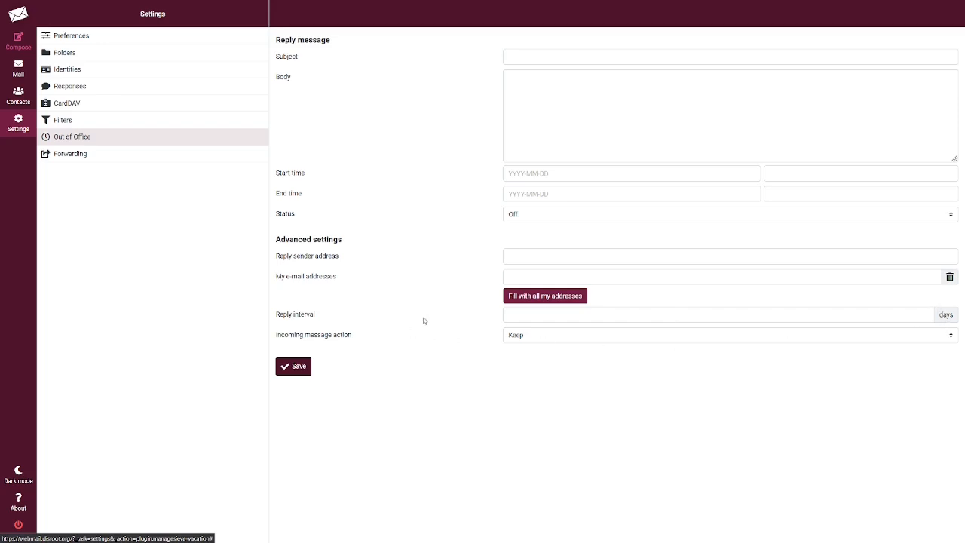
{"action": "mouse_move", "coordinate": [412, 350]}
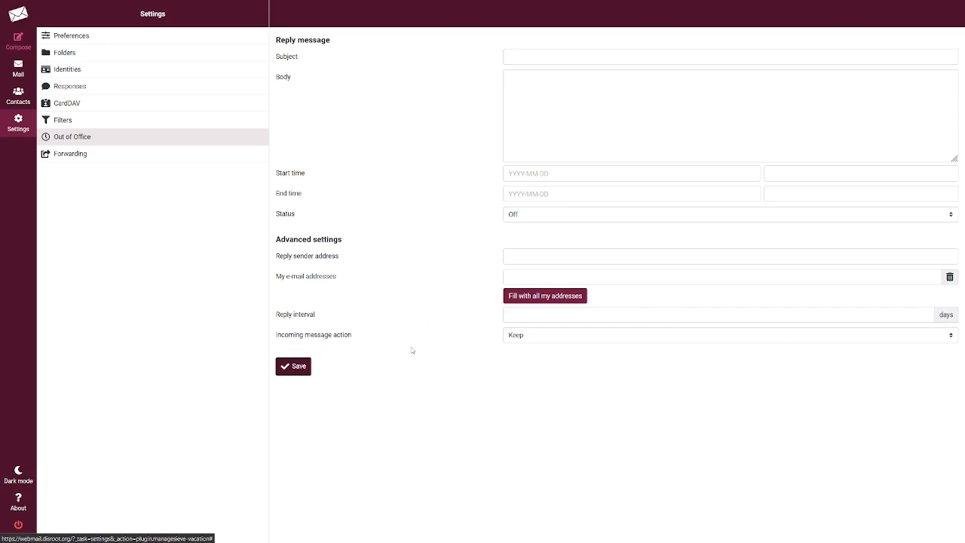
{"action": "left_click", "coordinate": [727, 335]}
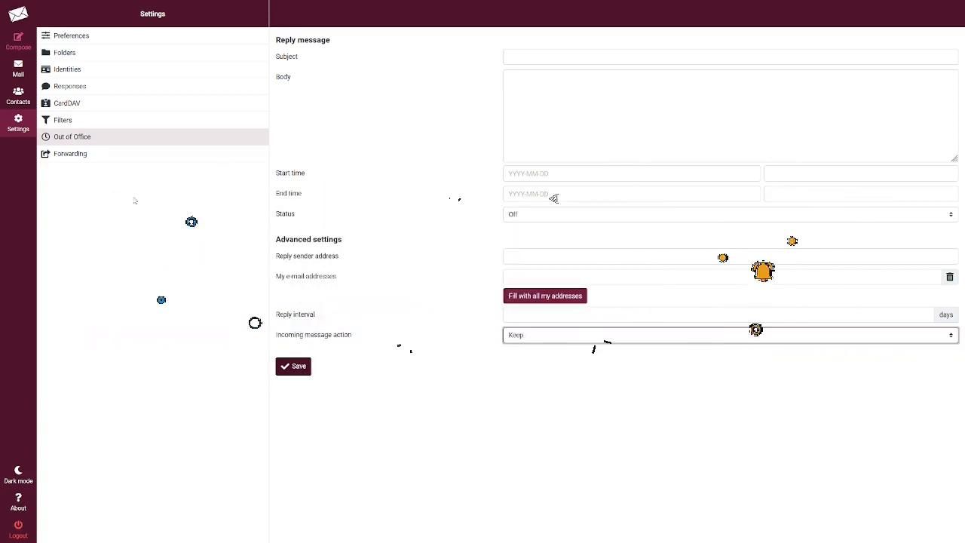
Step: Review the Forwarding settings, keeping 'Send copy to' as the action with status off
{"action": "left_click", "coordinate": [69, 154]}
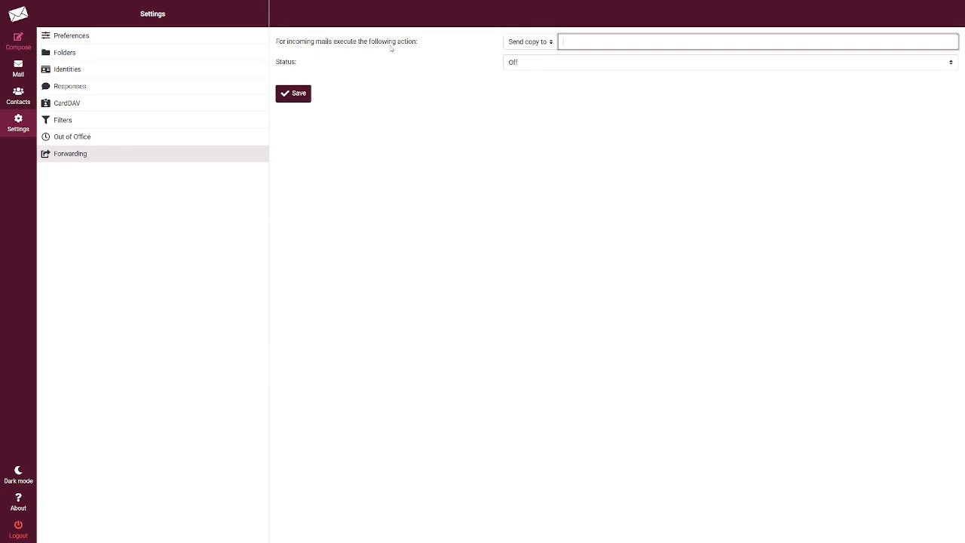
{"action": "left_click", "coordinate": [529, 42]}
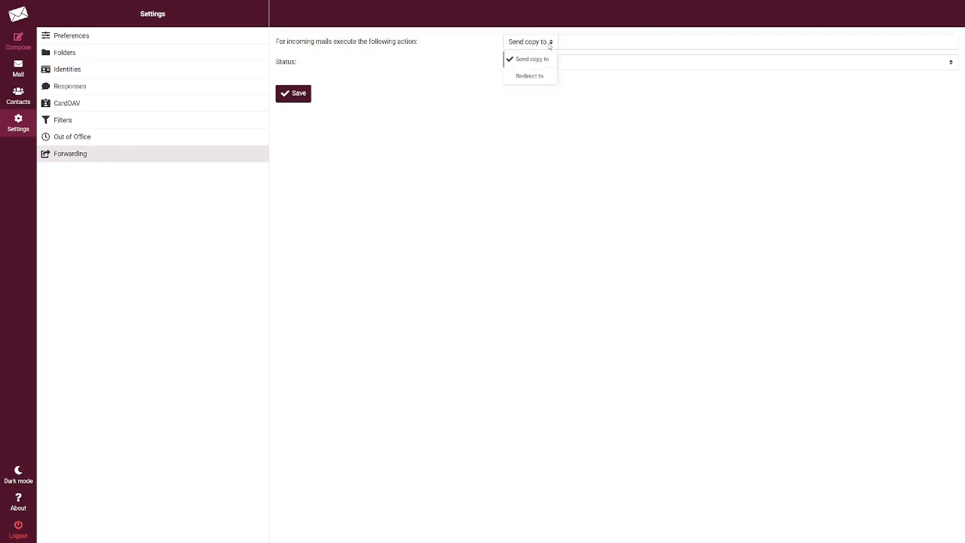
{"action": "left_click", "coordinate": [532, 59]}
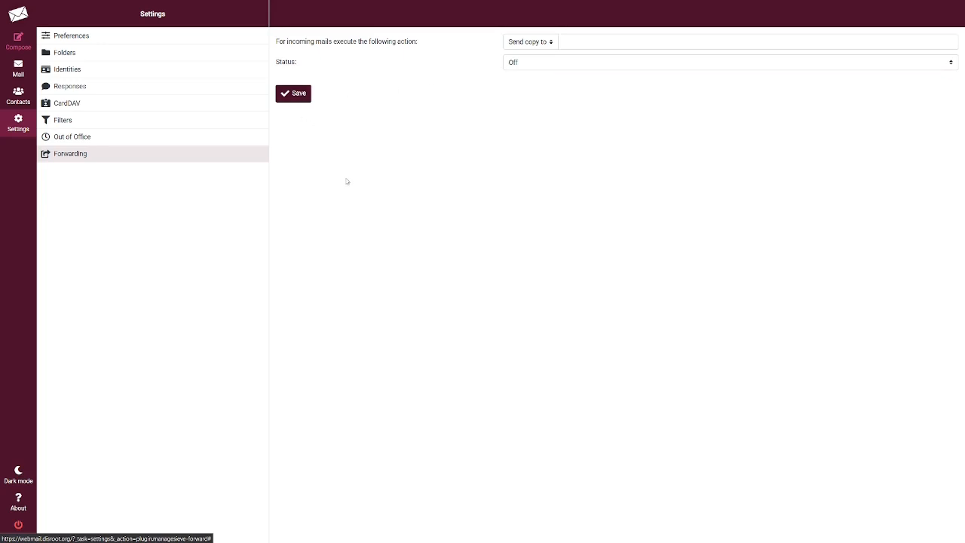
Step: Return to the Inbox showing its single example email
{"action": "left_click", "coordinate": [18, 68]}
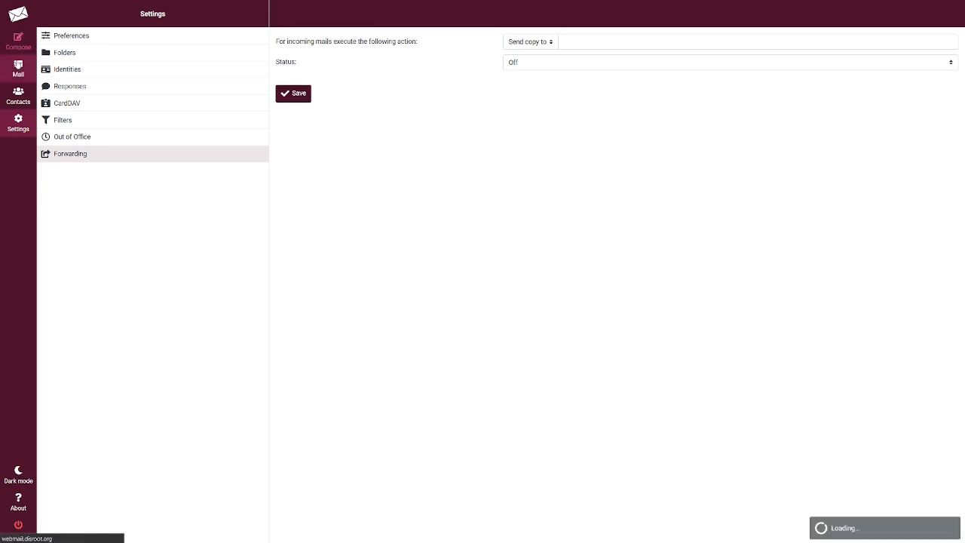
{"action": "left_click", "coordinate": [18, 69]}
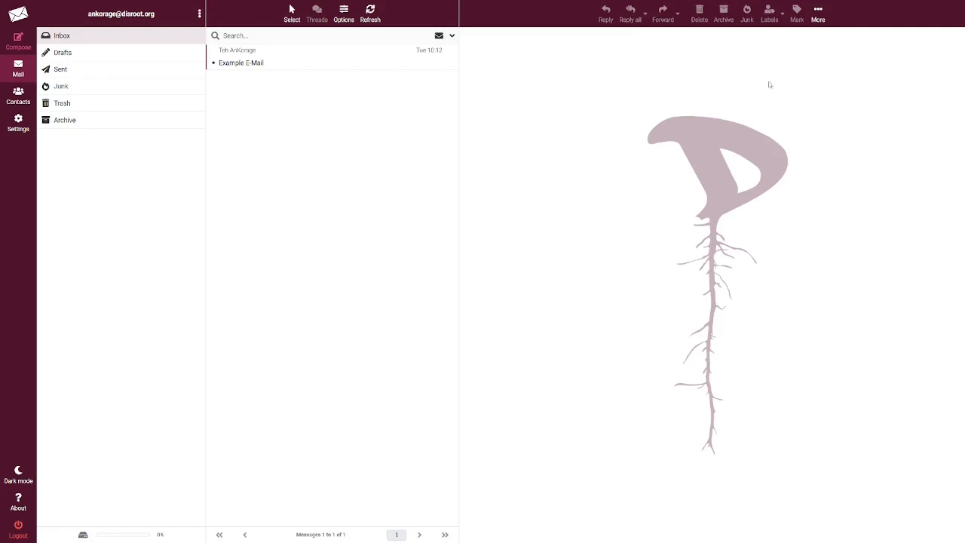
{"action": "mouse_move", "coordinate": [615, 244]}
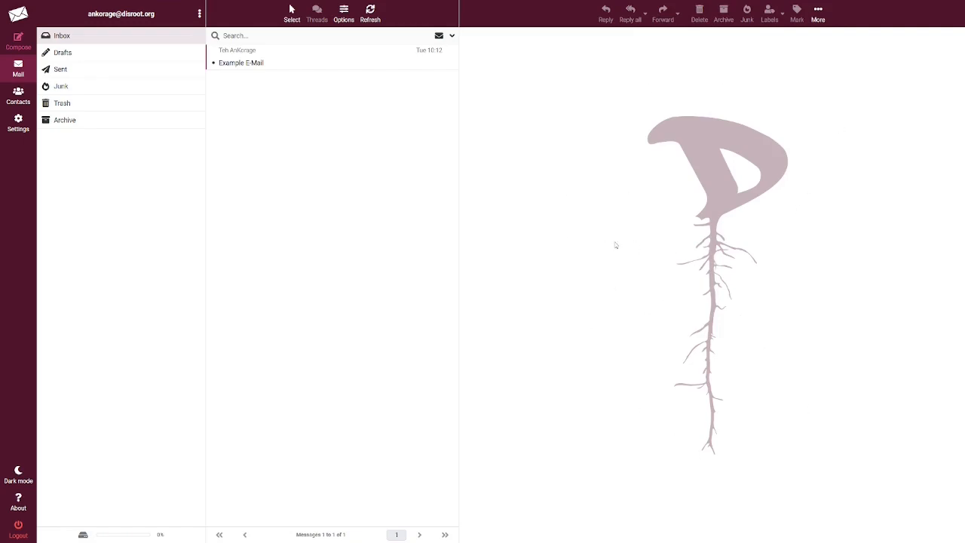